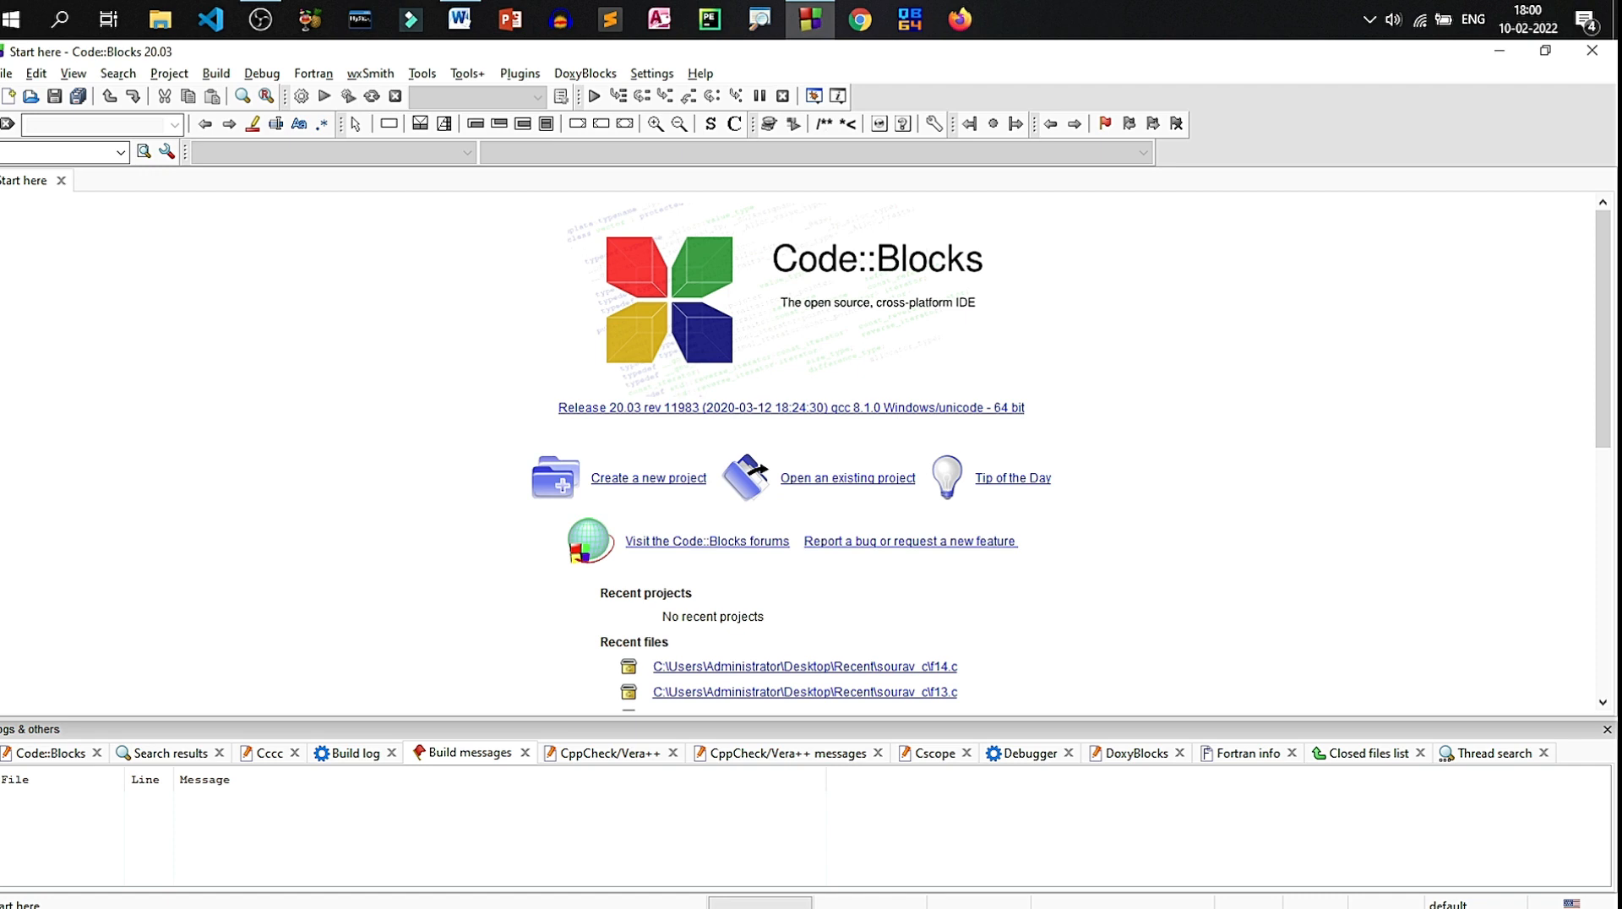
# Step: Start a new empty source file from the File menu
pyautogui.click(12, 95)
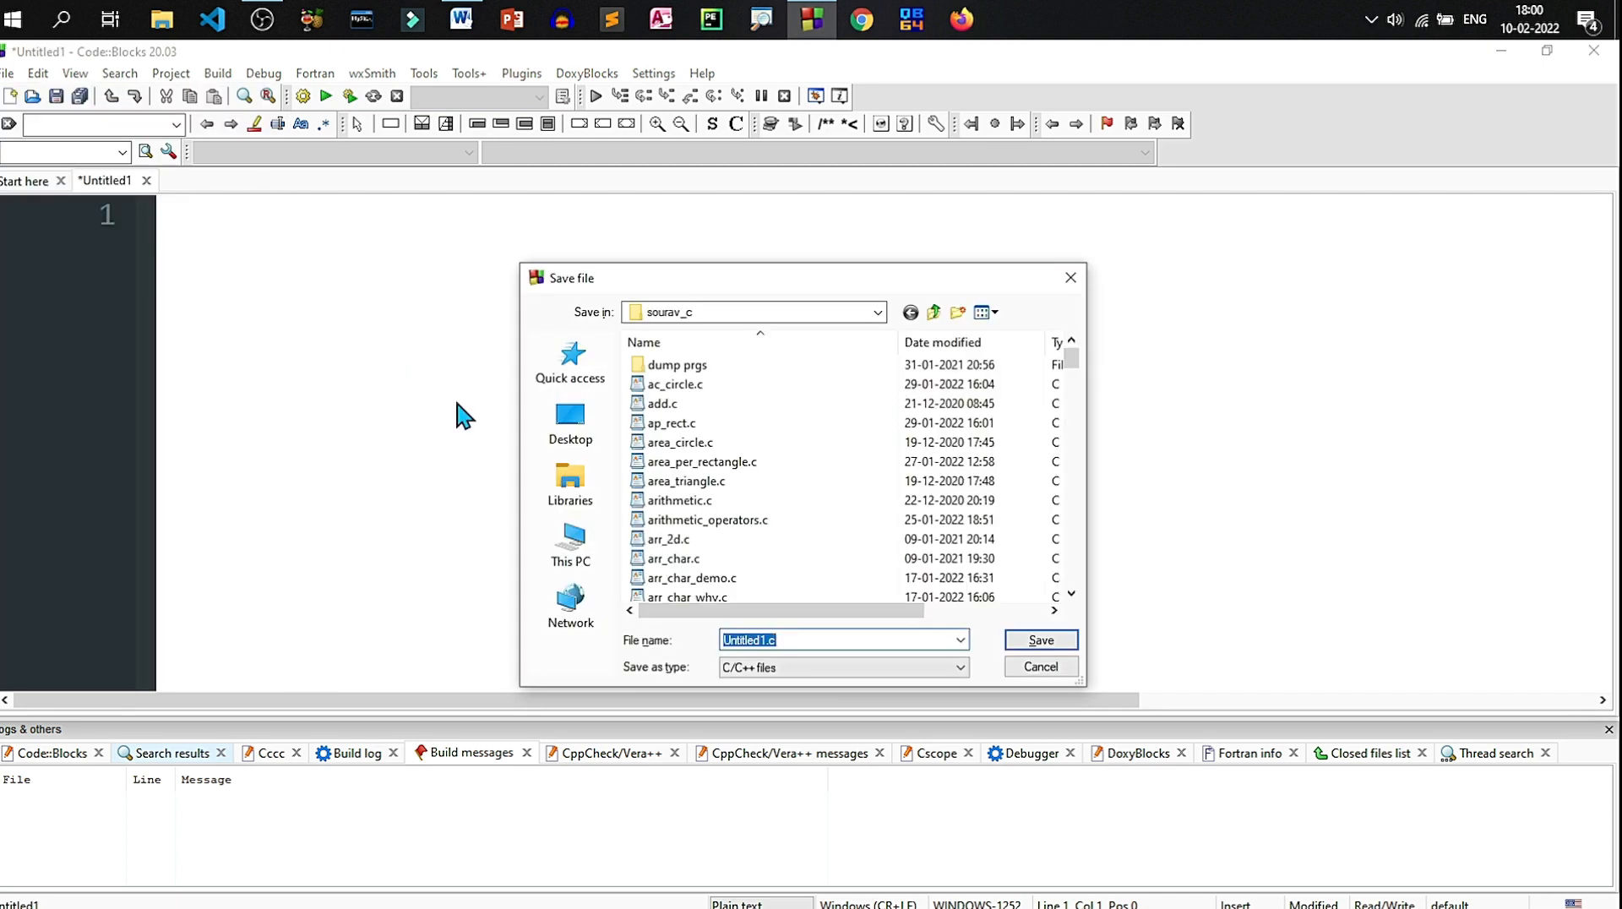
# Step: Save the new file as swap1.c, confirming replacement of the existing copy
pyautogui.write('swap1')
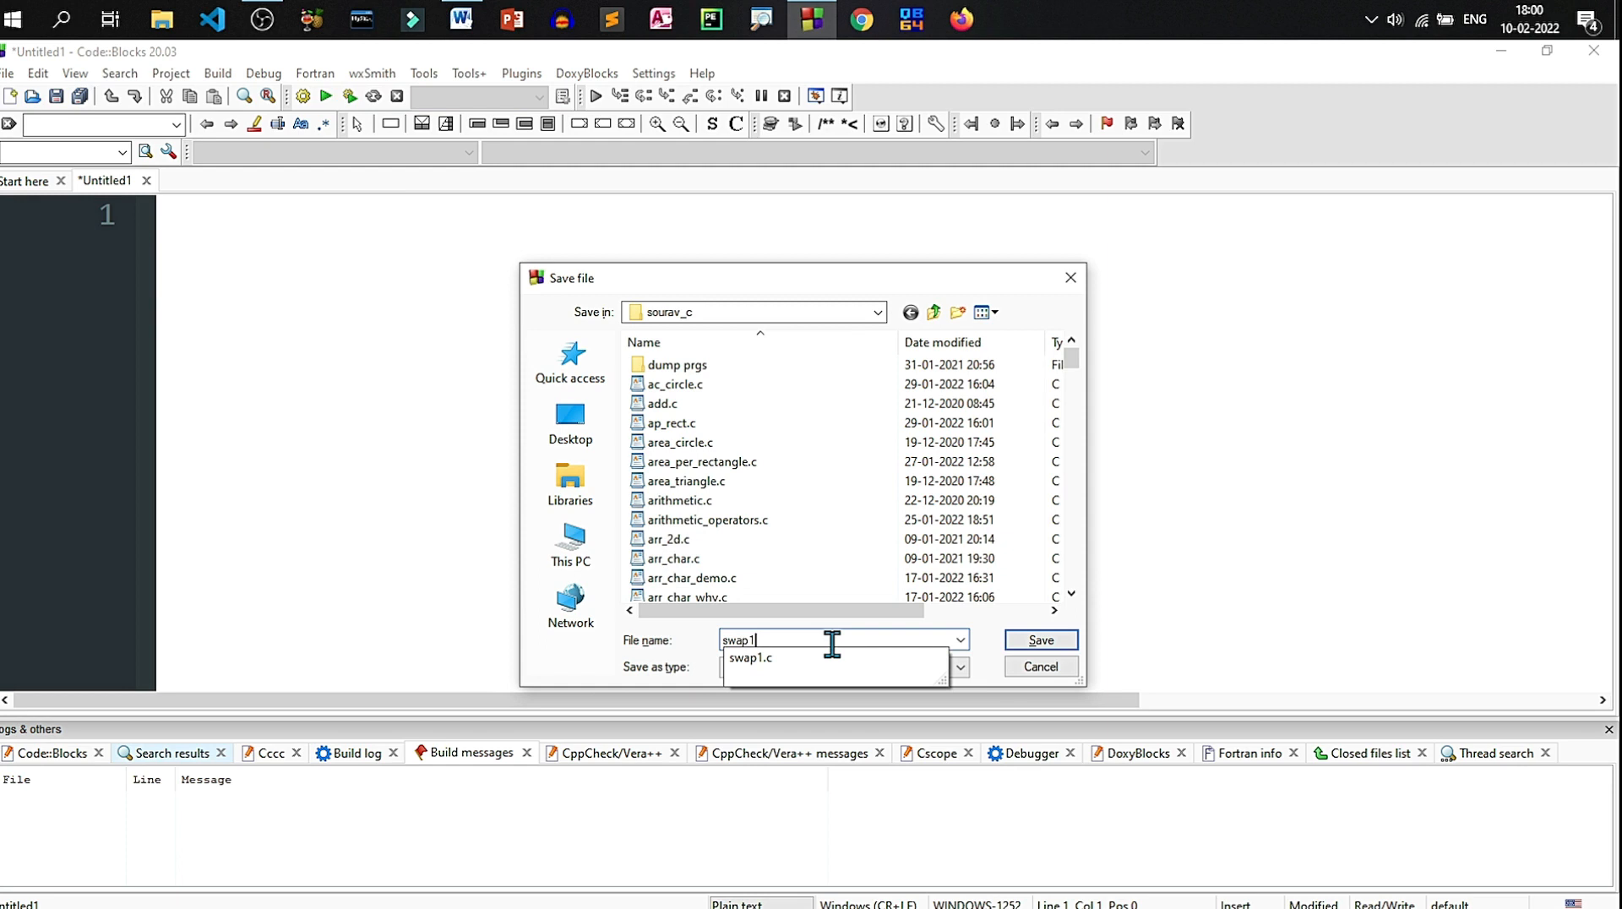
pyautogui.click(1039, 638)
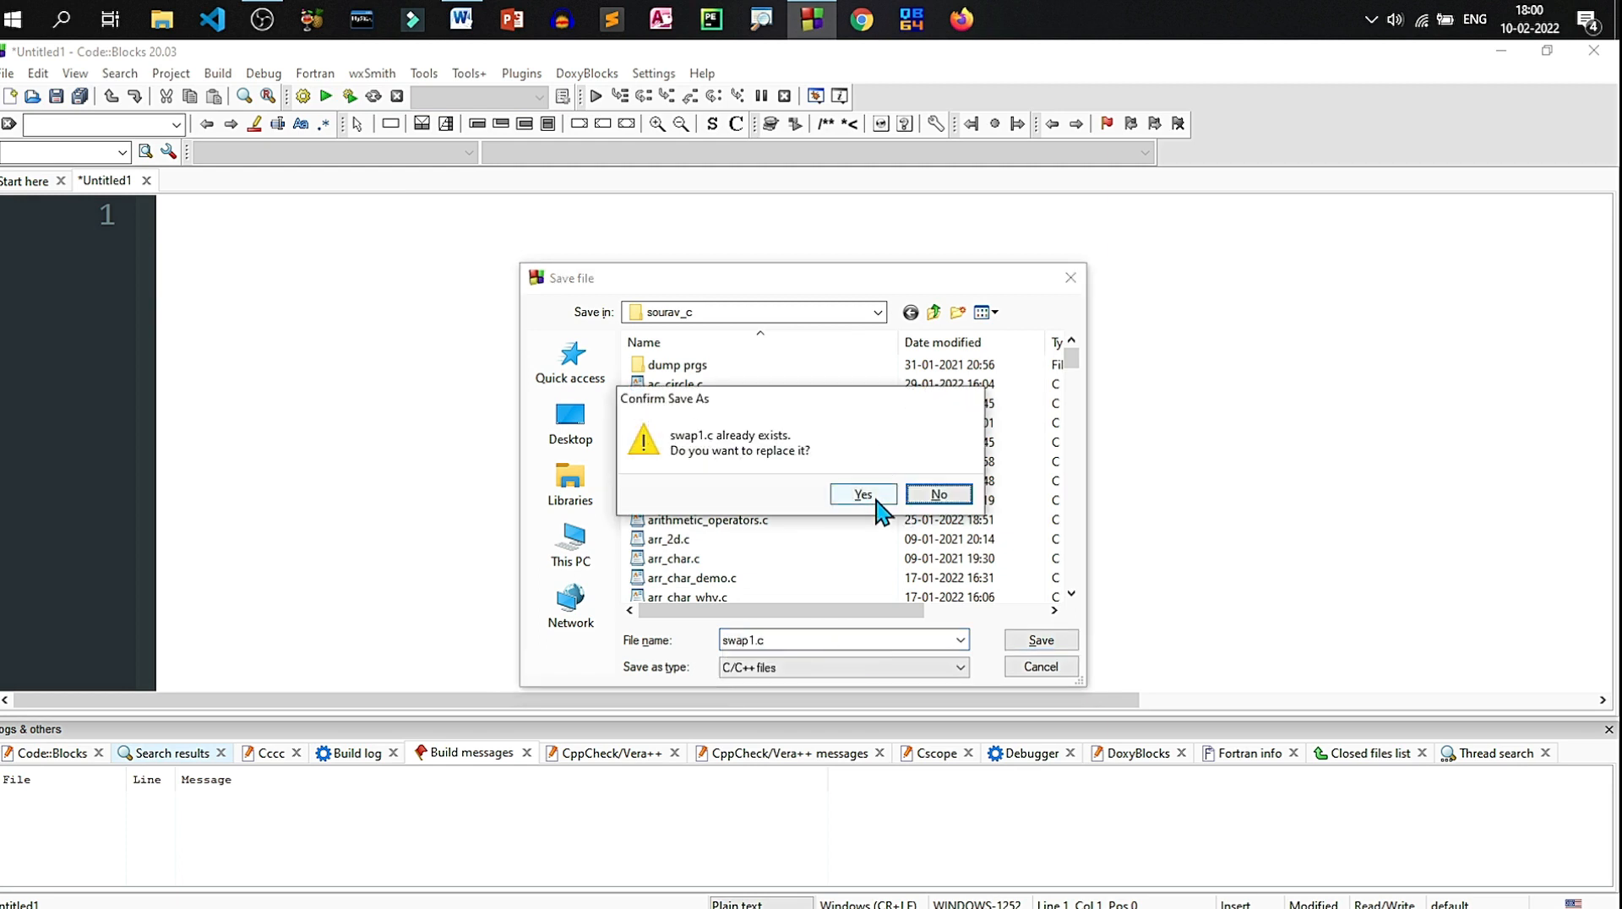
pyautogui.click(863, 493)
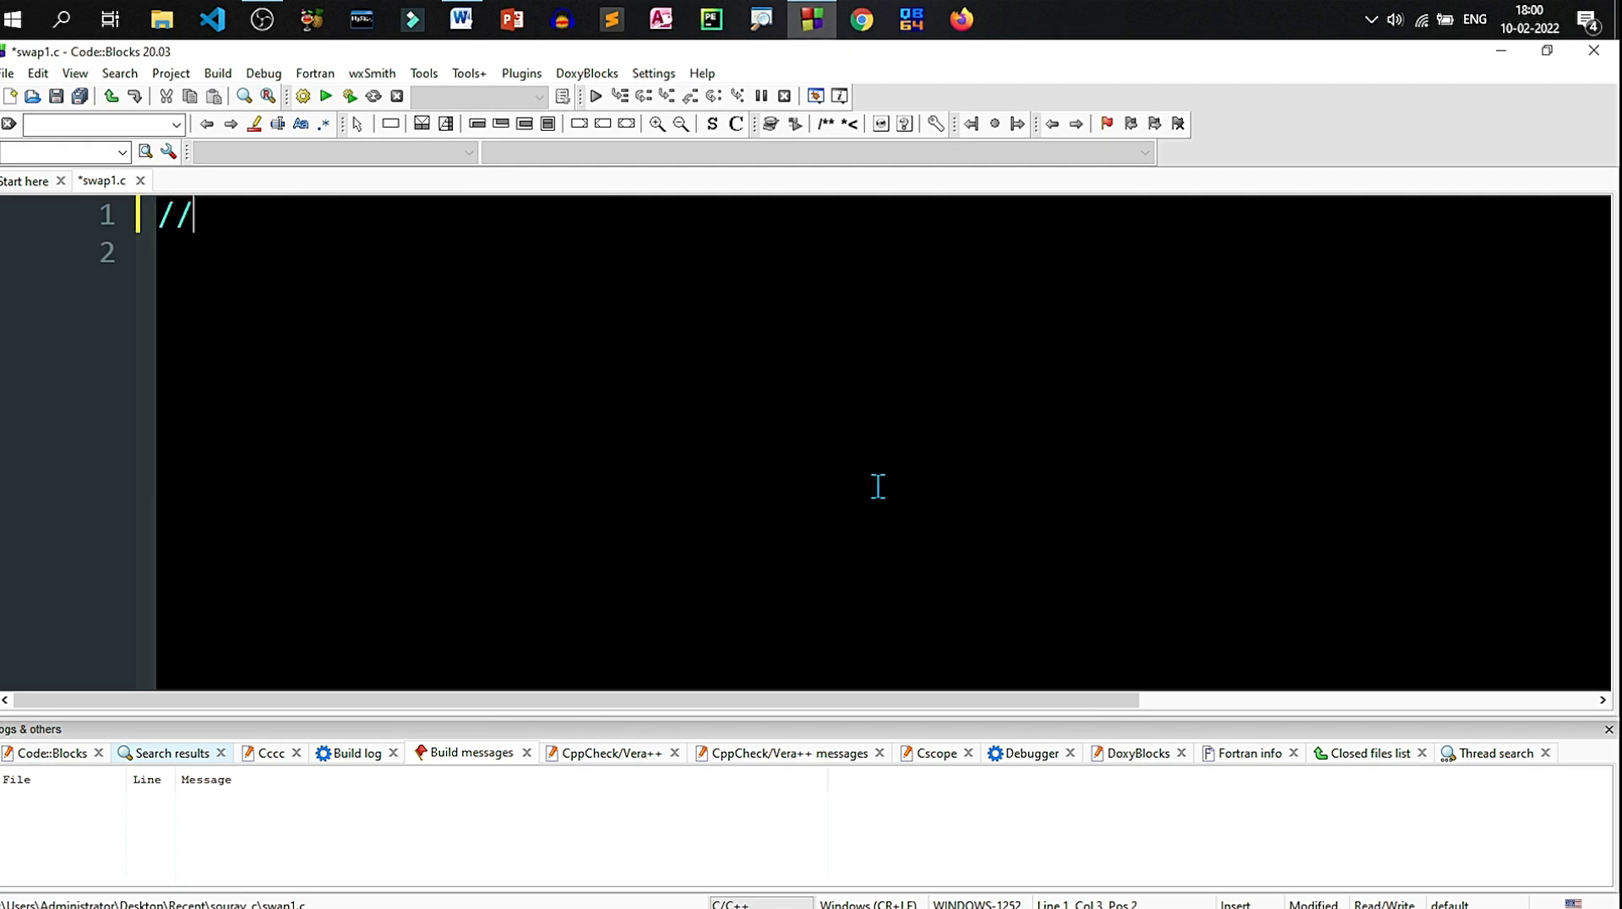
# Step: Write the interchange comment, stdio.h include and an int main() returning 0
pyautogui.write('Program to inte')
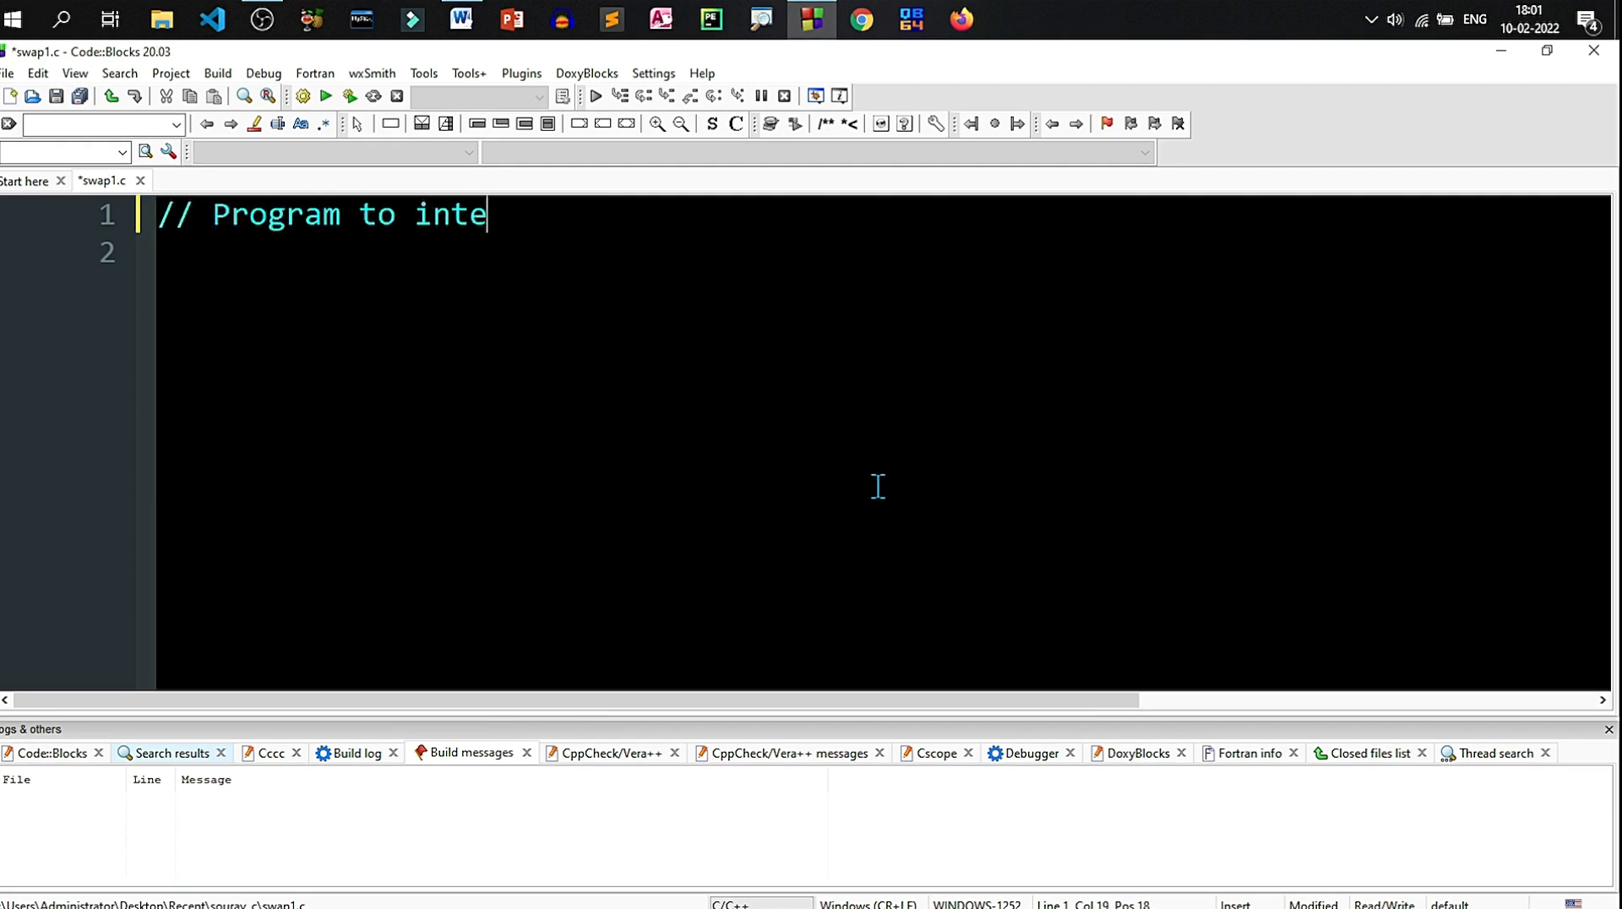
pyautogui.write('rchange the value of two variables')
pyautogui.write('#include<stdio.h>')
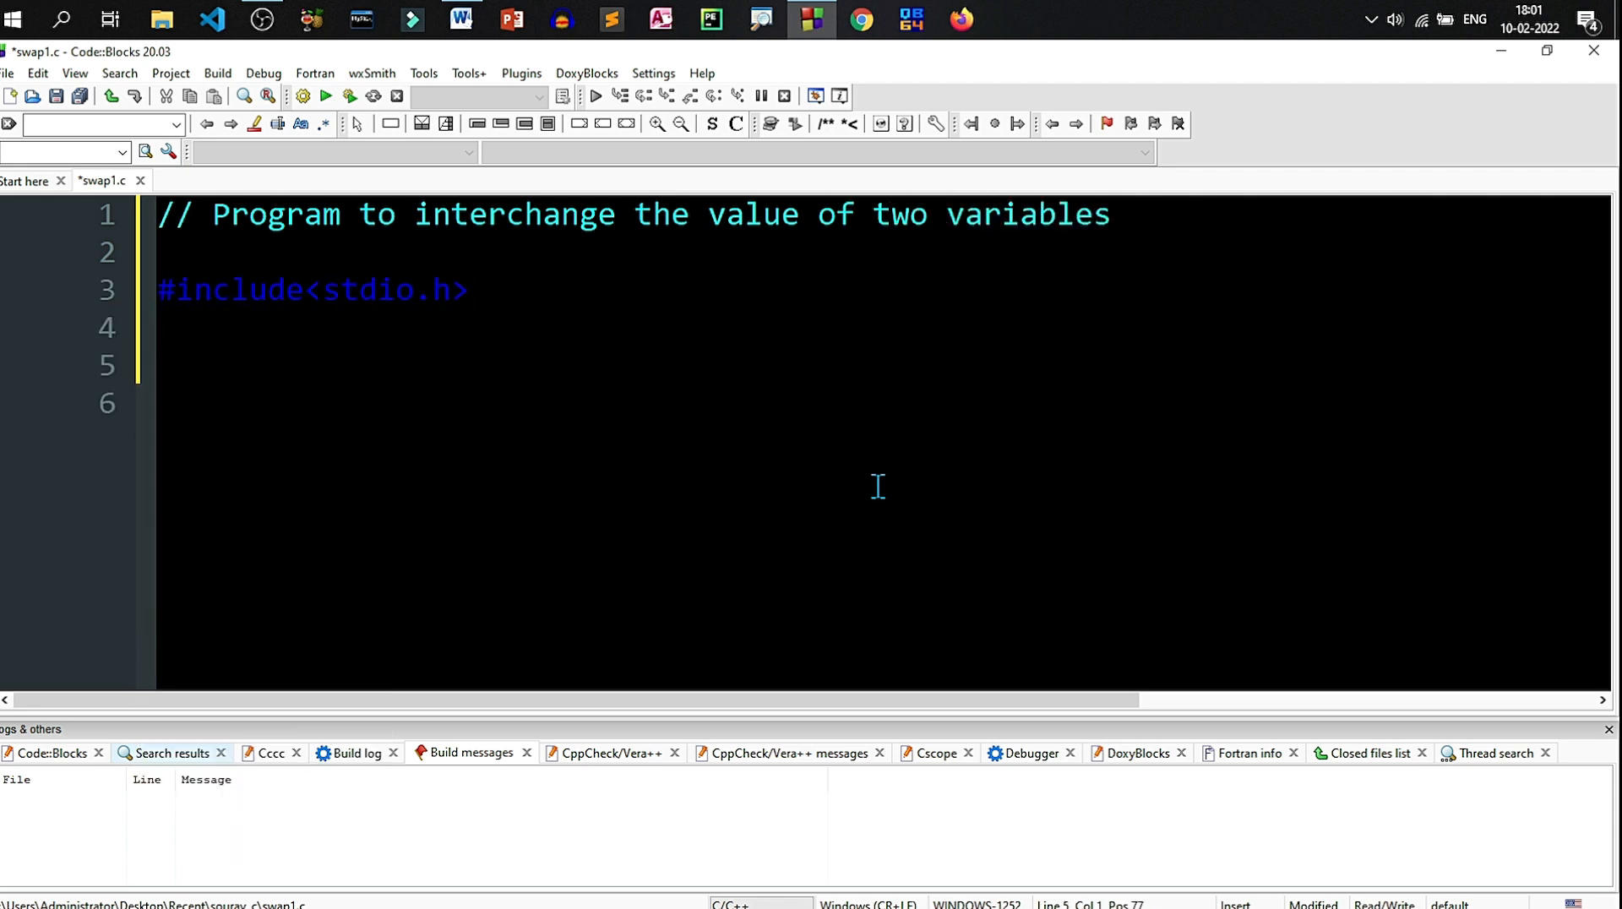
pyautogui.write('int main')
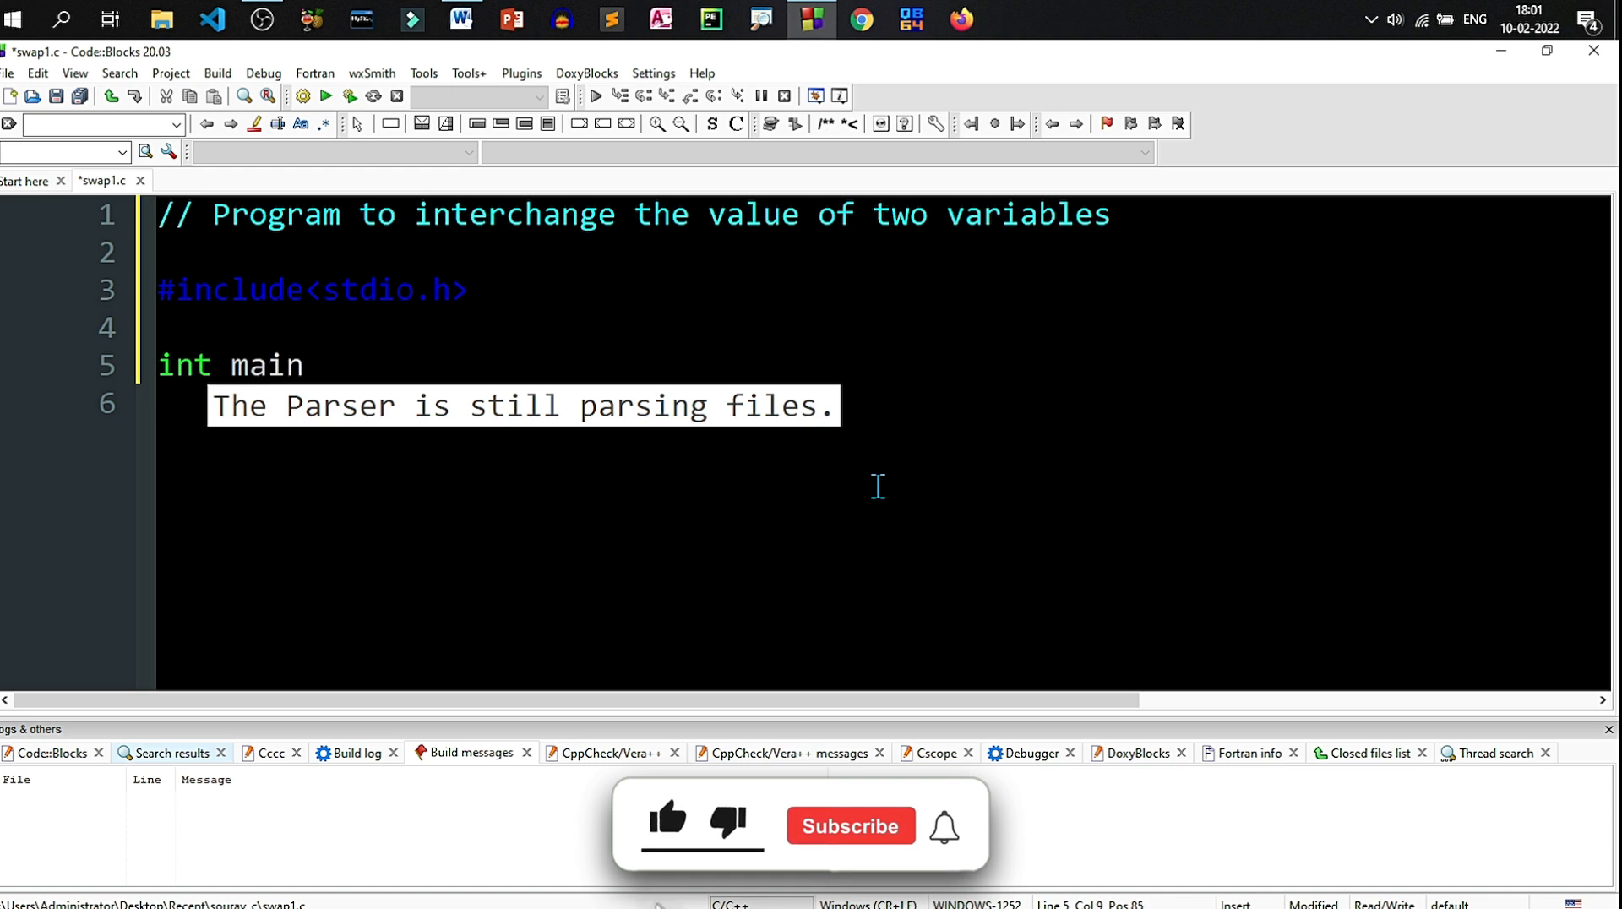
pyautogui.write('() {}')
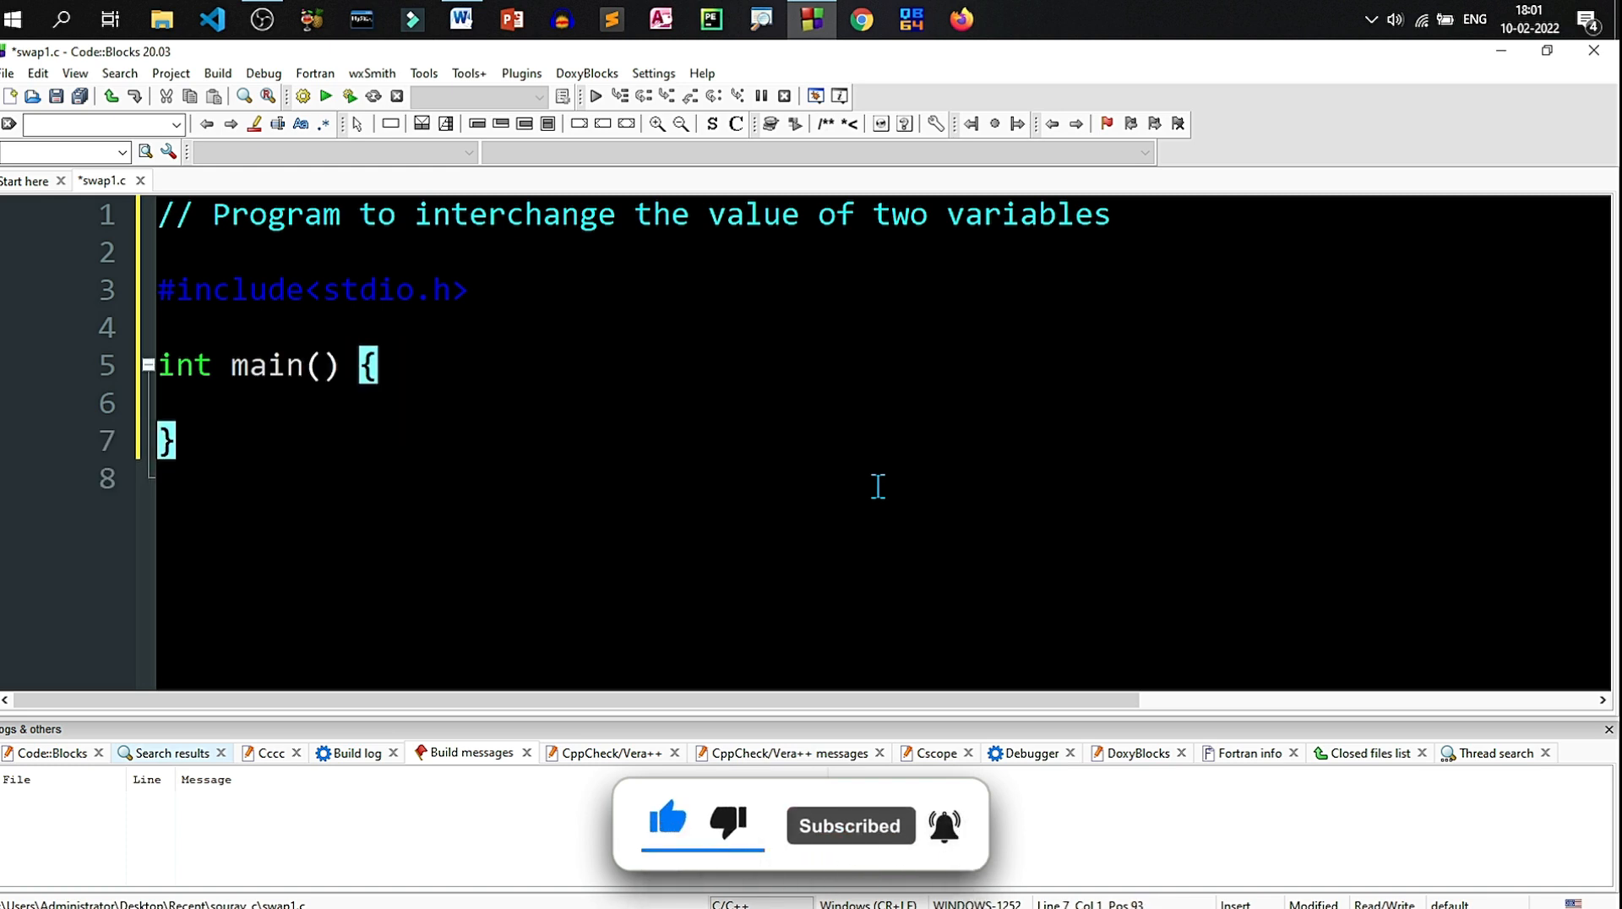
pyautogui.write('return 0;')
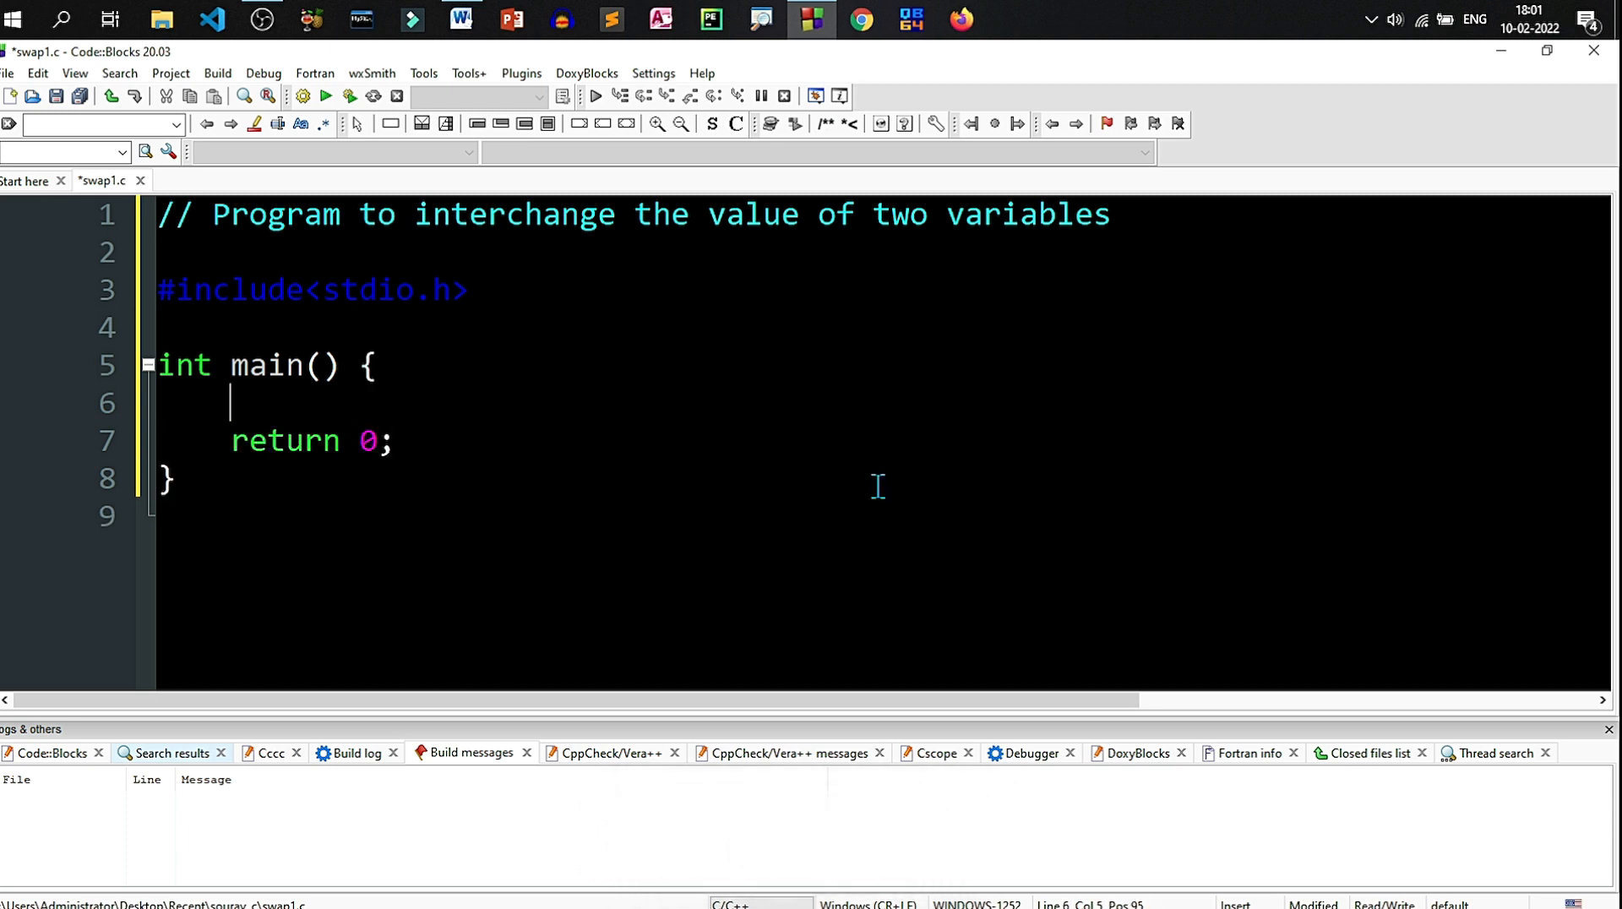
# Step: Declare int x, y, temp; at the start of main
pyautogui.write('i')
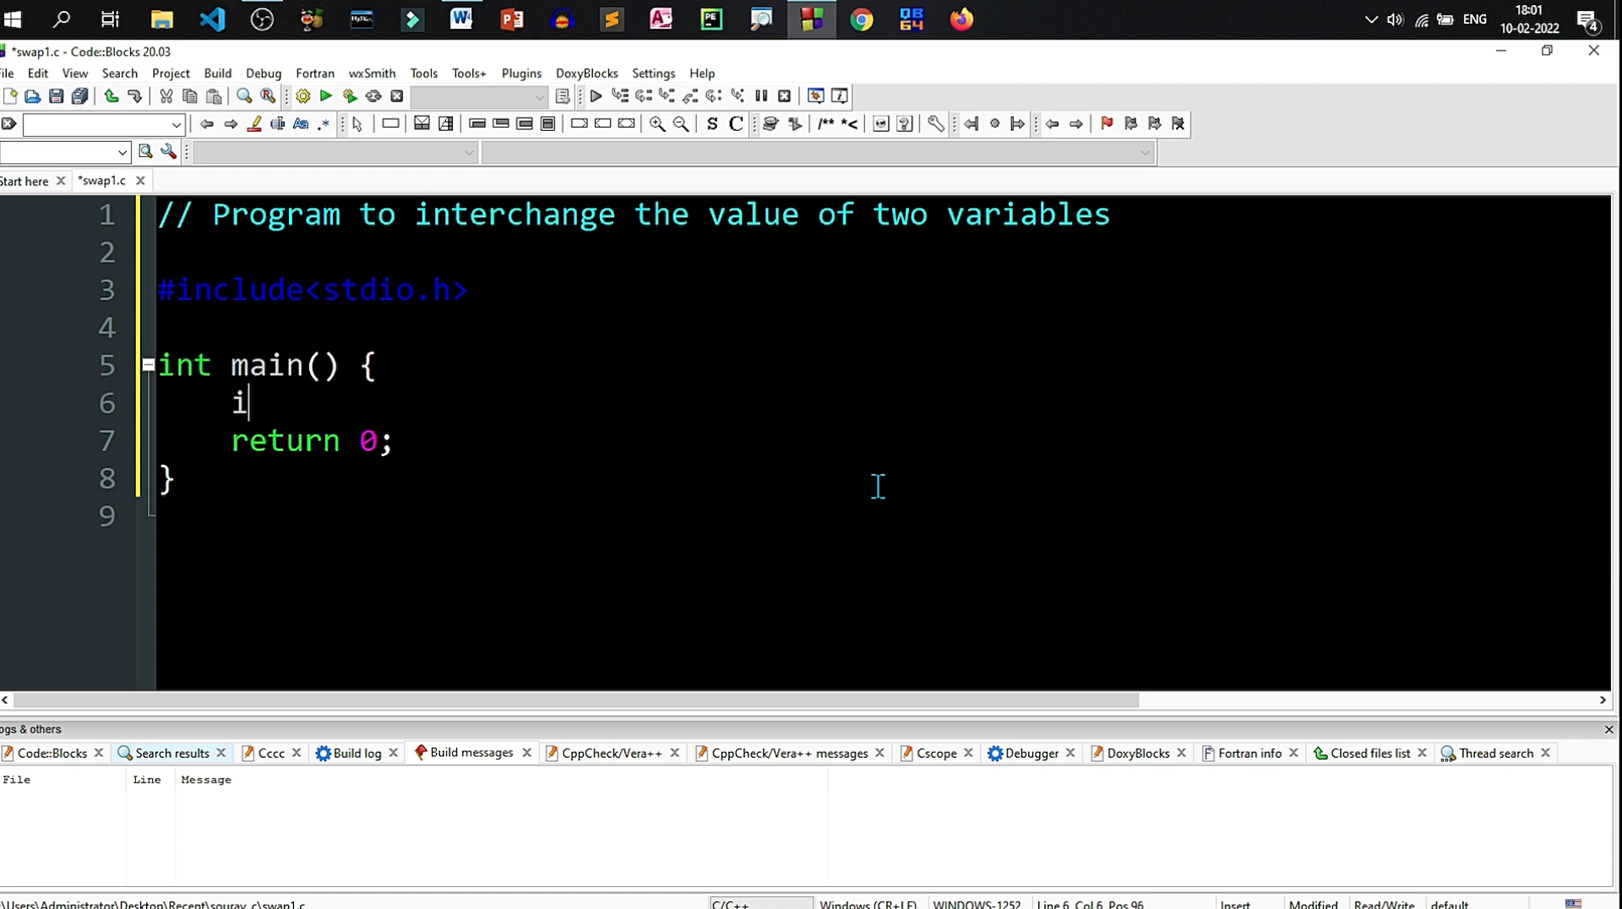
pyautogui.write('nt x')
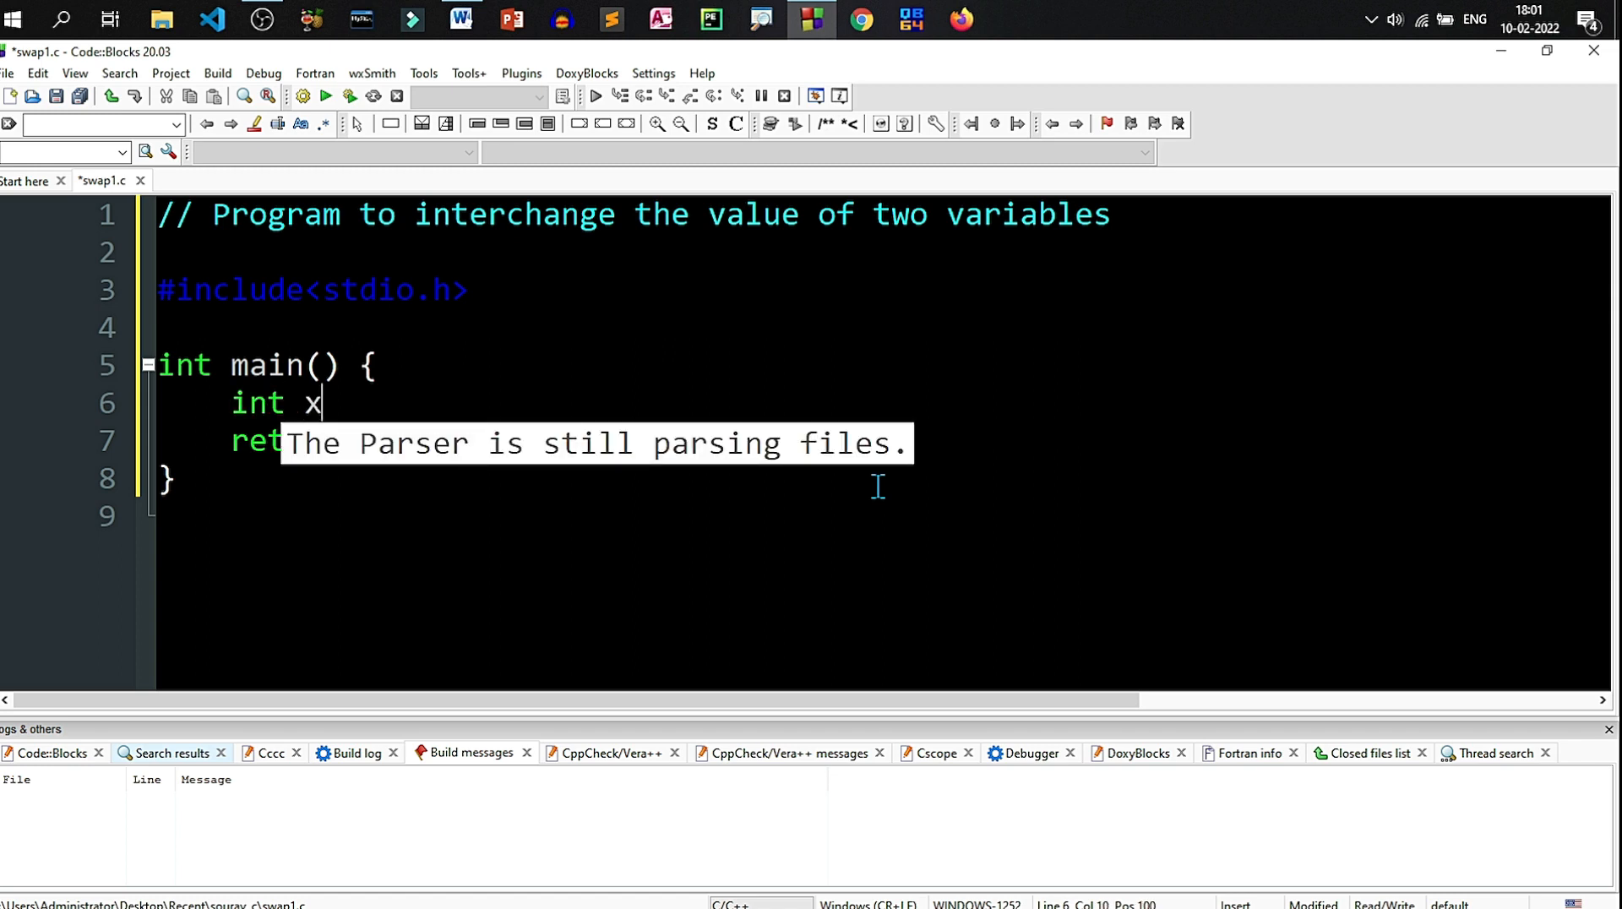
pyautogui.write(', y')
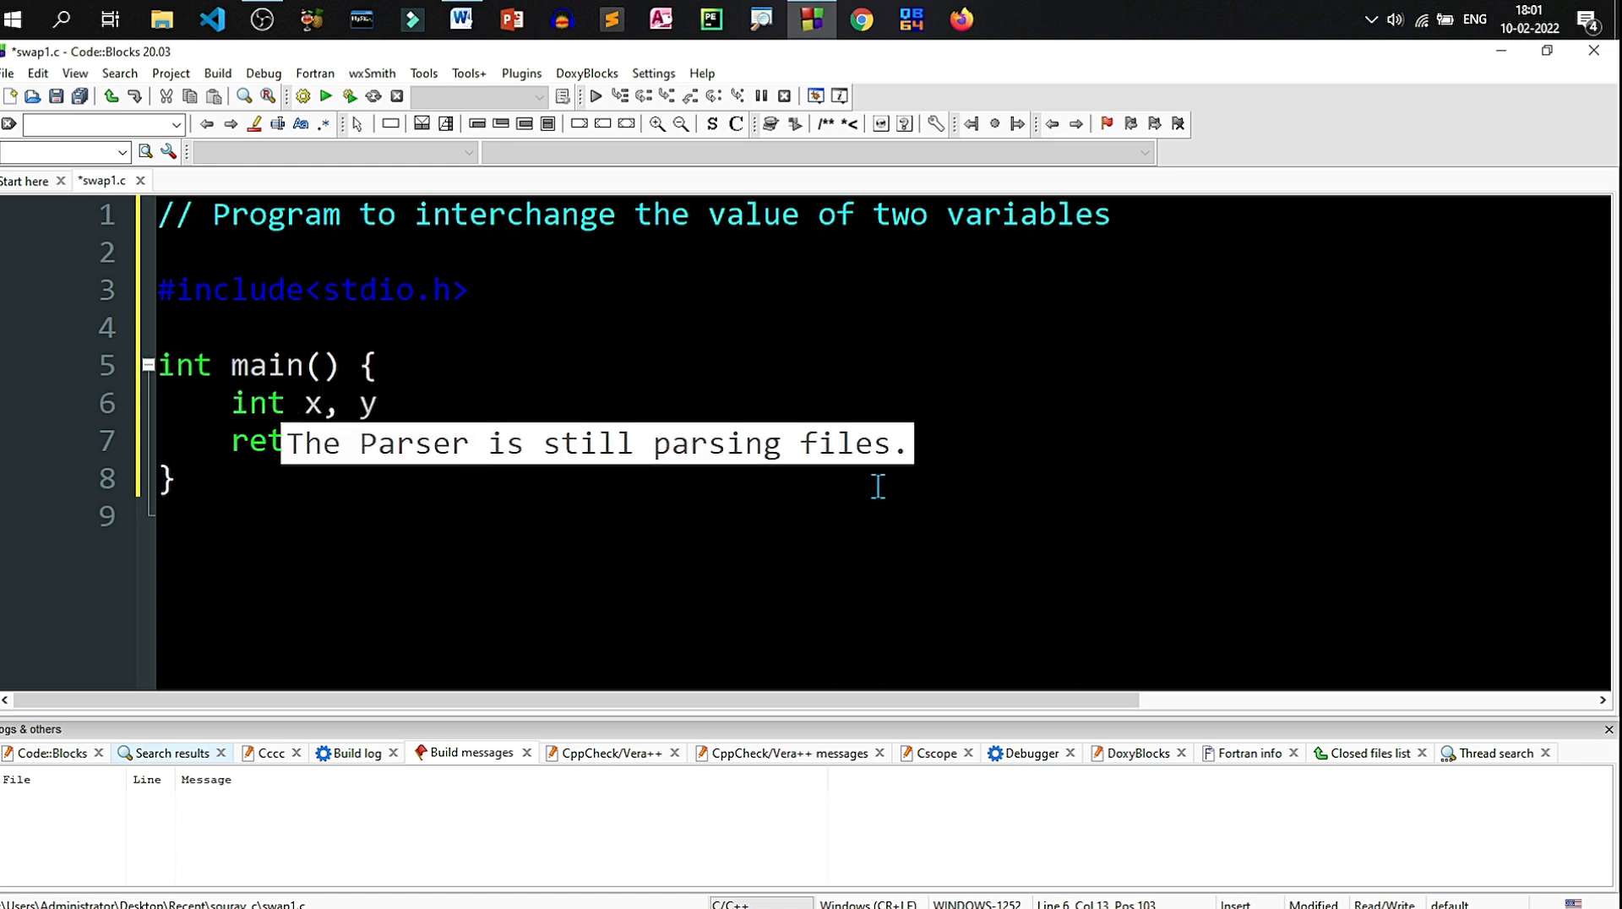
pyautogui.write(';')
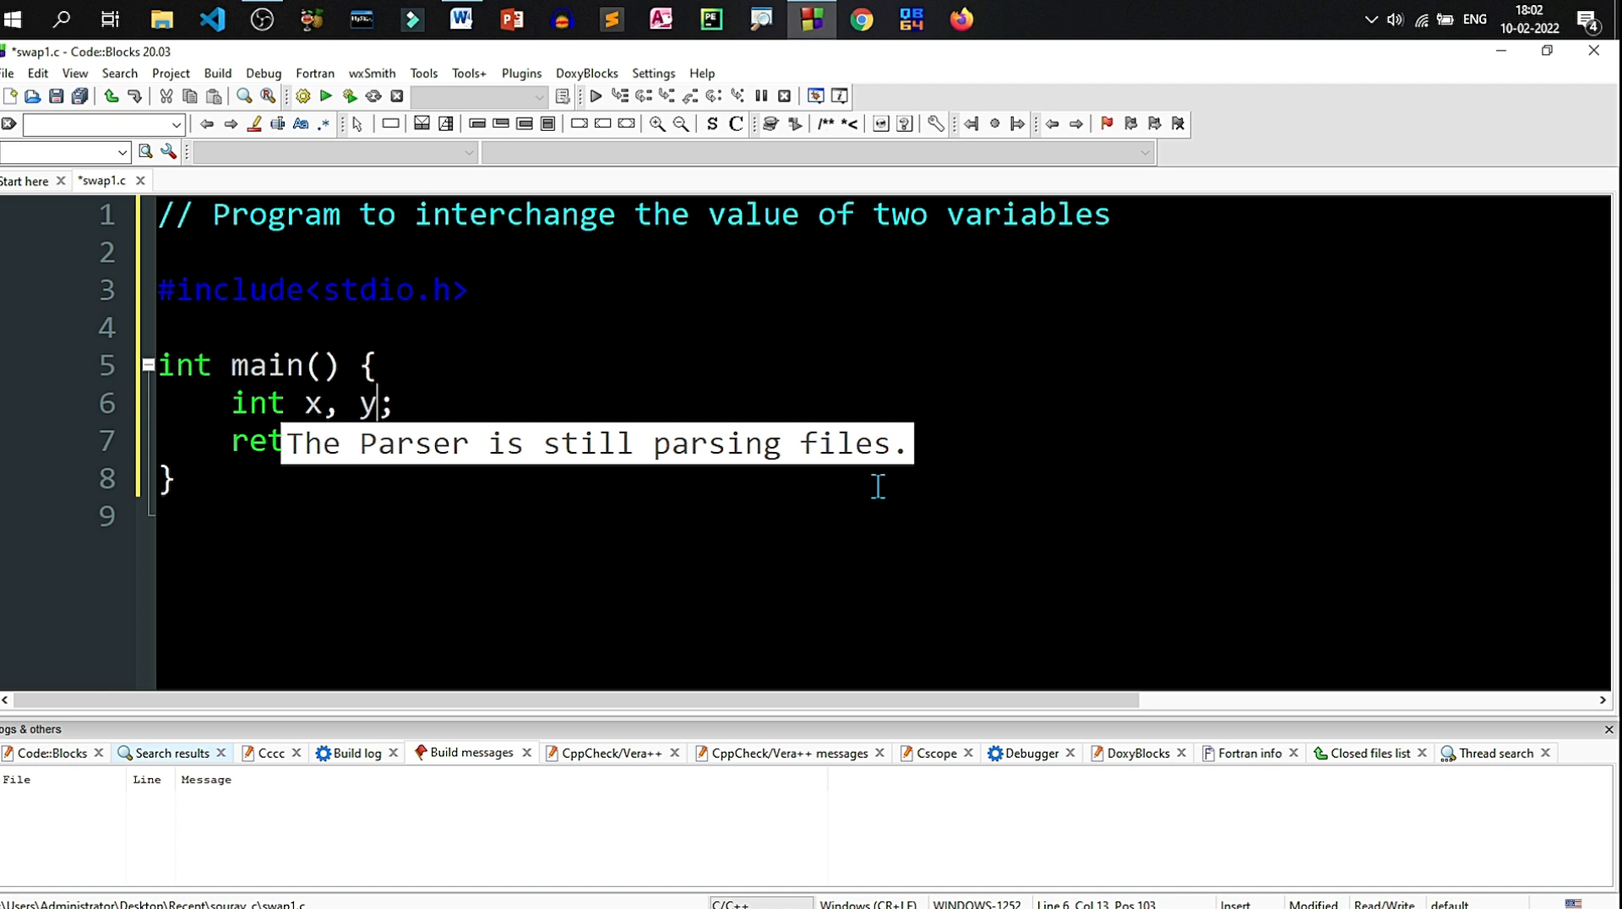
pyautogui.write(', tem')
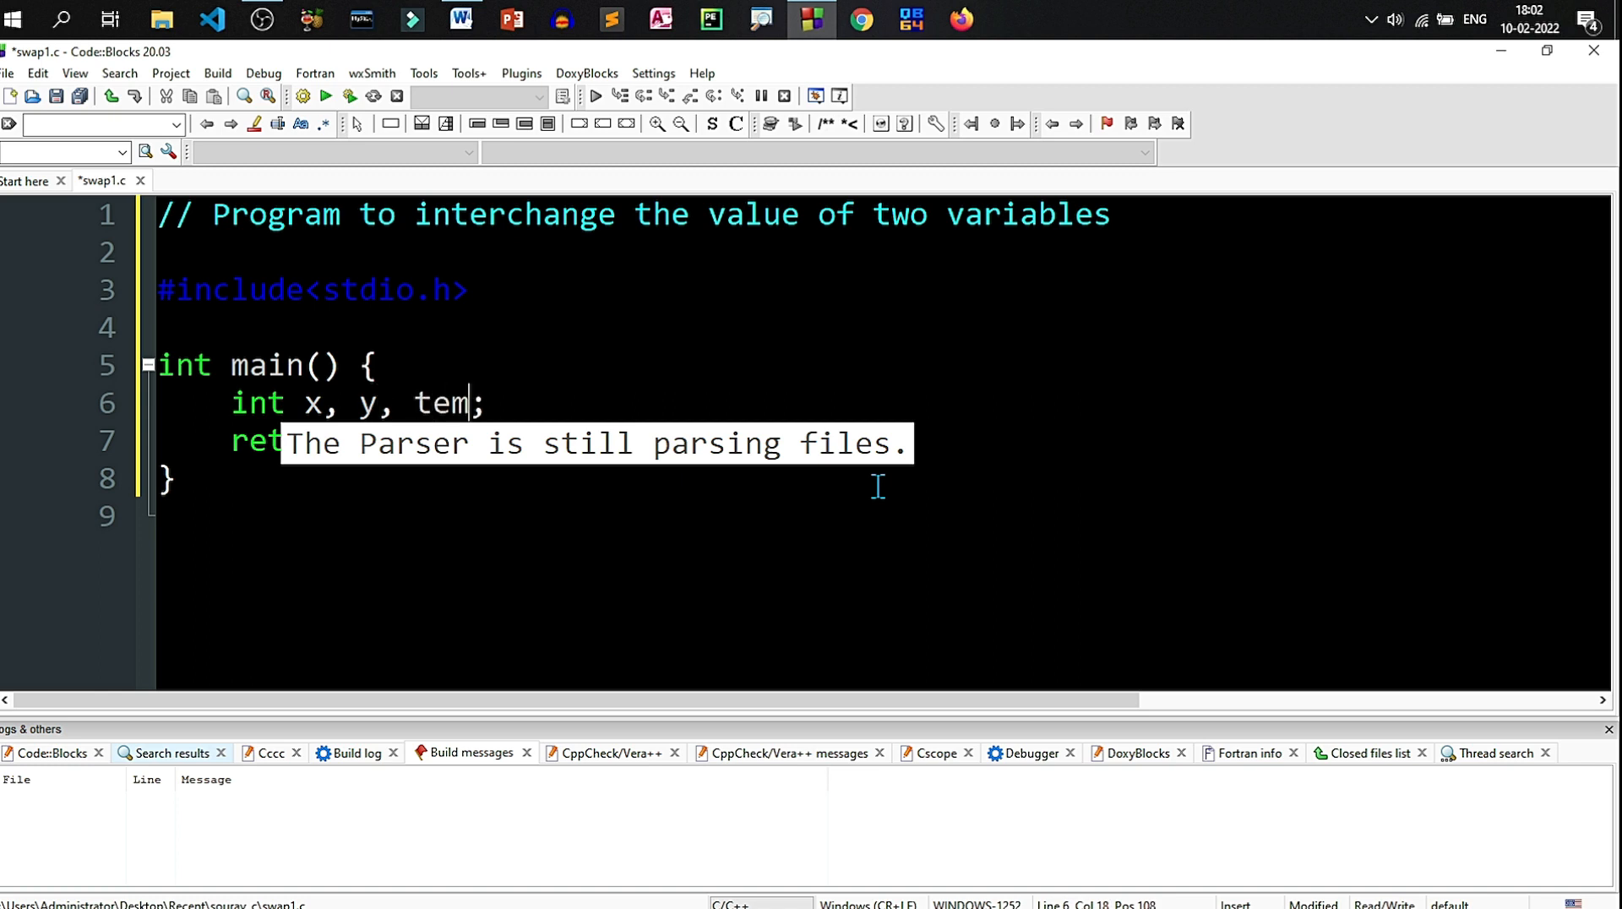
pyautogui.write('p')
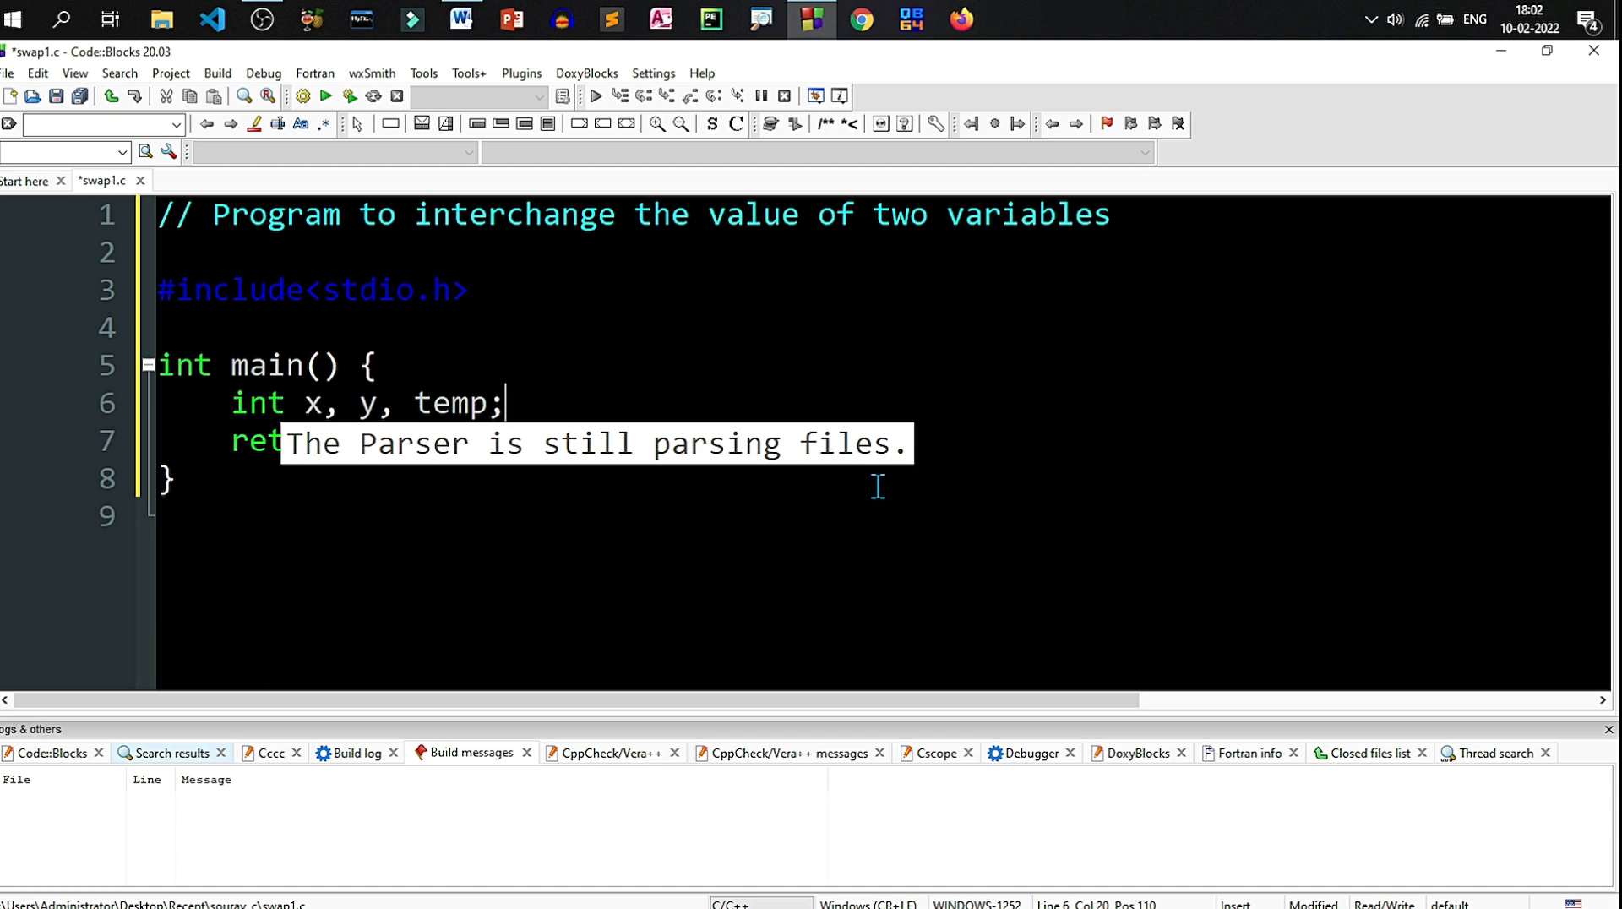
# Step: Prompt "Enter two numbers" and read them with scanf("%d %d", &x, &y);
pyautogui.write('printf()')
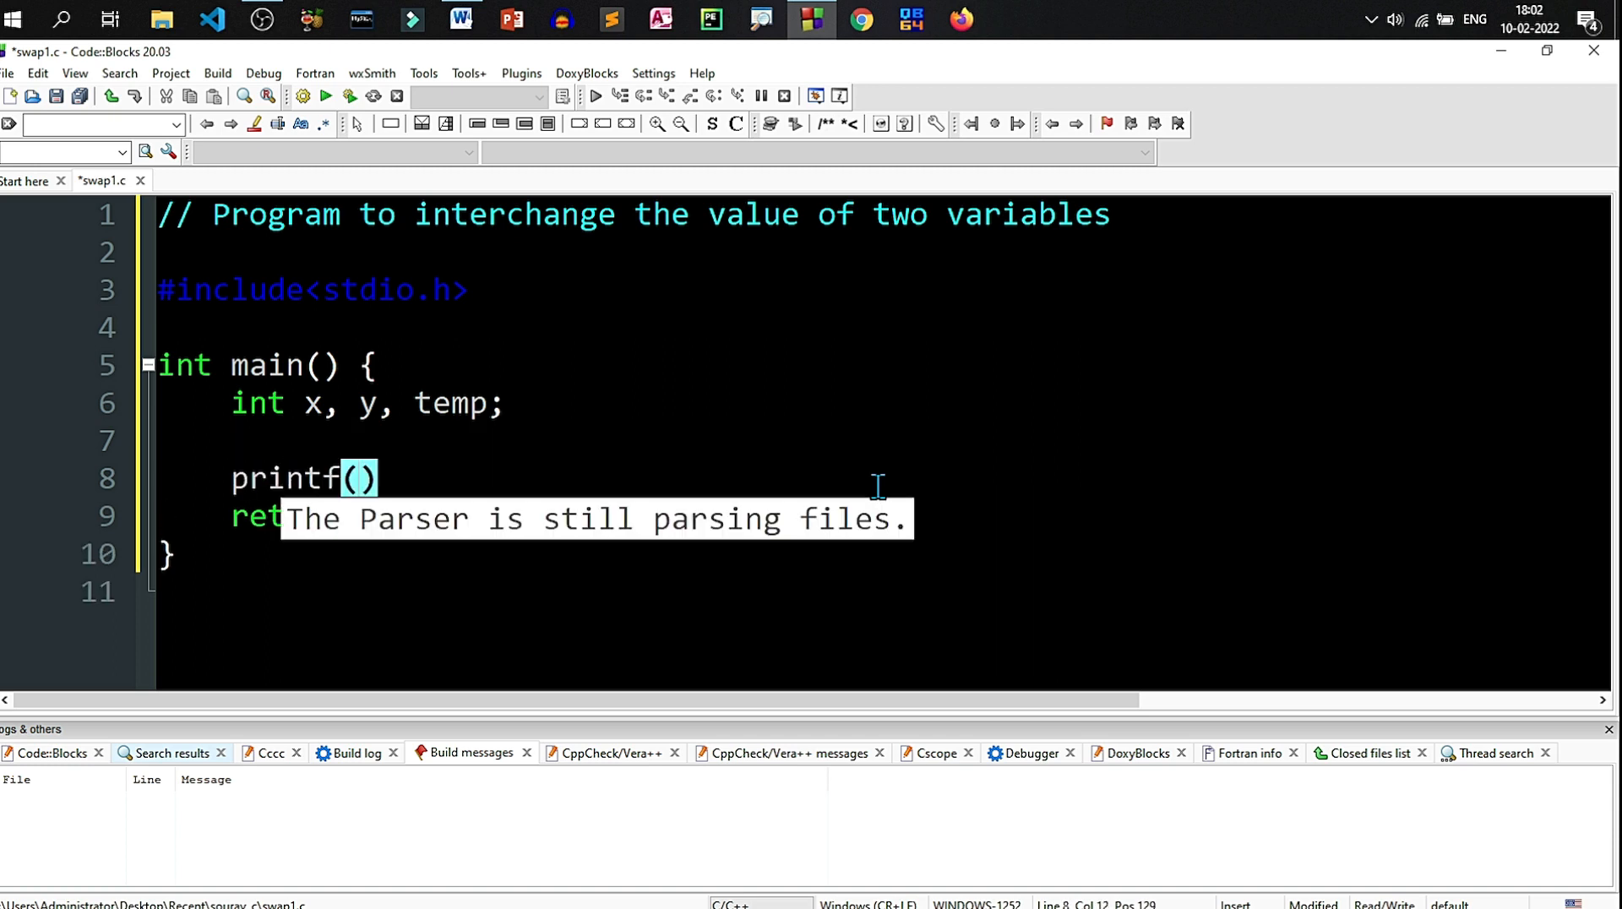
pyautogui.write('"Enter two numb"')
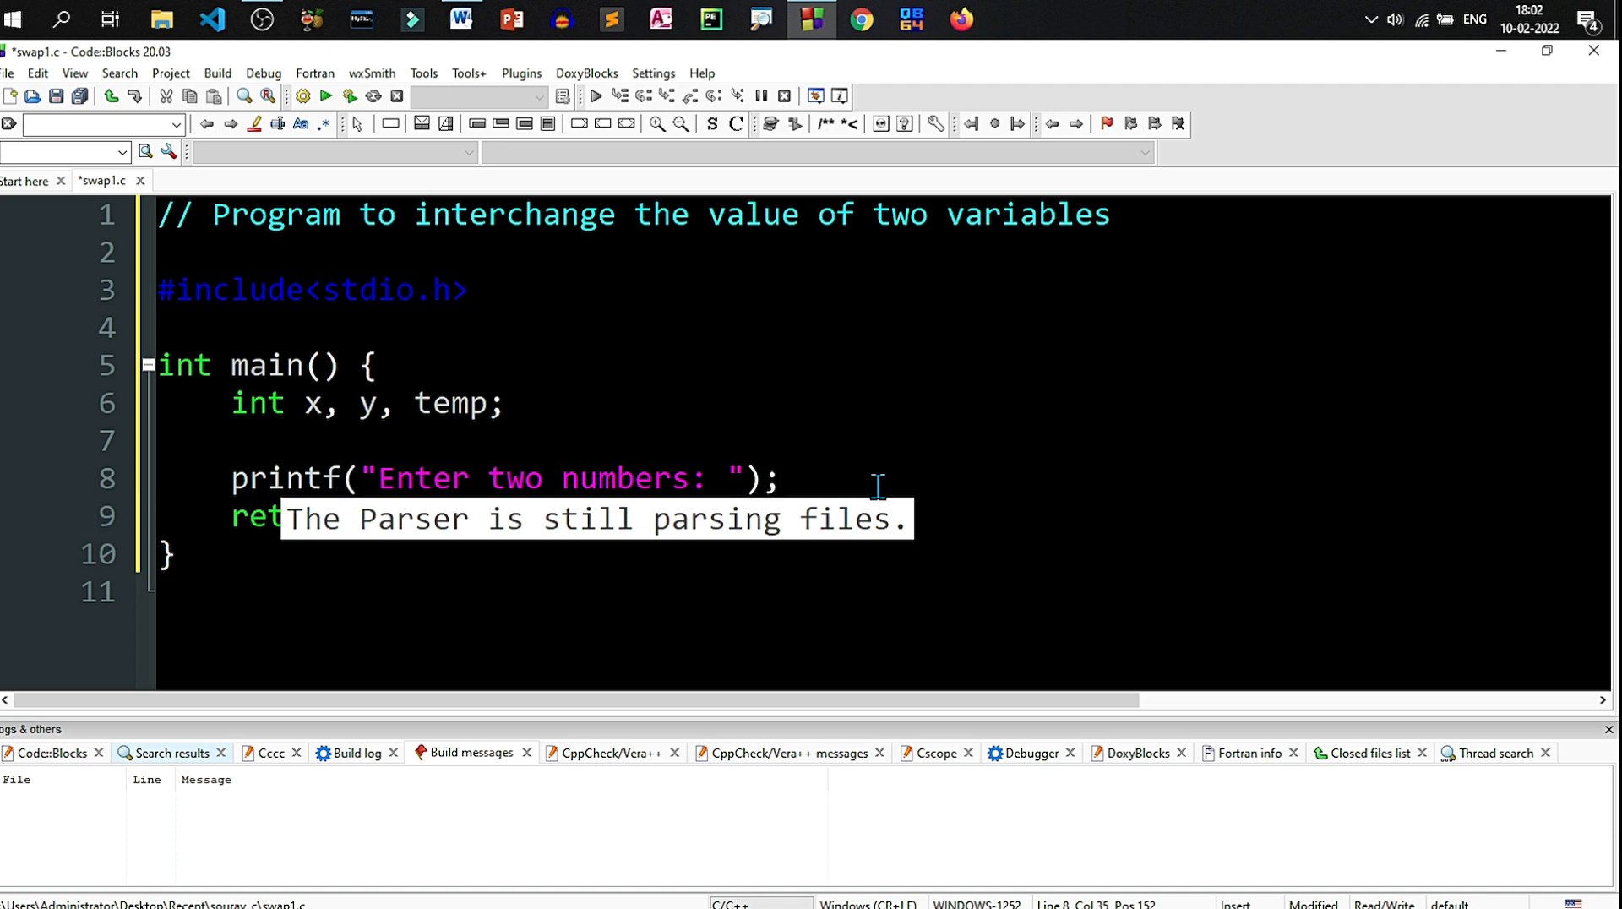
pyautogui.write('scanf')
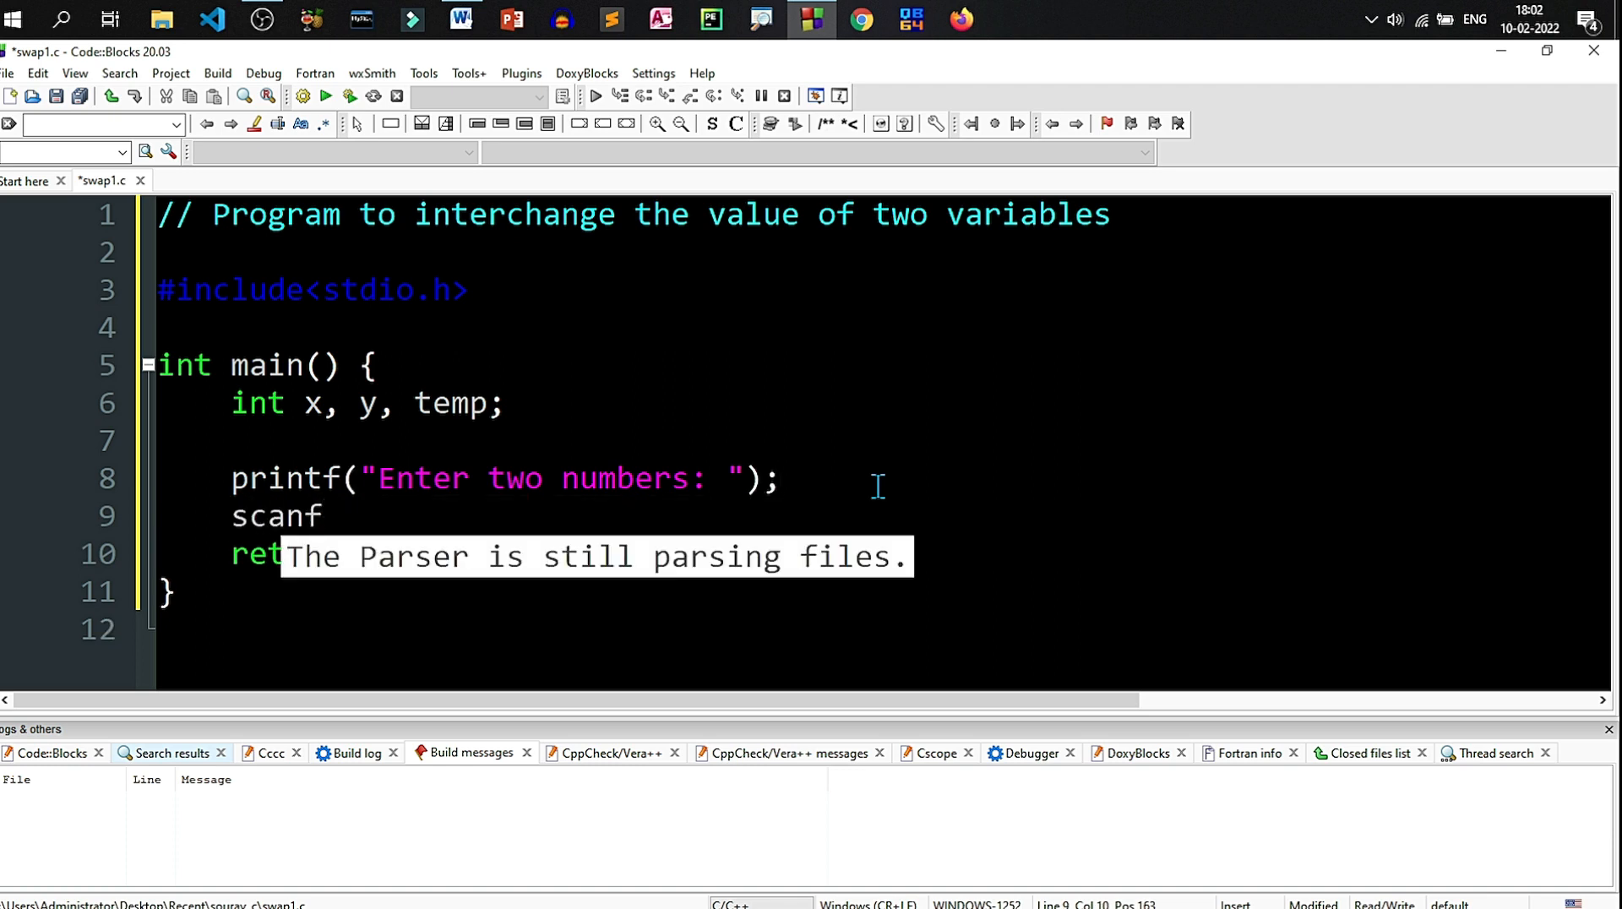
pyautogui.write('("%d")')
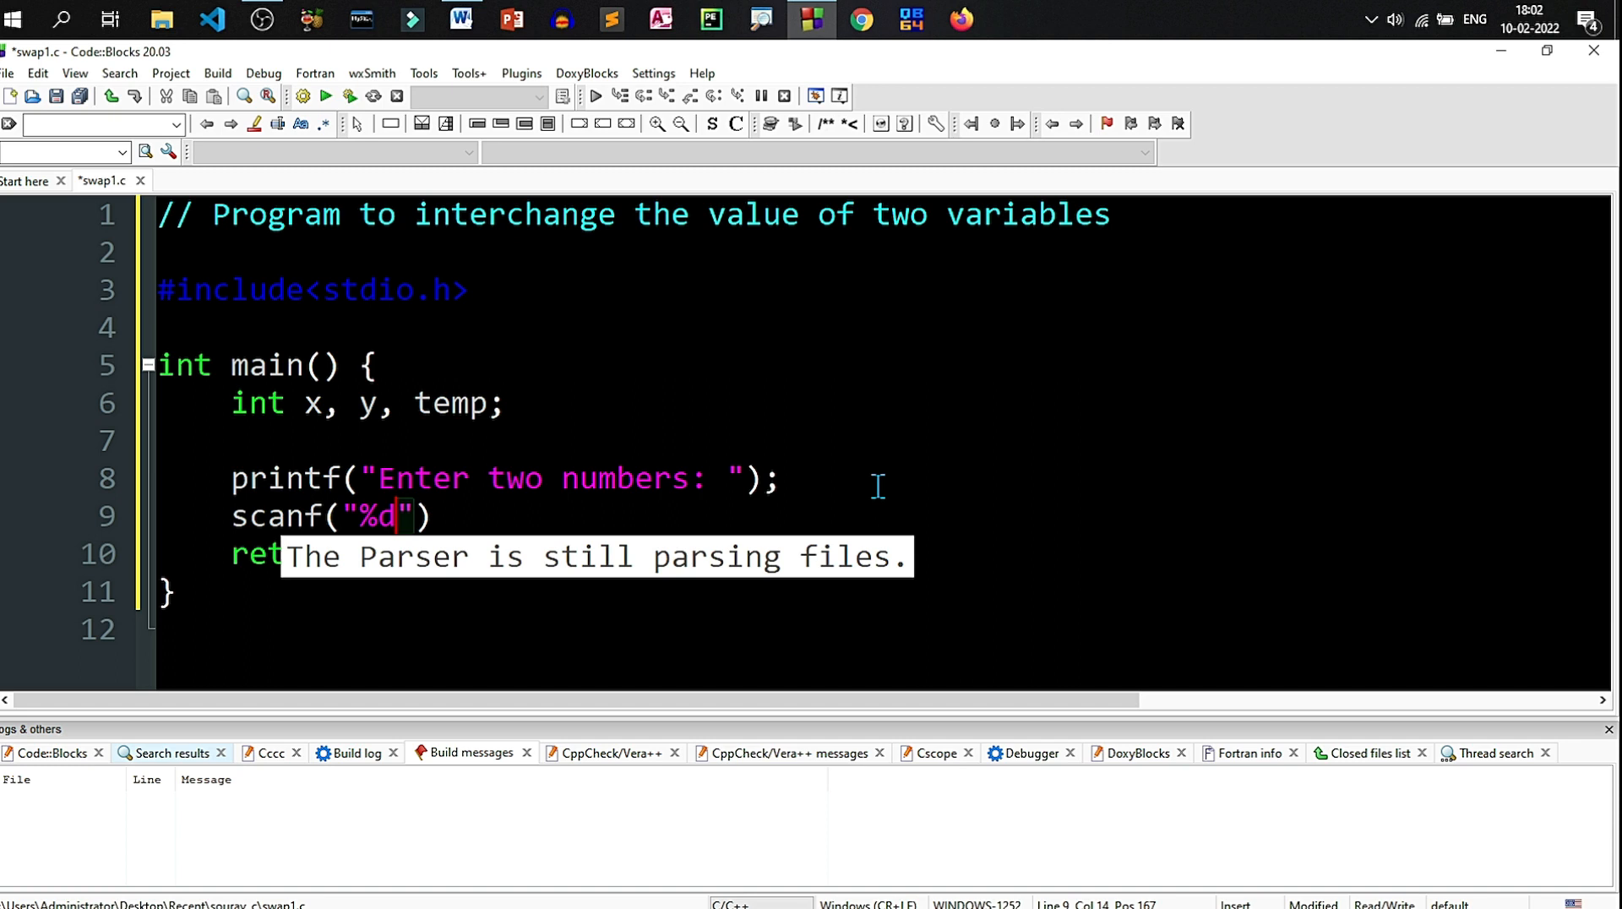
pyautogui.write('%d')
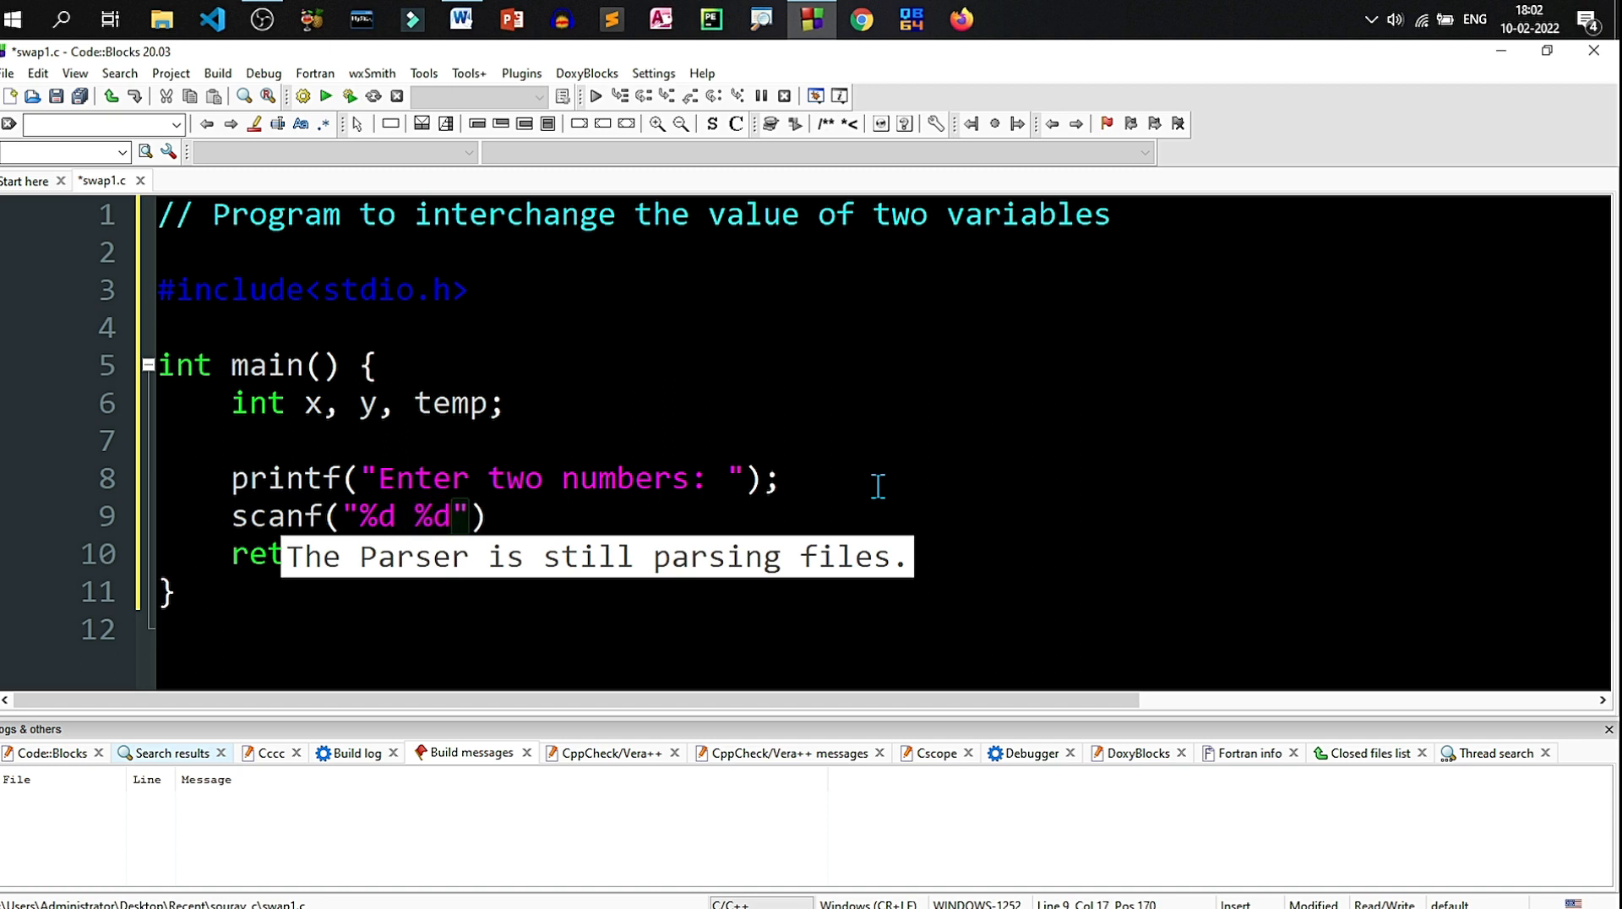
pyautogui.write(', &')
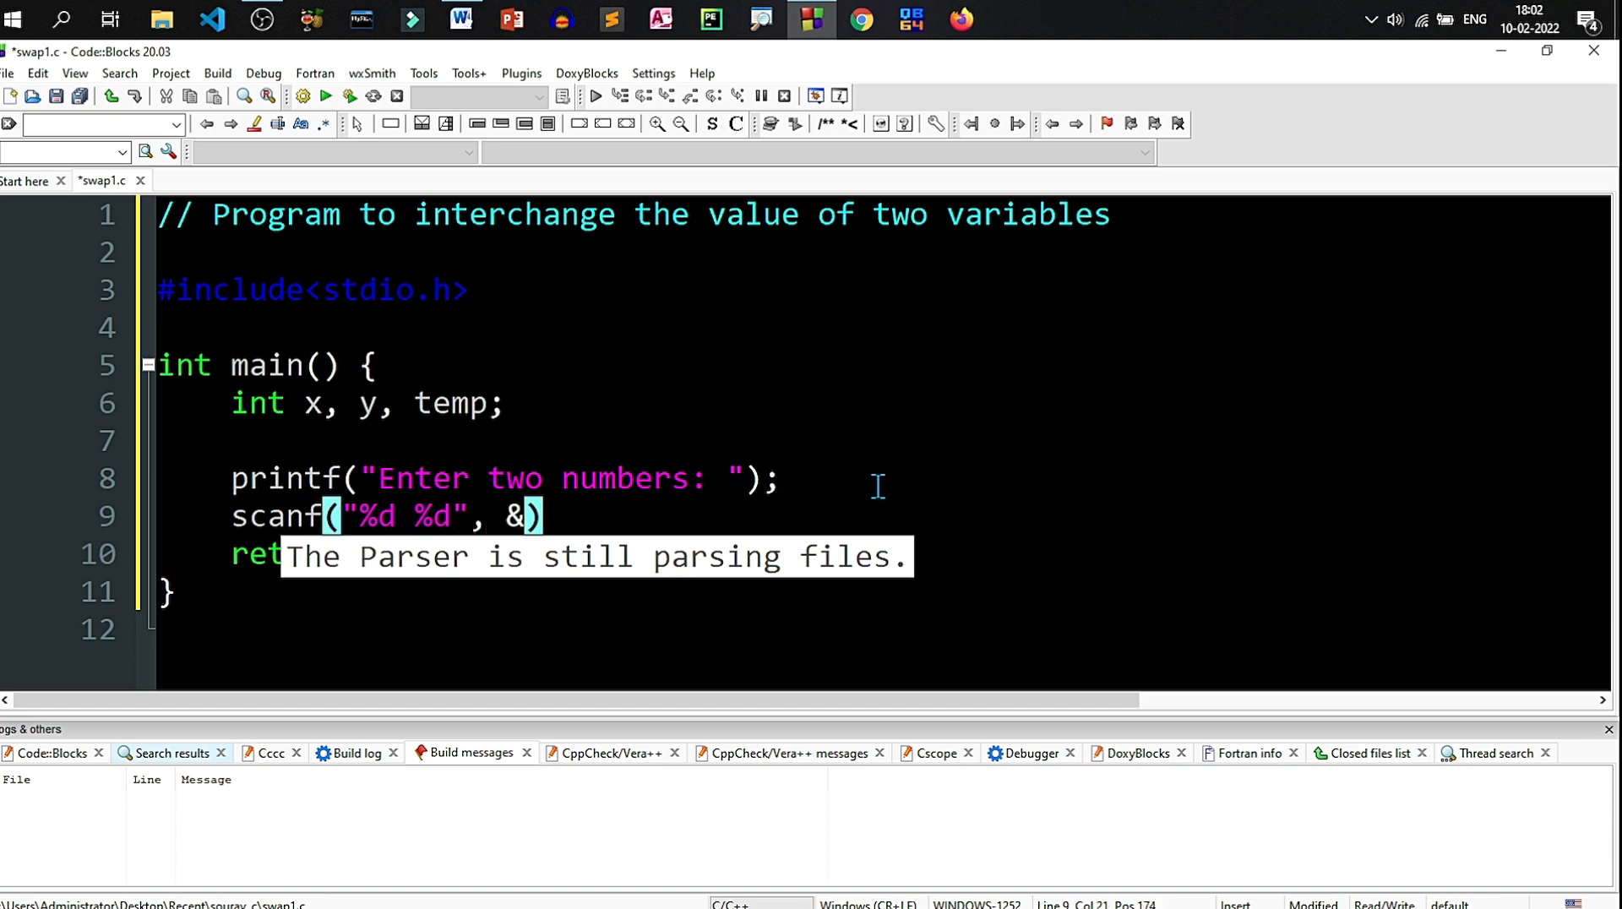
pyautogui.write('x, &')
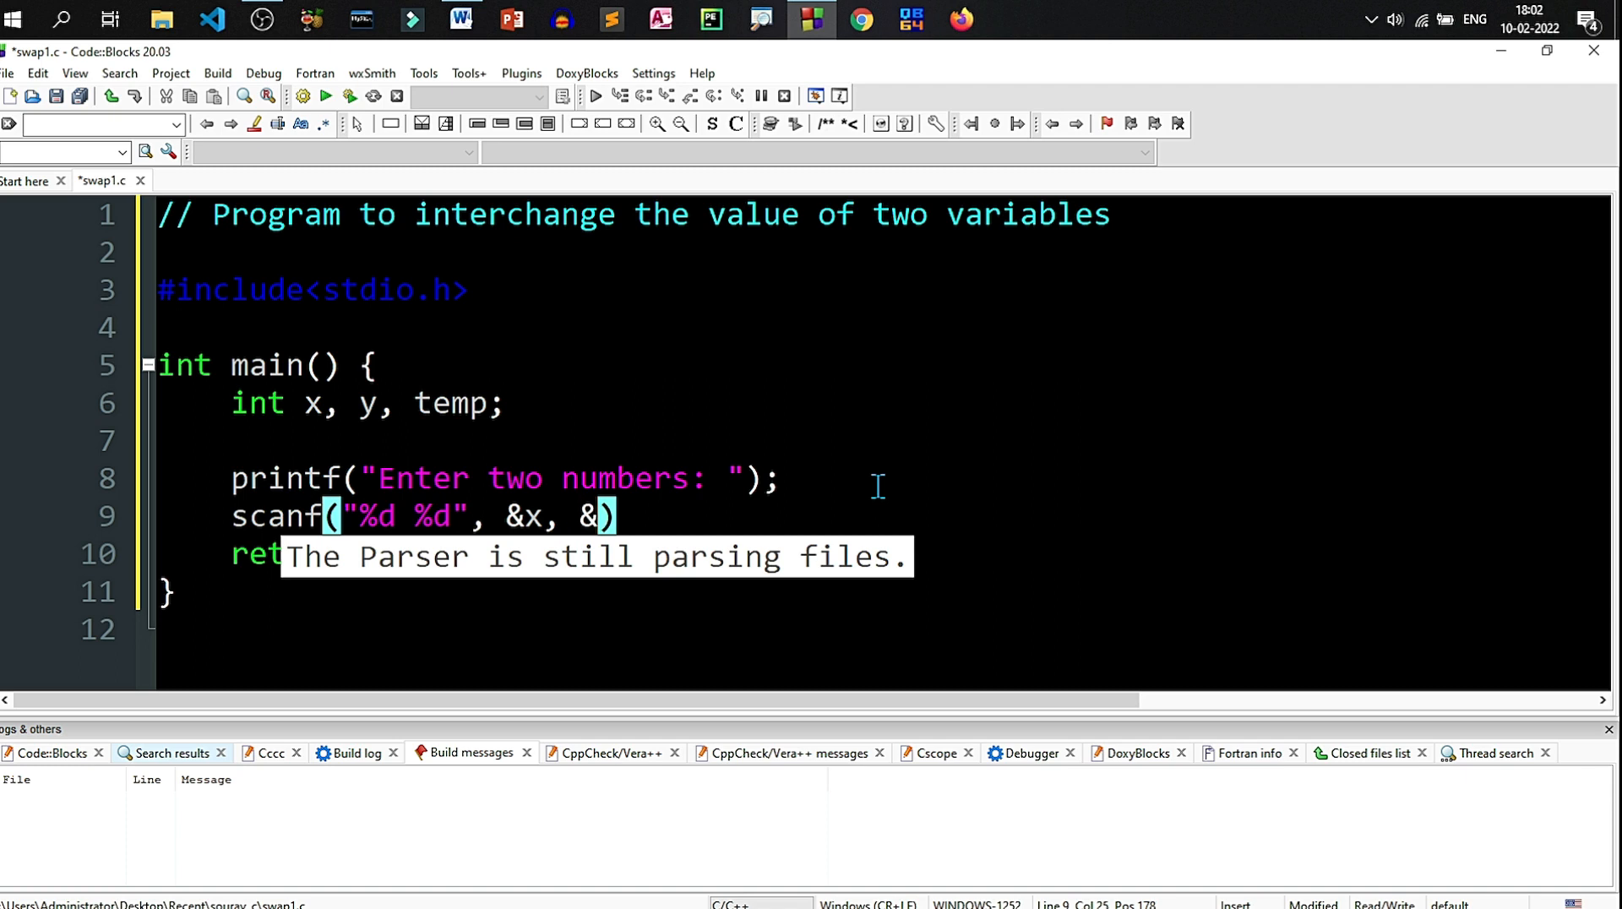
pyautogui.write('y);')
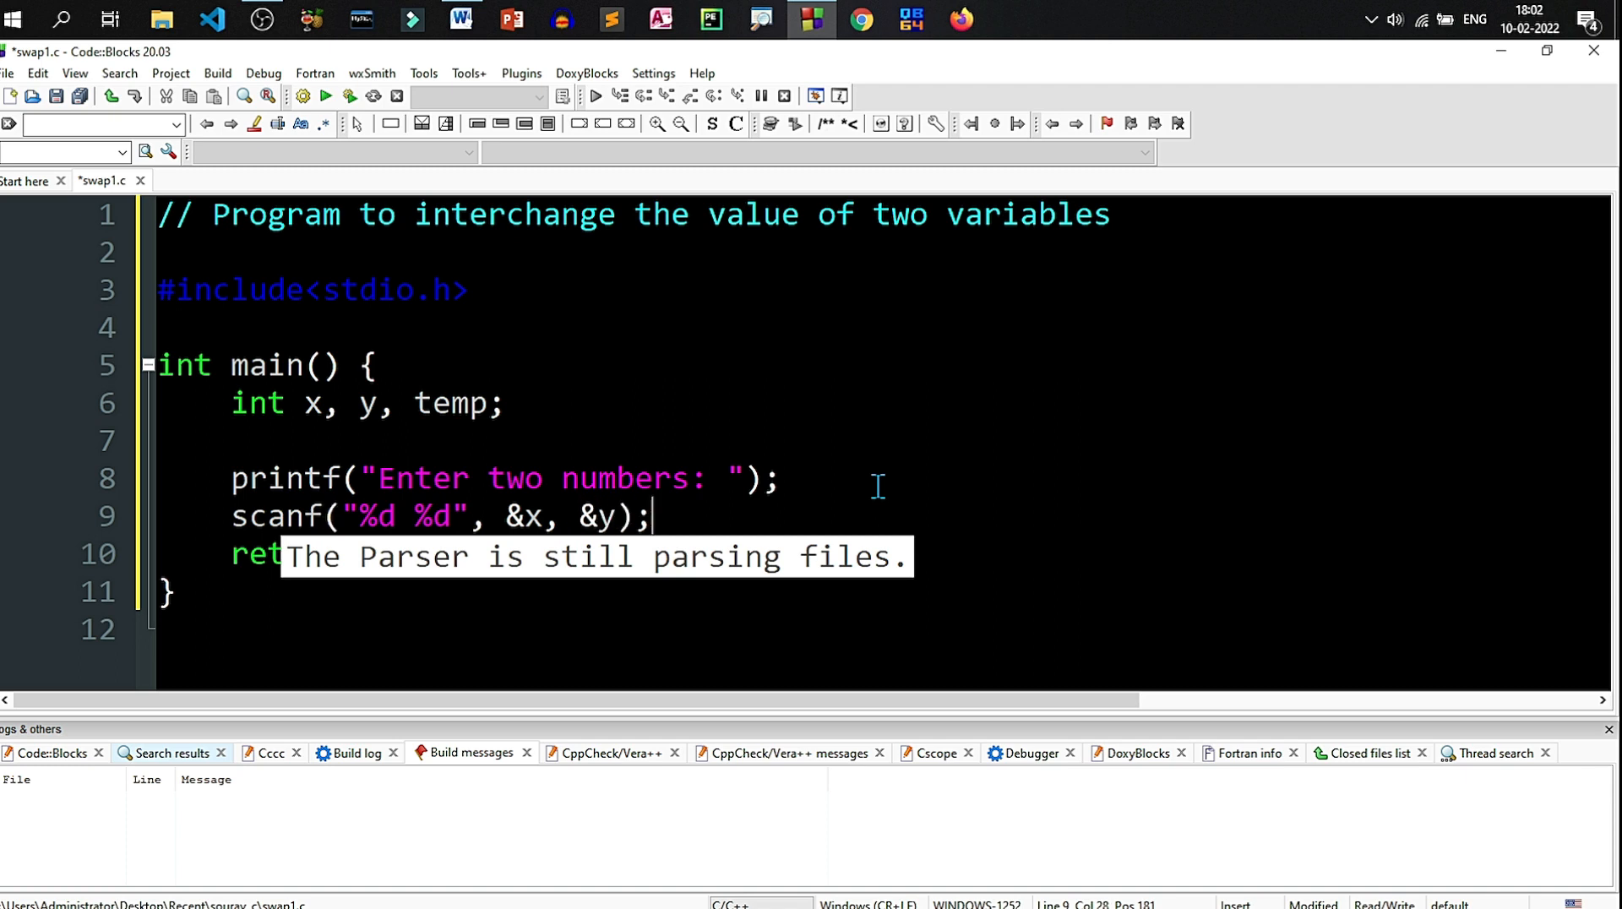
pyautogui.press('Return')
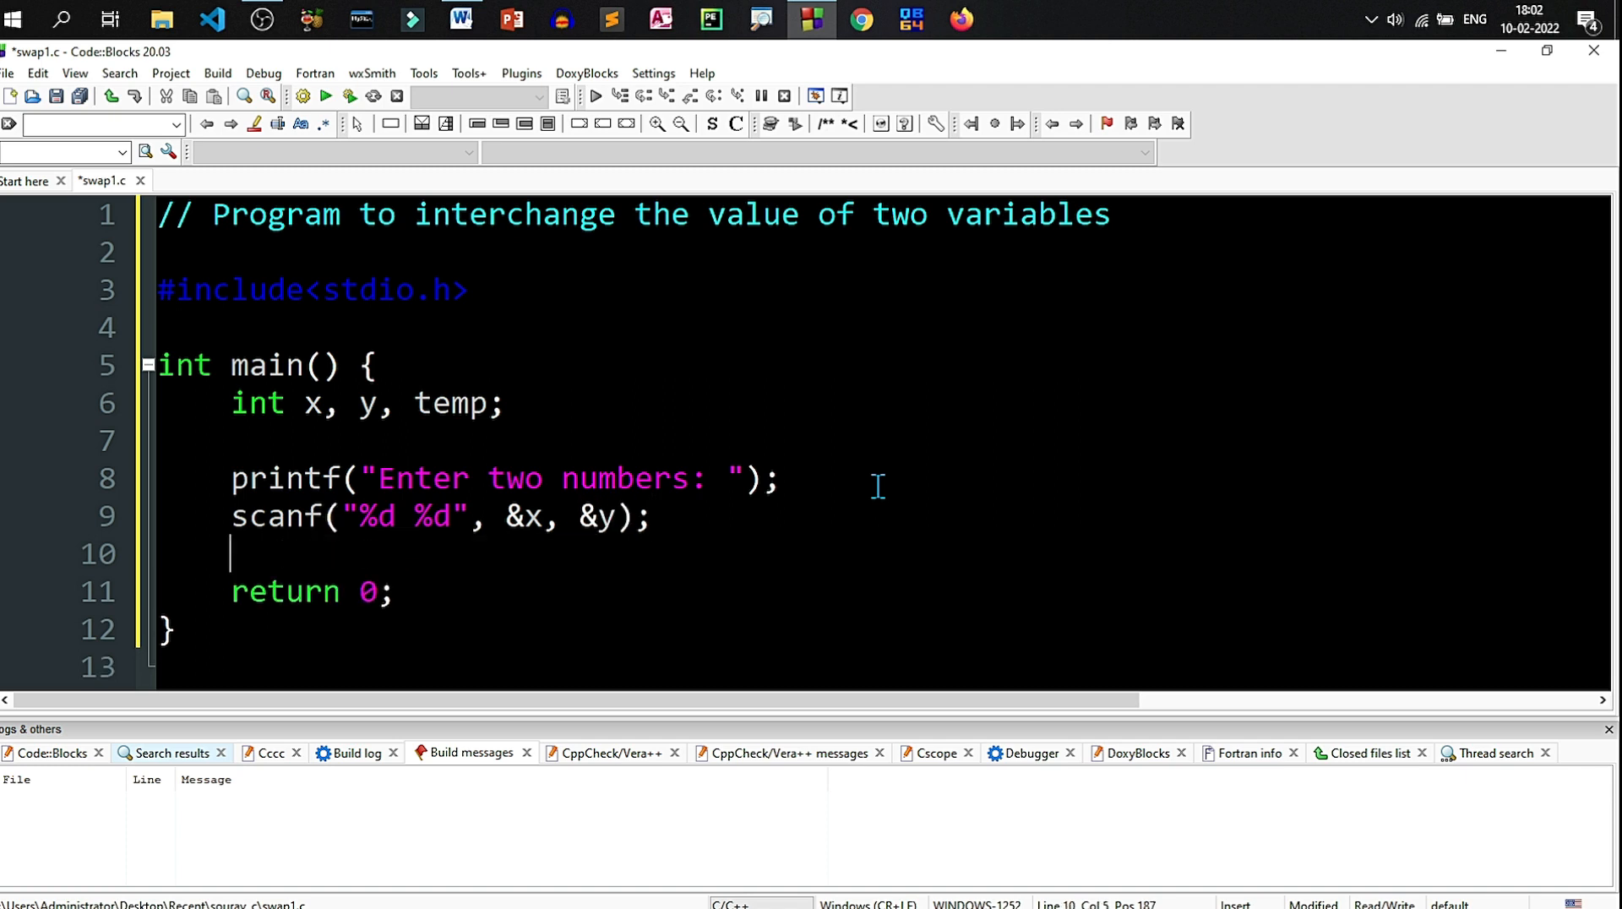
# Step: Print a 'Before swapping the values:' heading and "x = %d and y = %d" with x, y
pyautogui.press('Return')
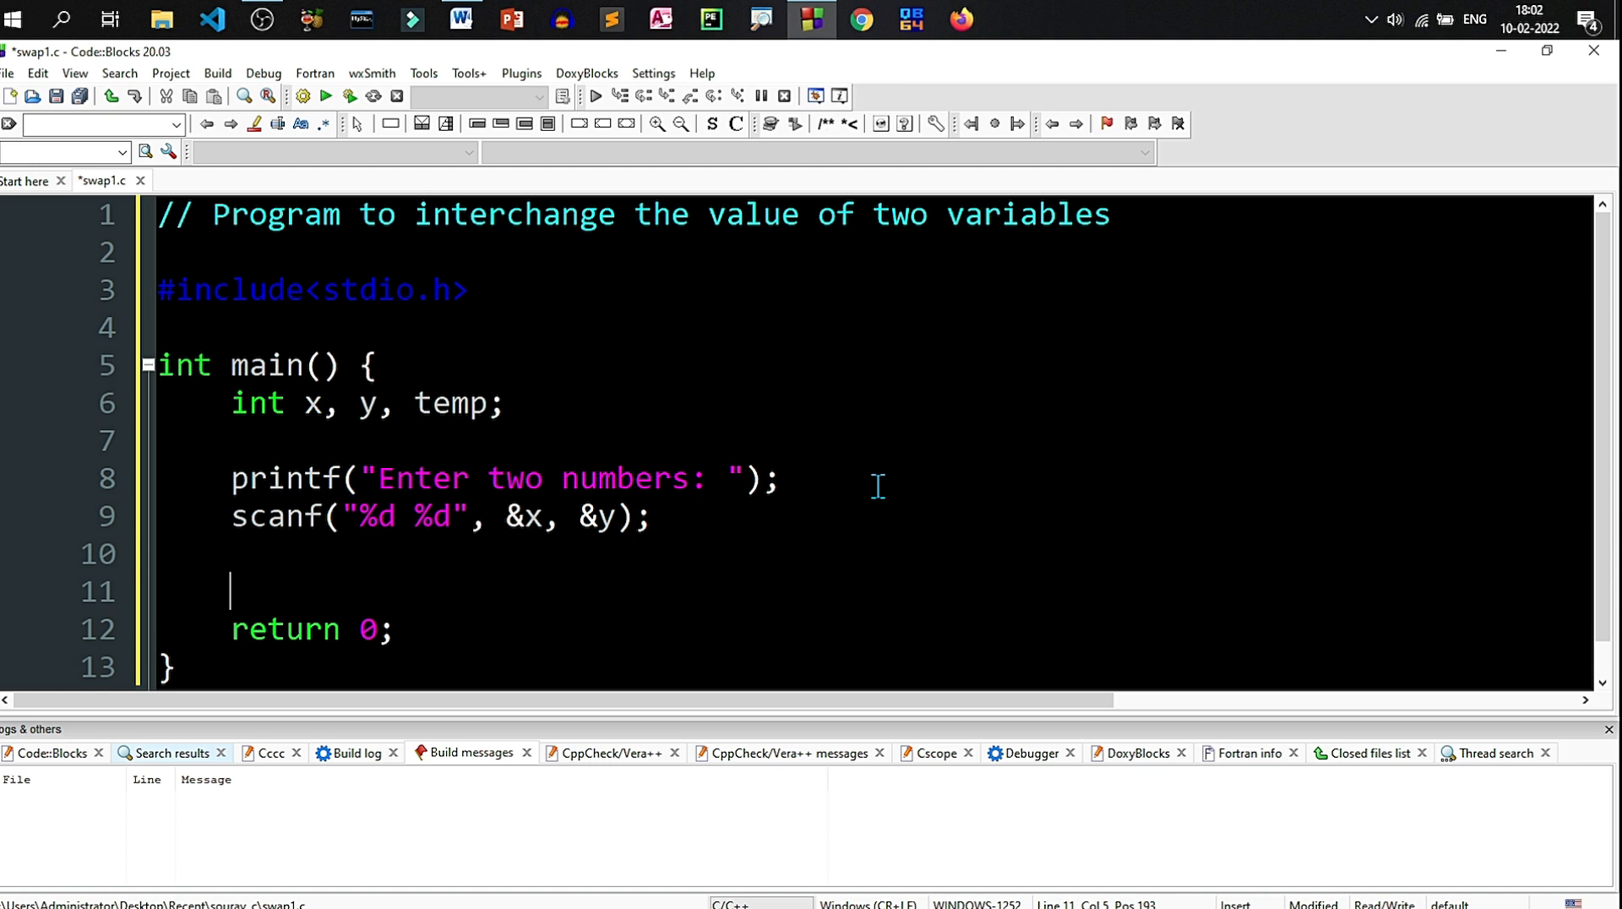
pyautogui.write('printf("Before swapping th')
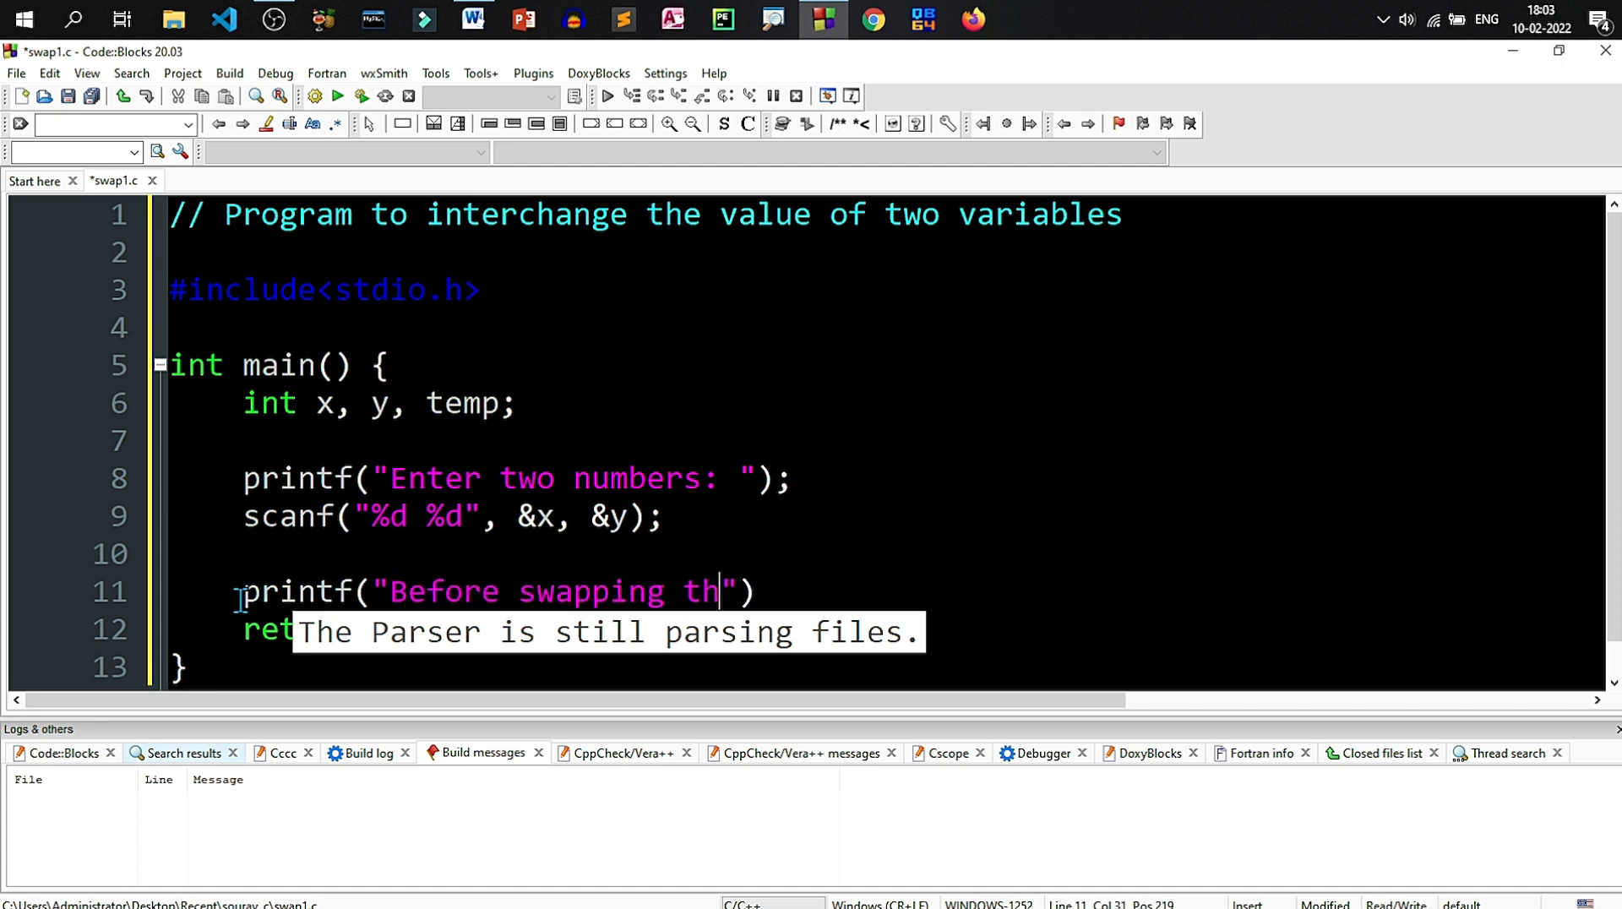
pyautogui.write('e values')
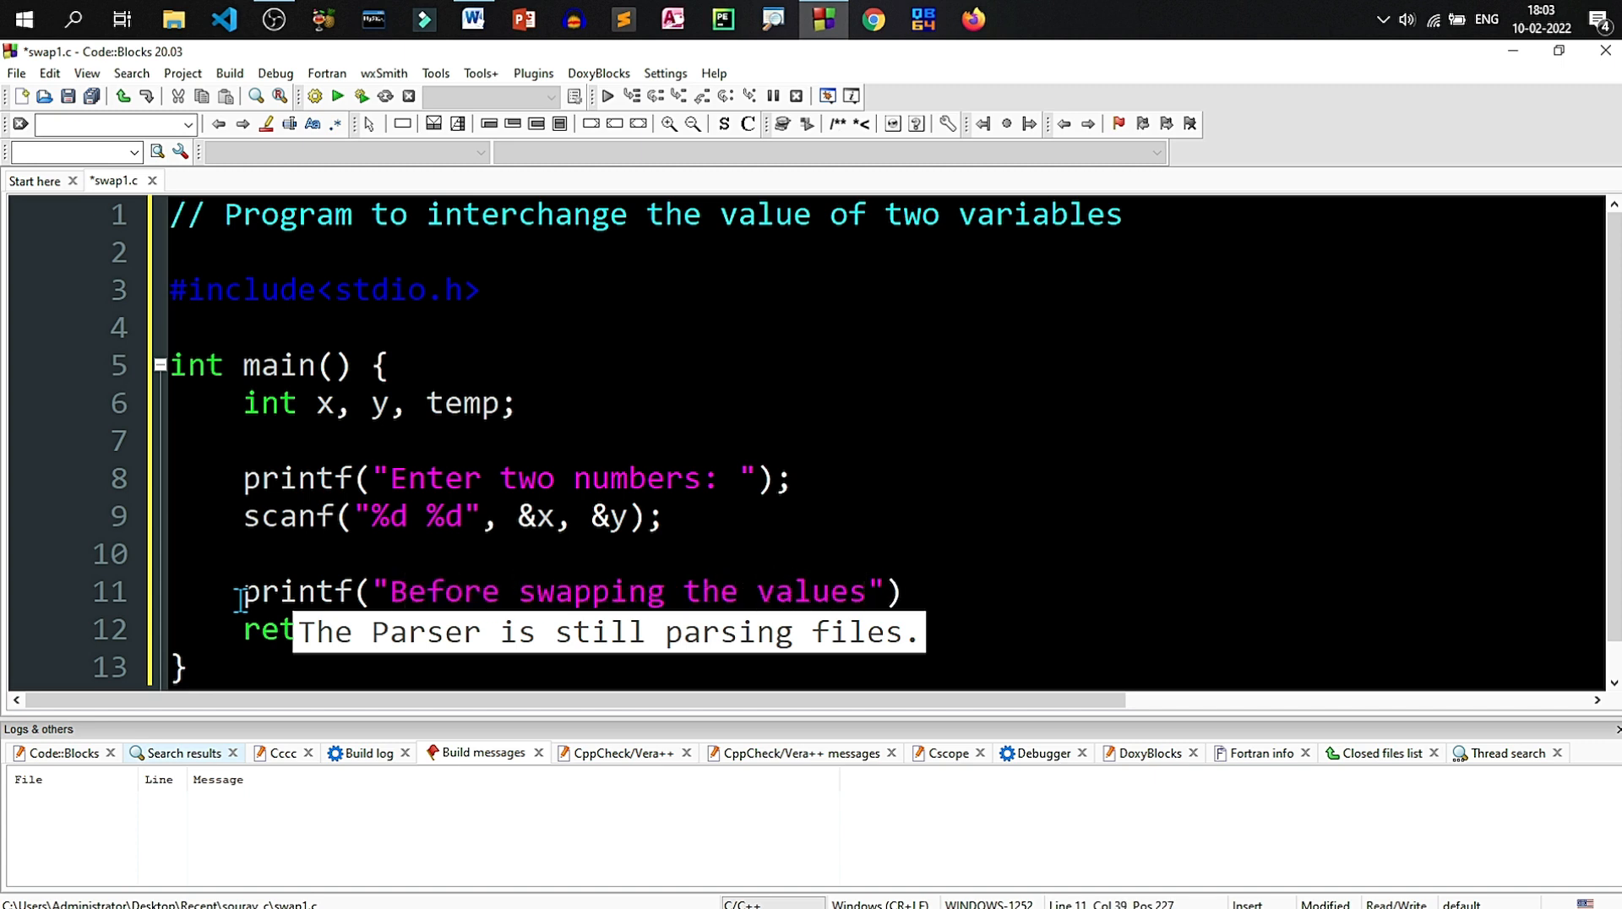
pyautogui.write(':\\n')
pyautogui.write('printf')
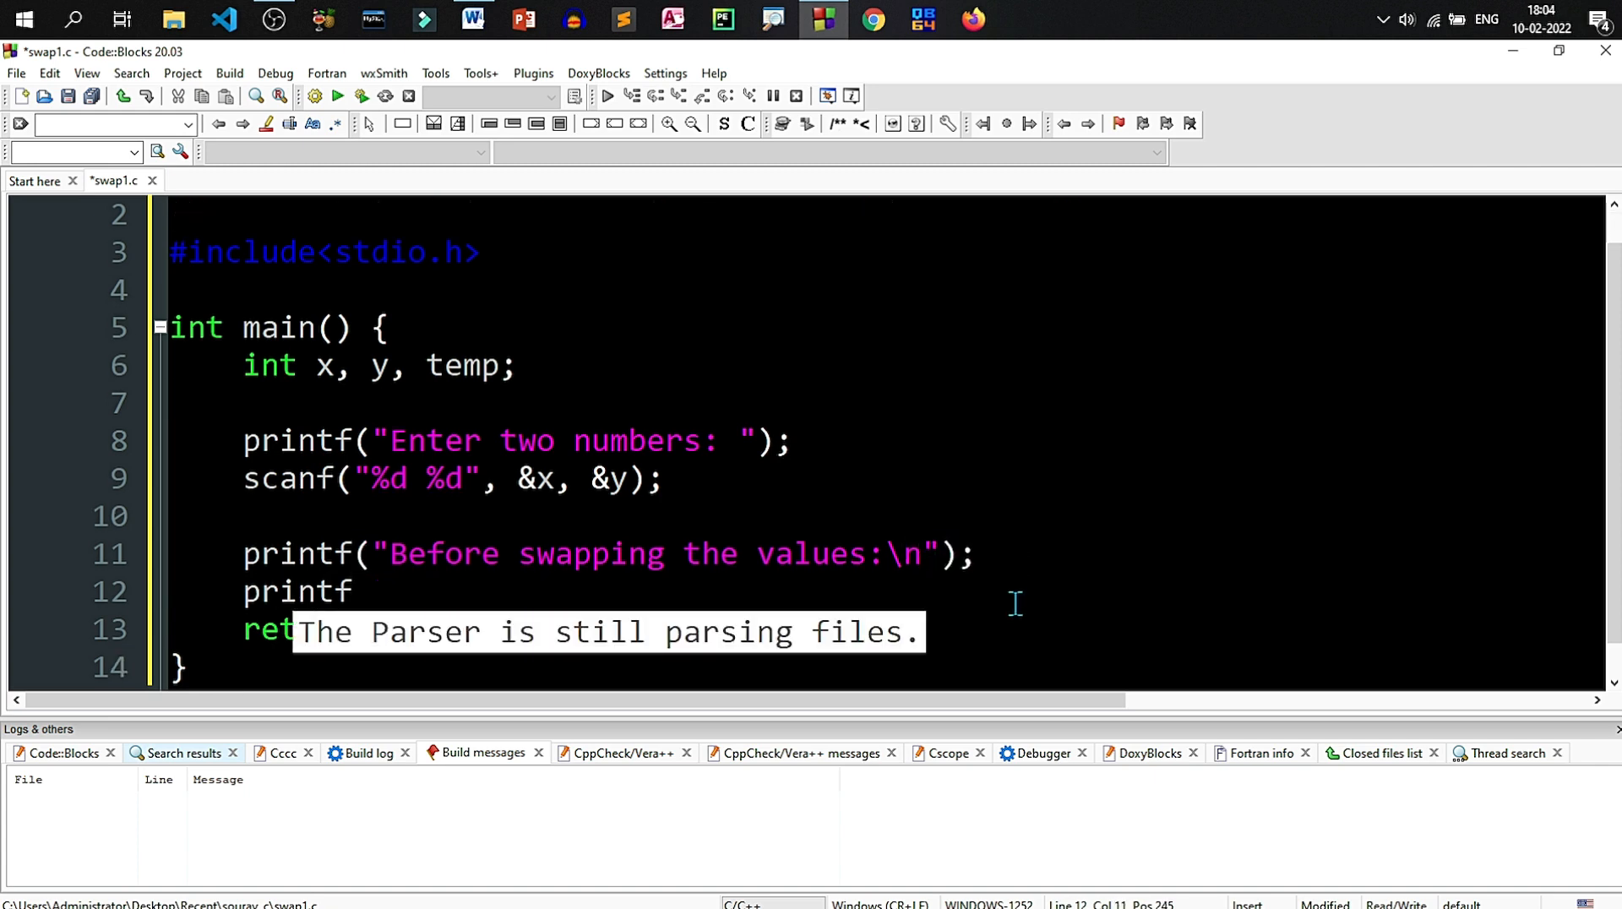
pyautogui.write('("x = ")')
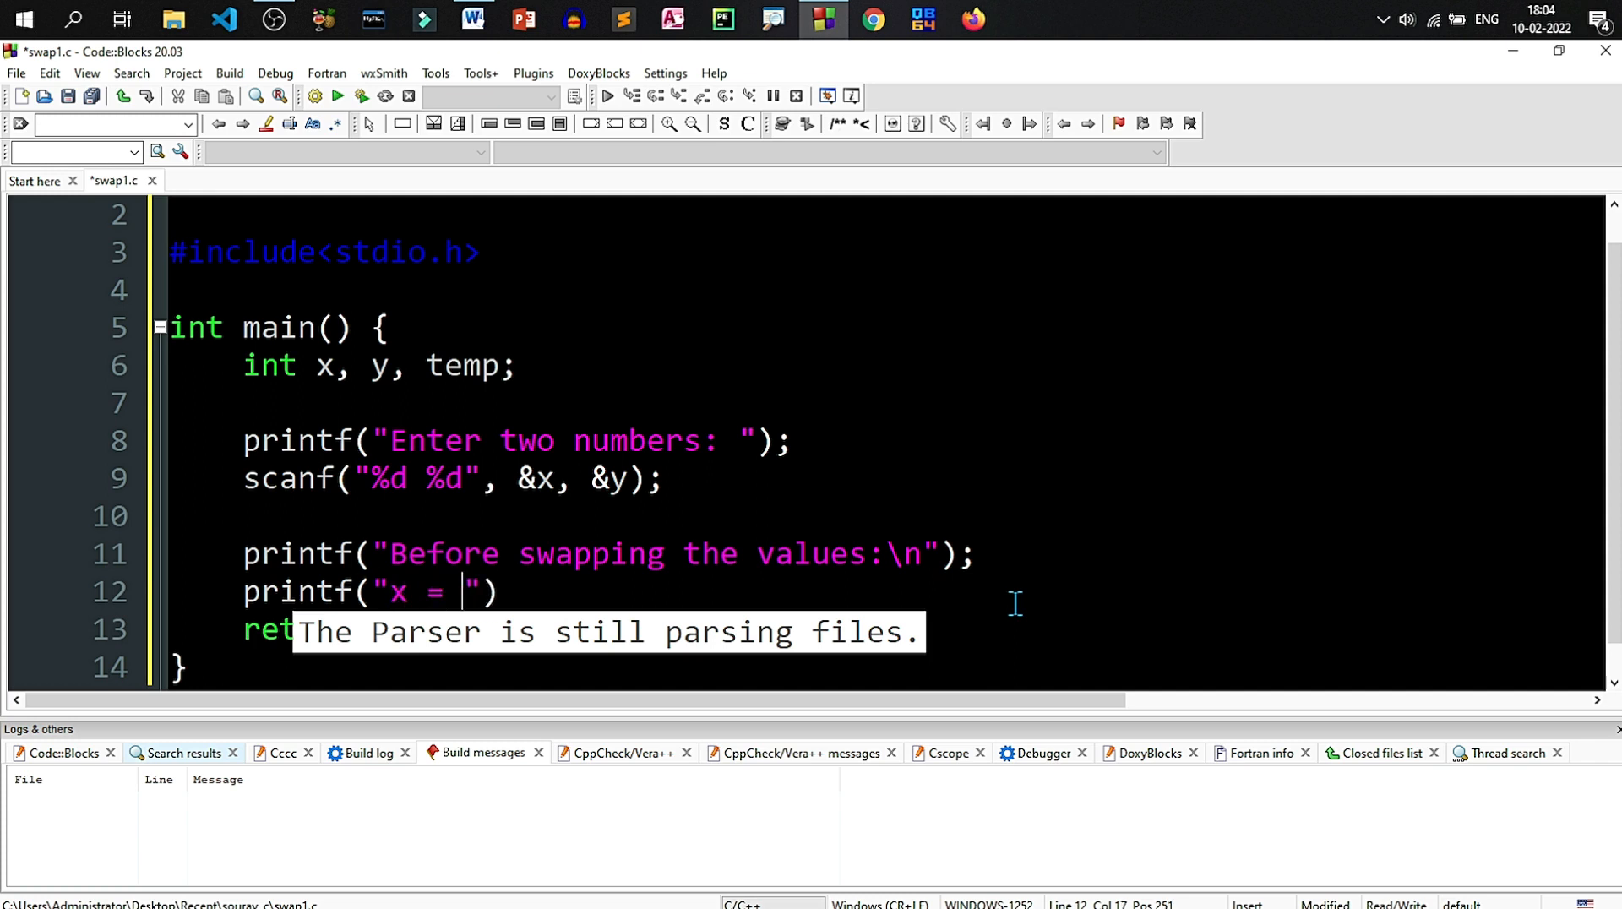
pyautogui.write('%d')
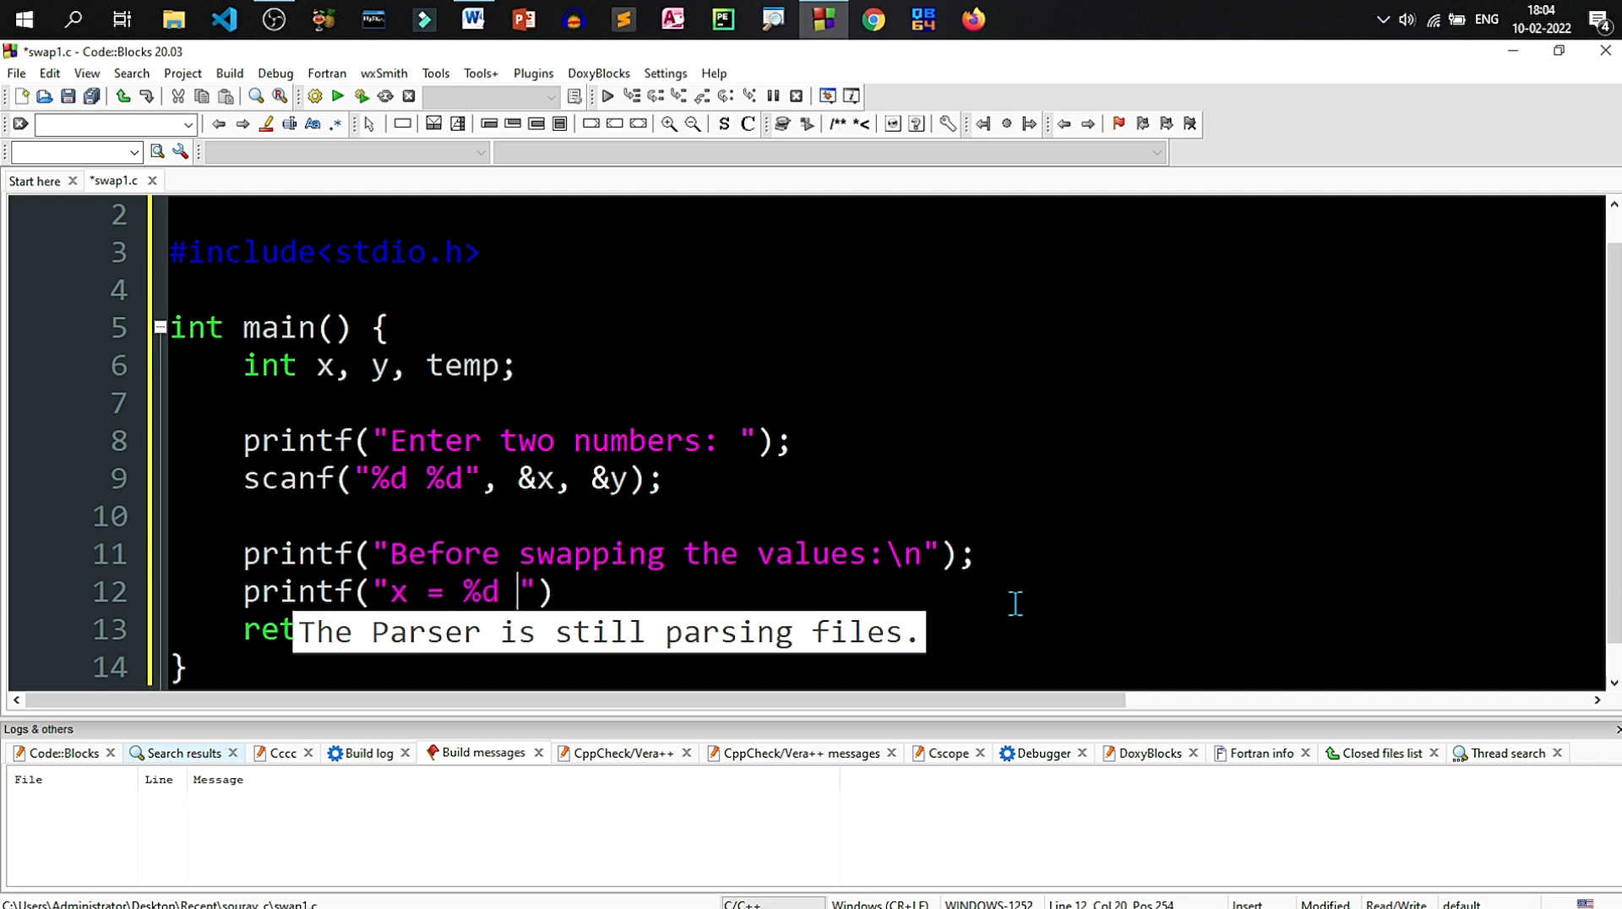
pyautogui.write('and y')
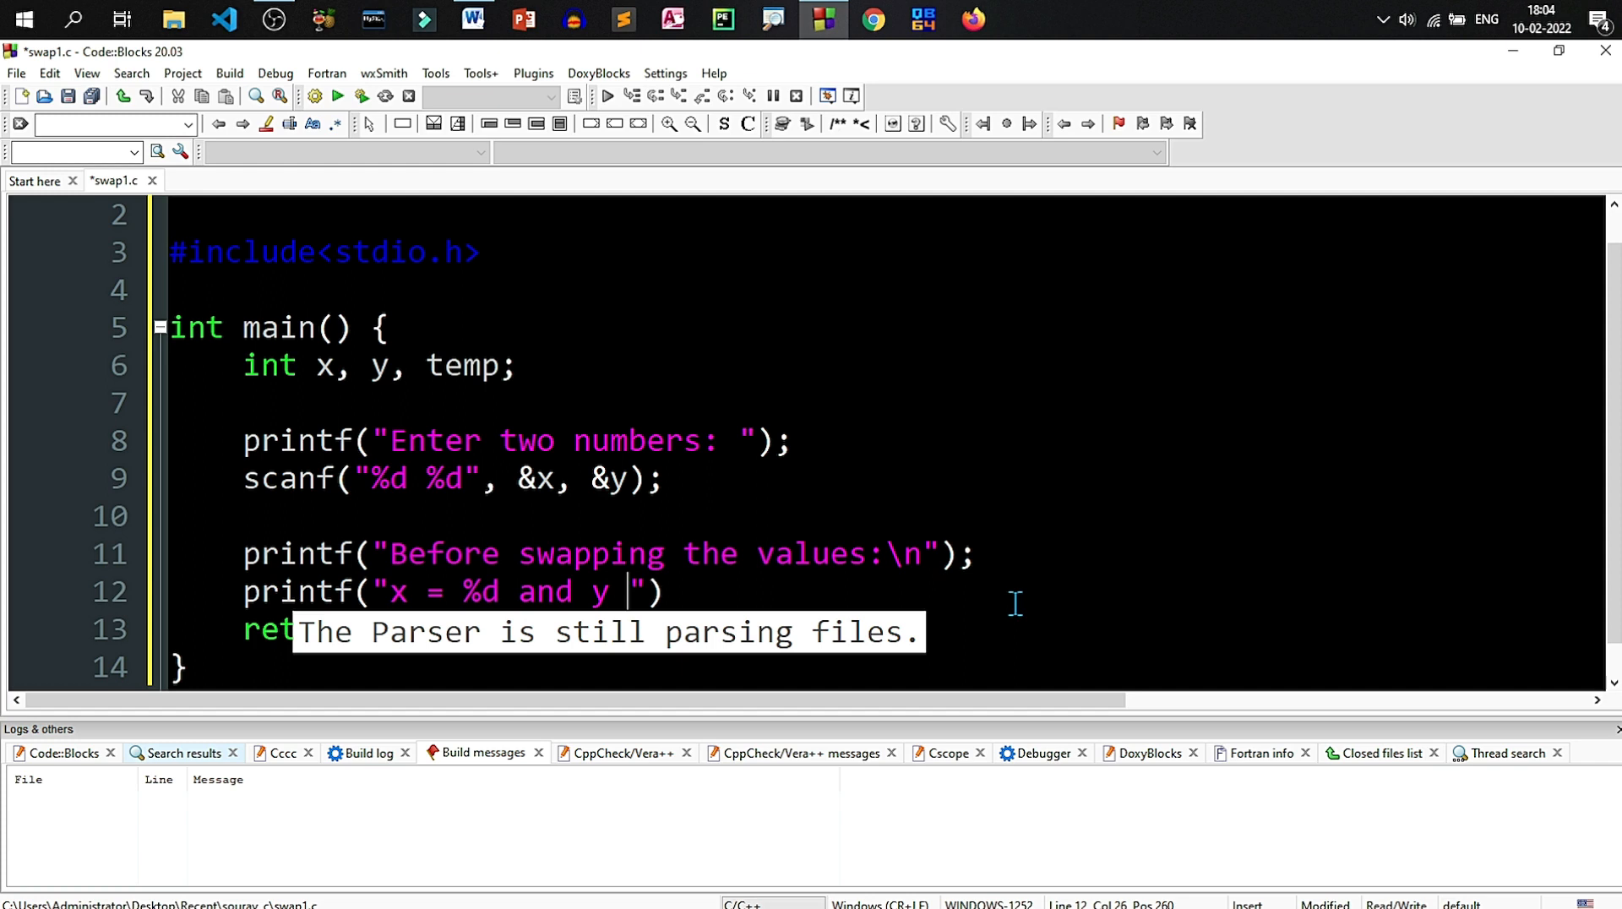
pyautogui.write('= %d')
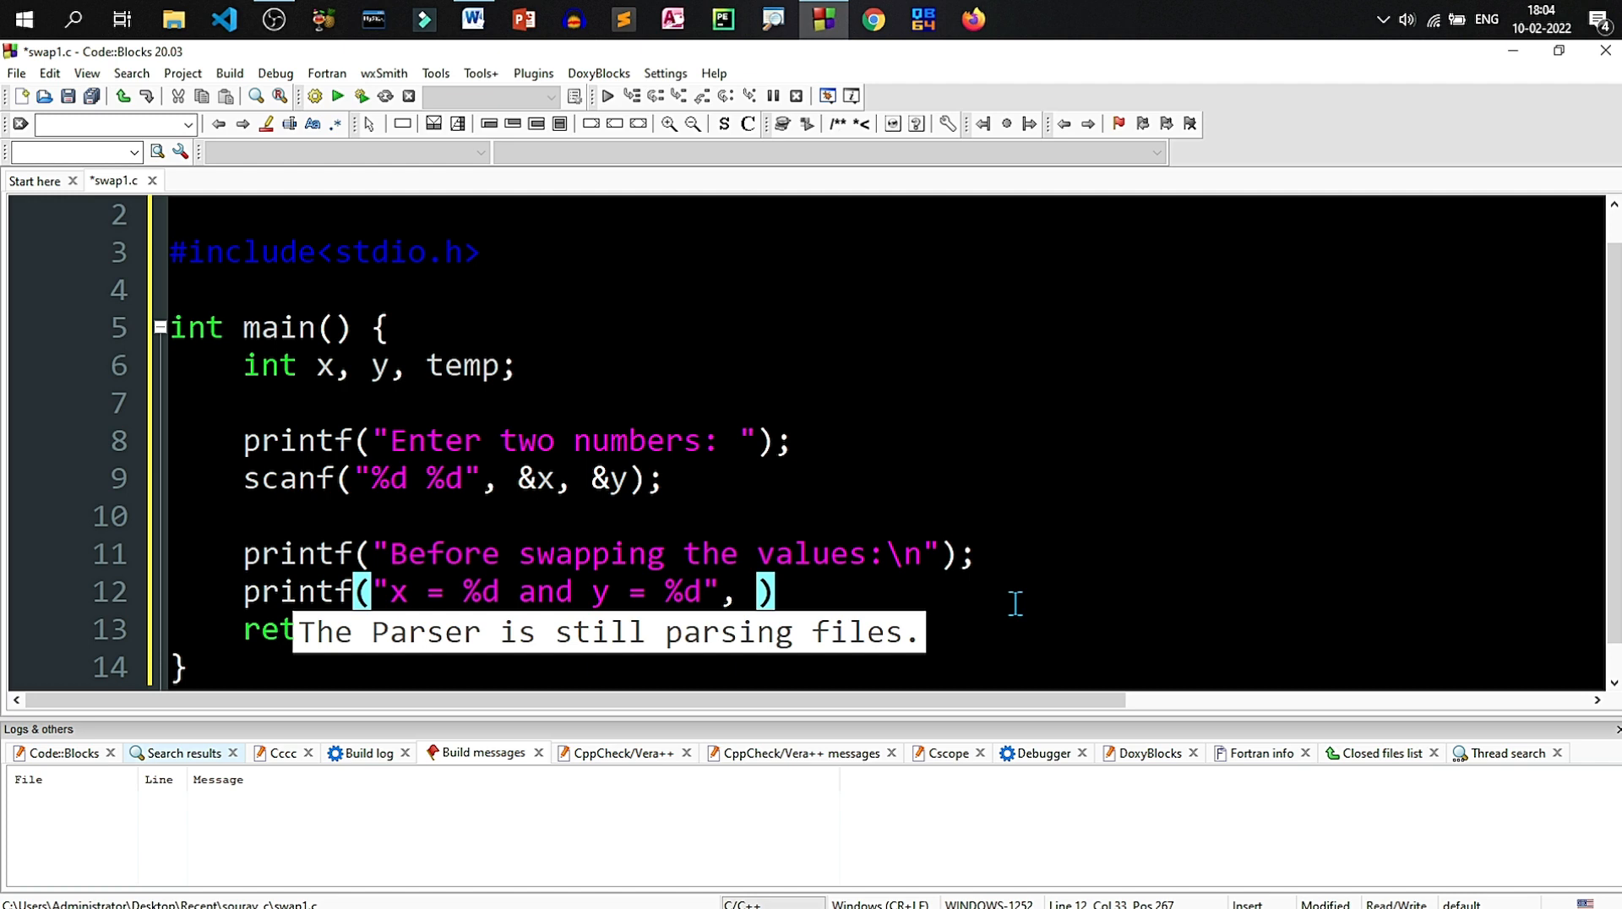
pyautogui.write('x, y')
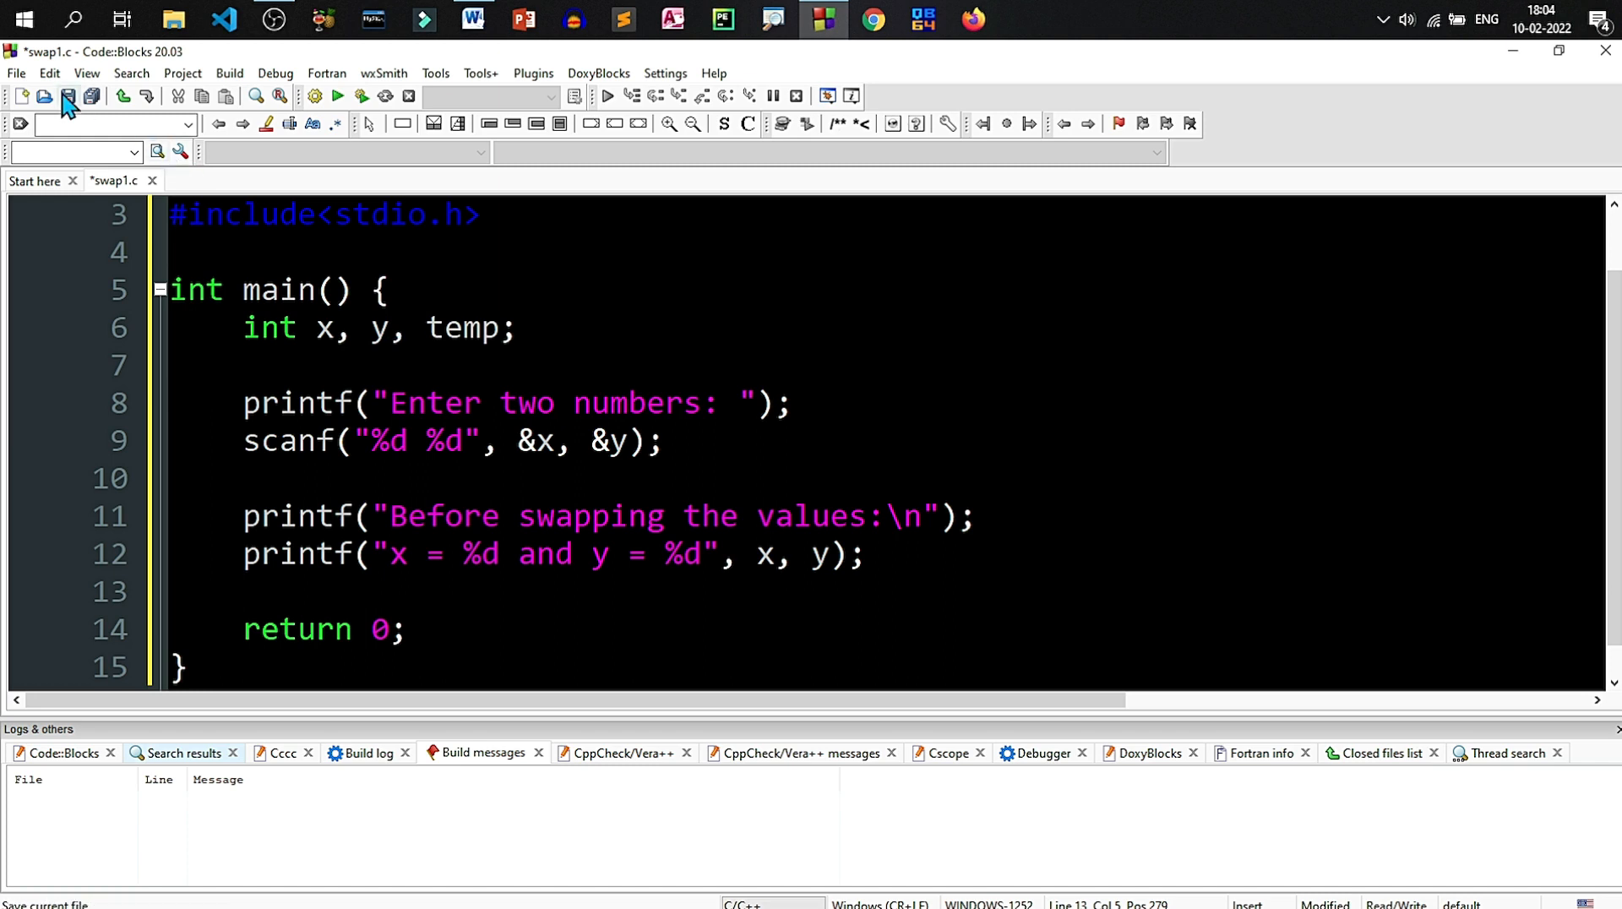
# Step: Save swap1.c before building and running it with inputs 4 5
pyautogui.click(360, 96)
pyautogui.write('4 5')
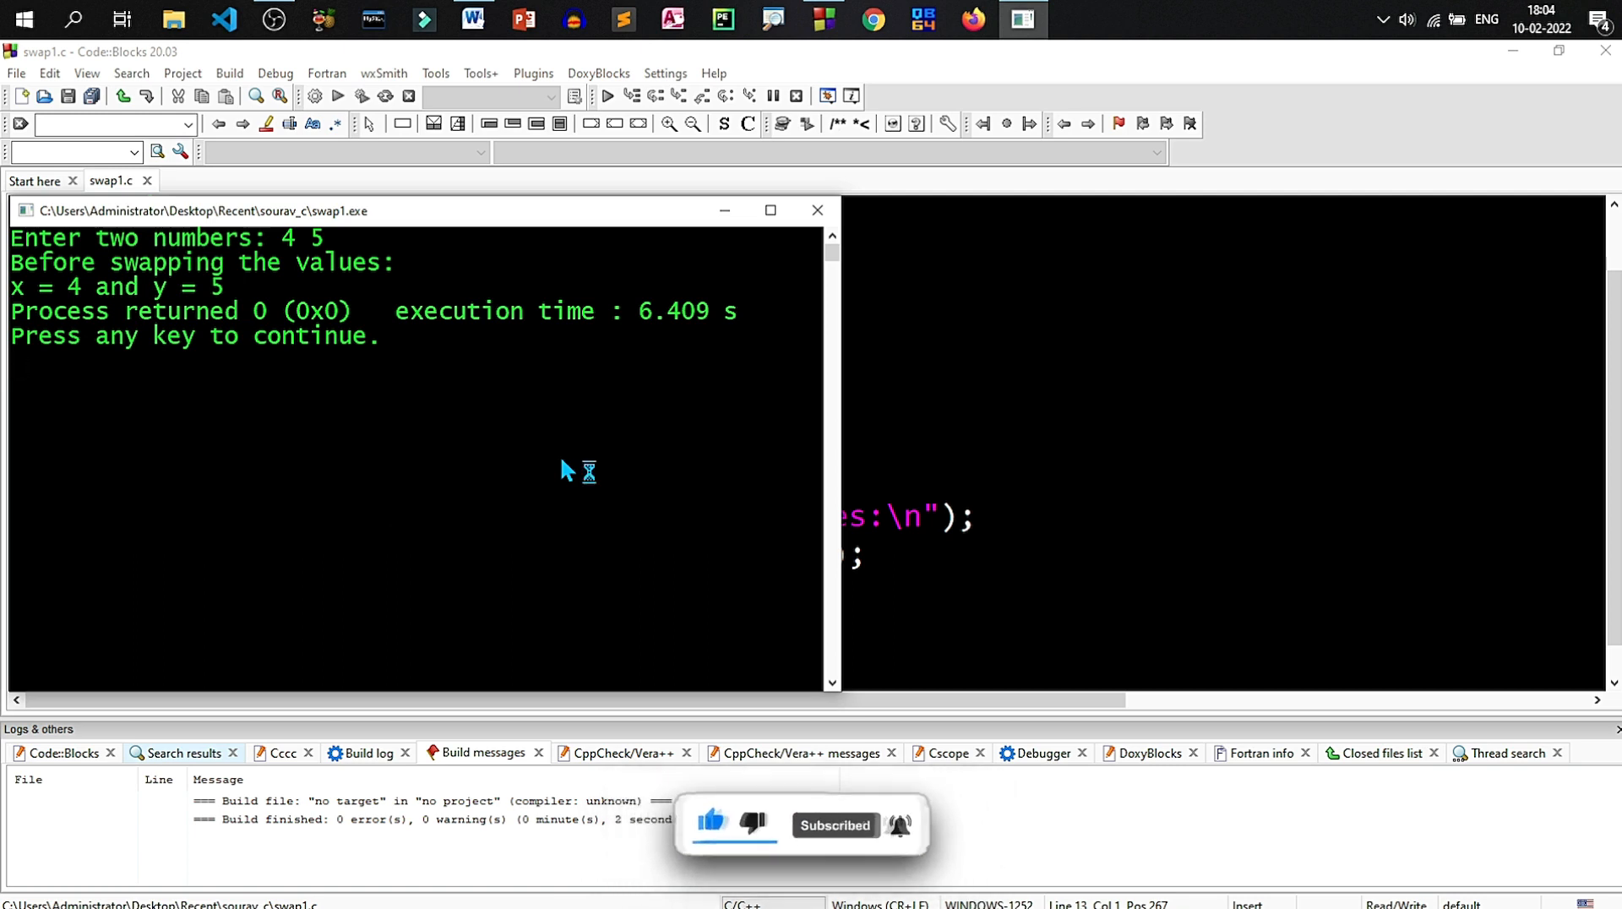
pyautogui.moveTo(833, 241)
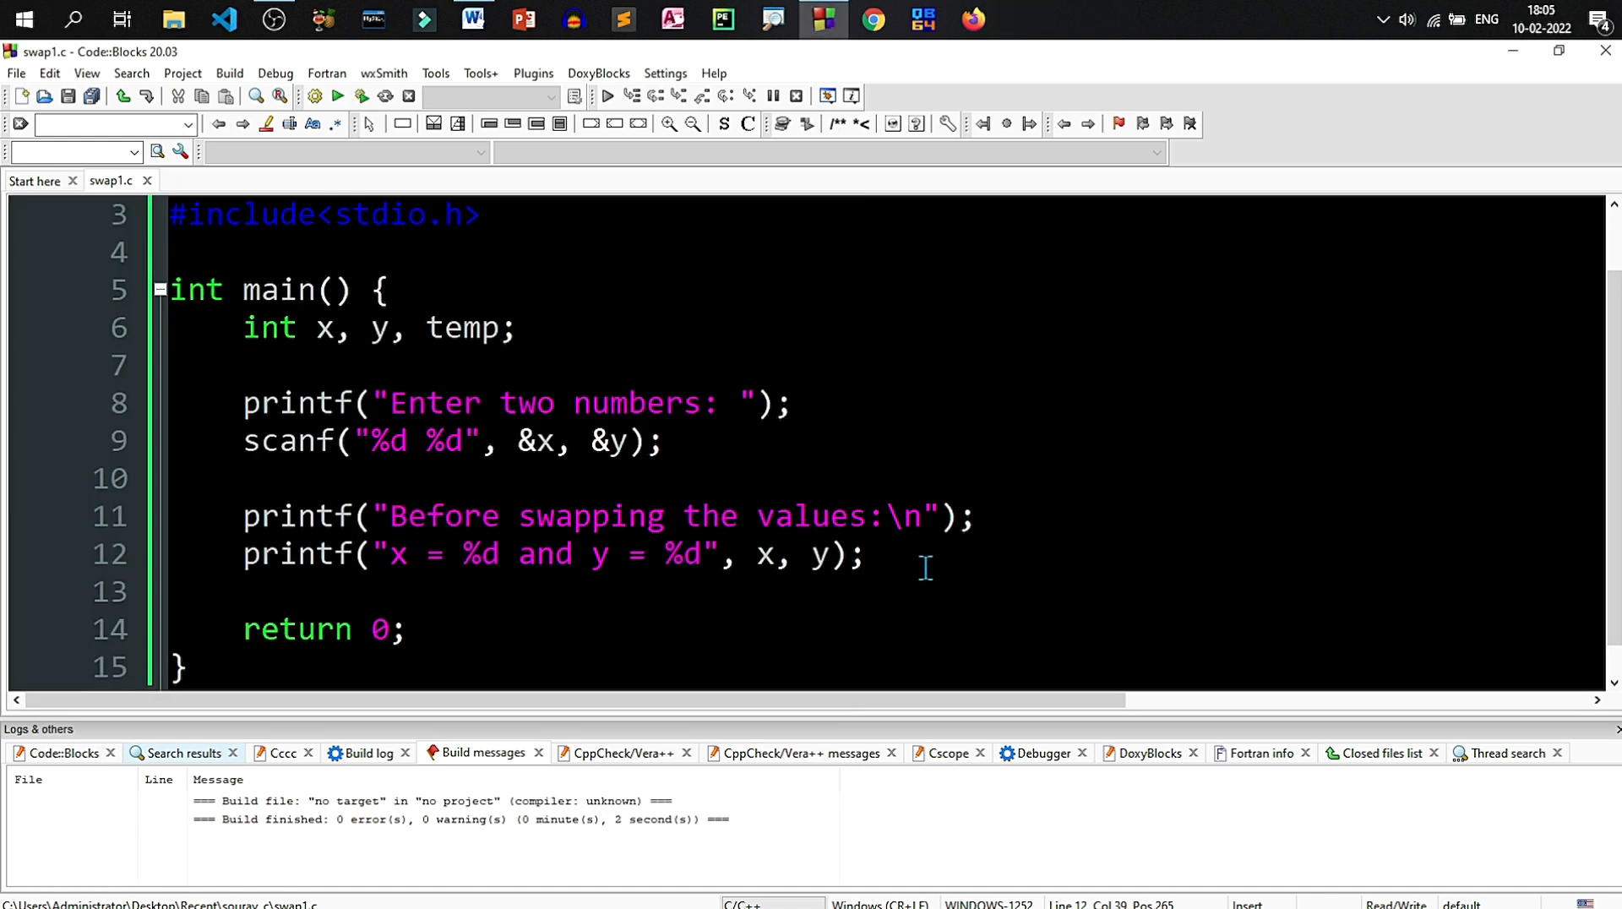
# Step: Add a // swapping comment with temp = x; x = y; y = temp;
pyautogui.press('Enter')
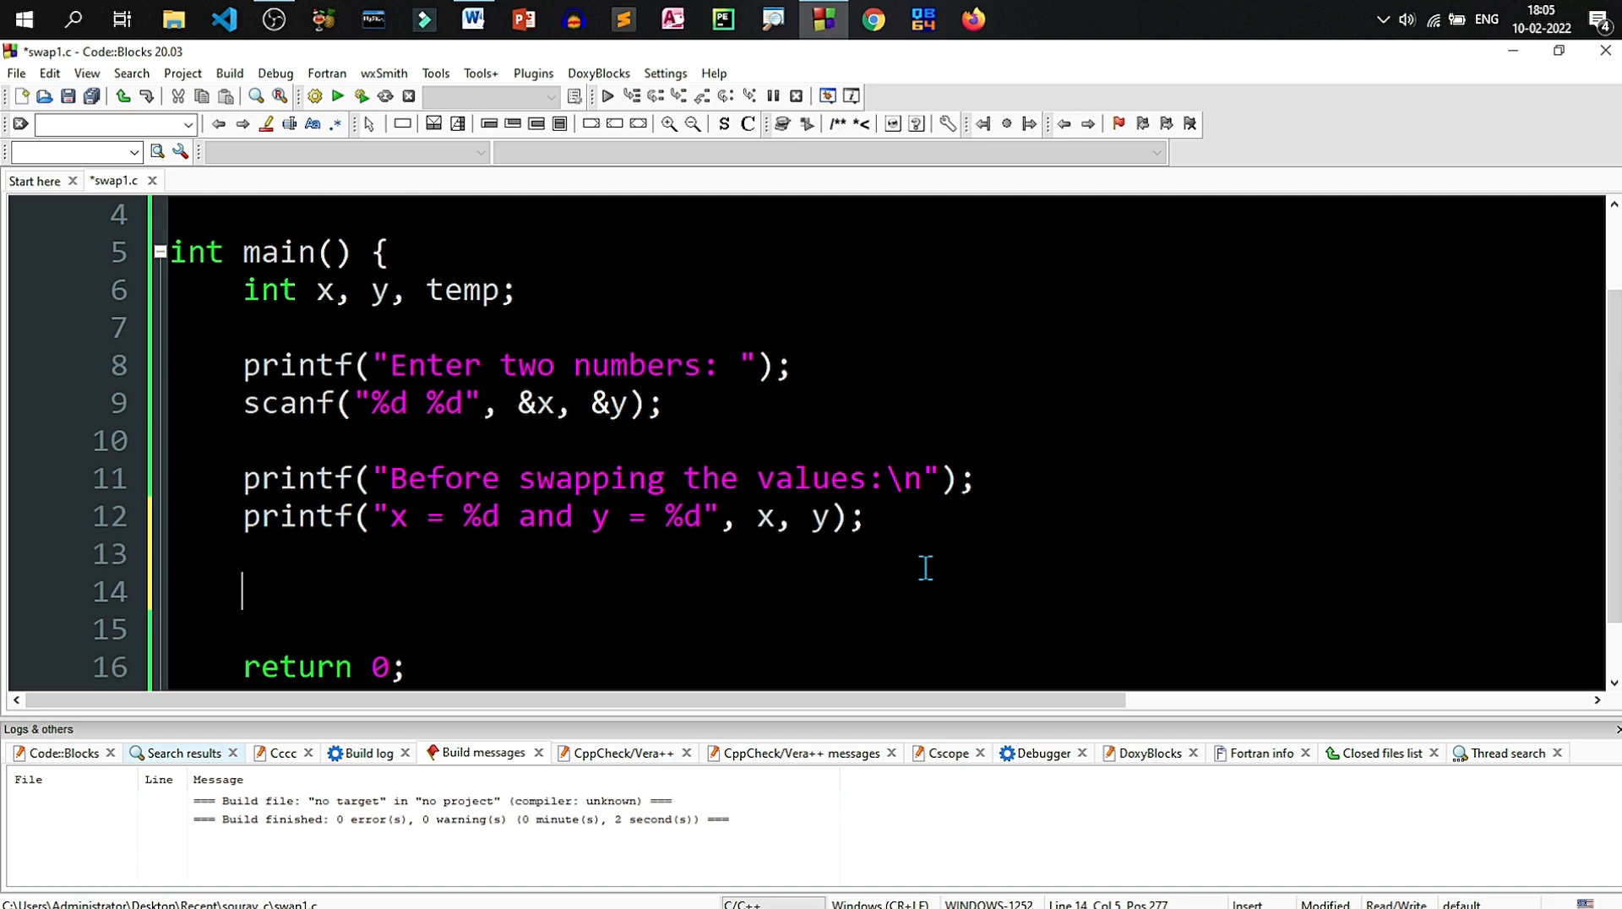
pyautogui.write('// swapping')
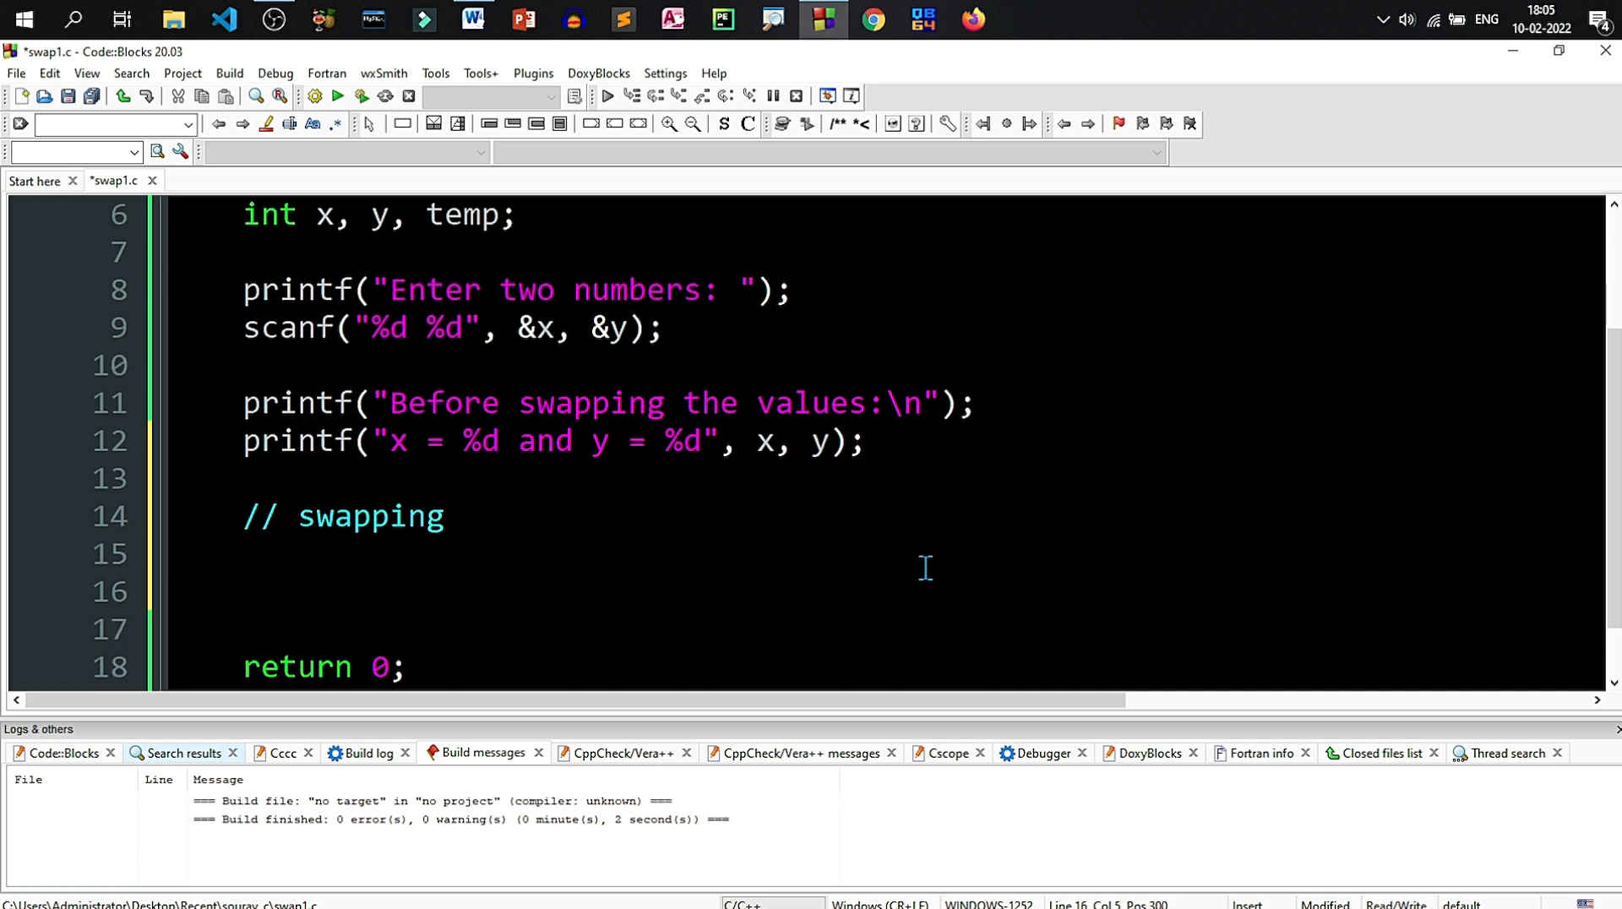
pyautogui.write('temp = x;')
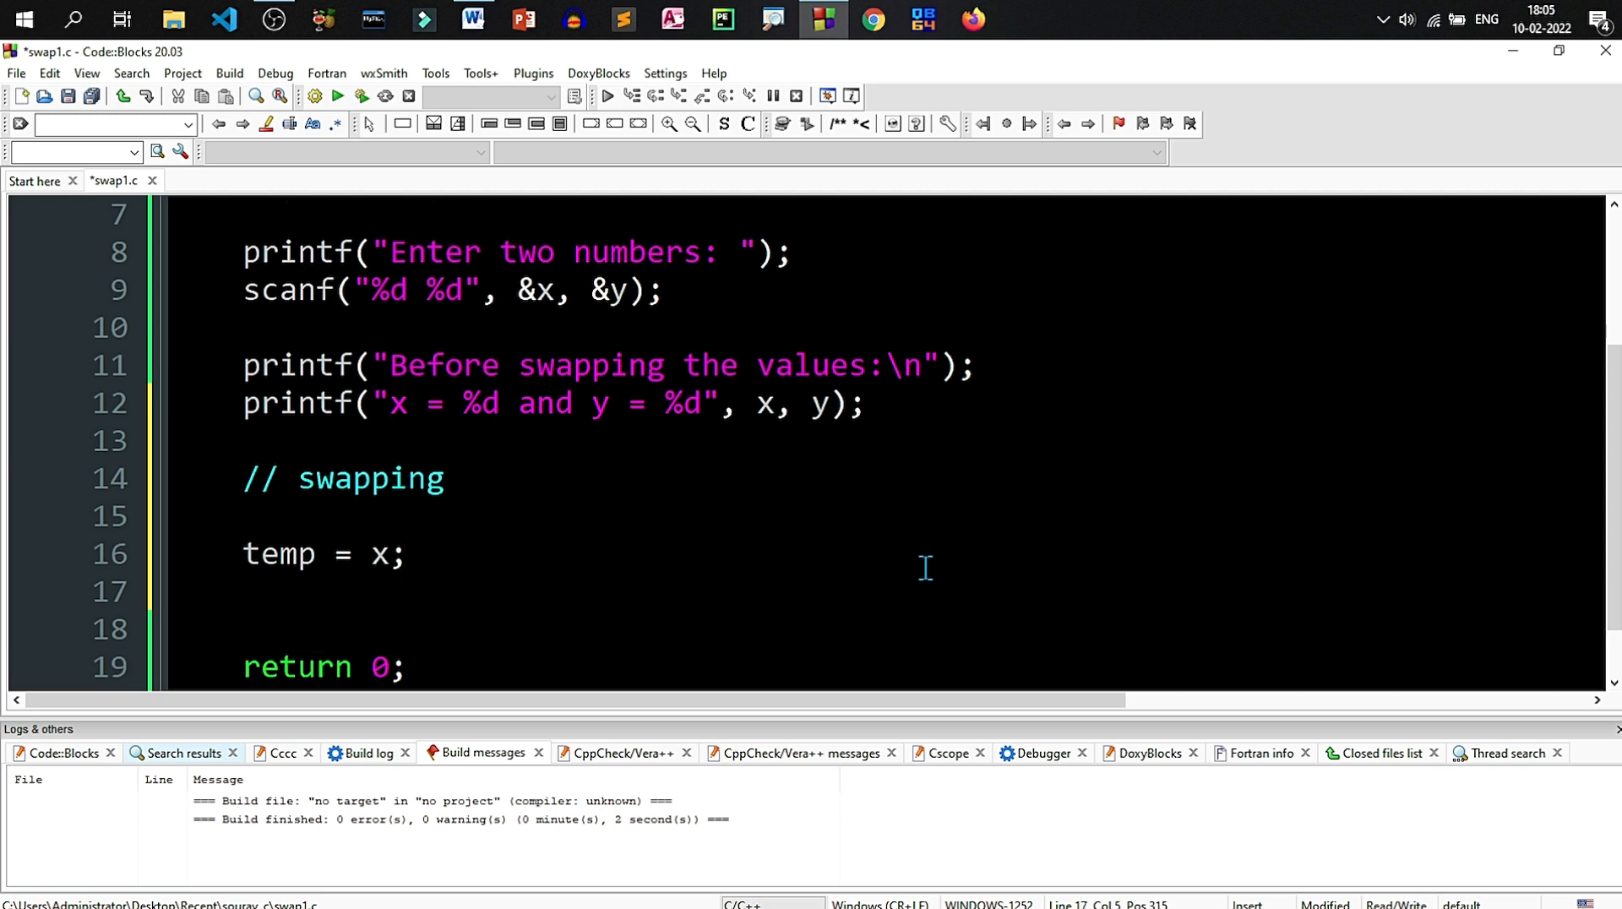
pyautogui.write('x')
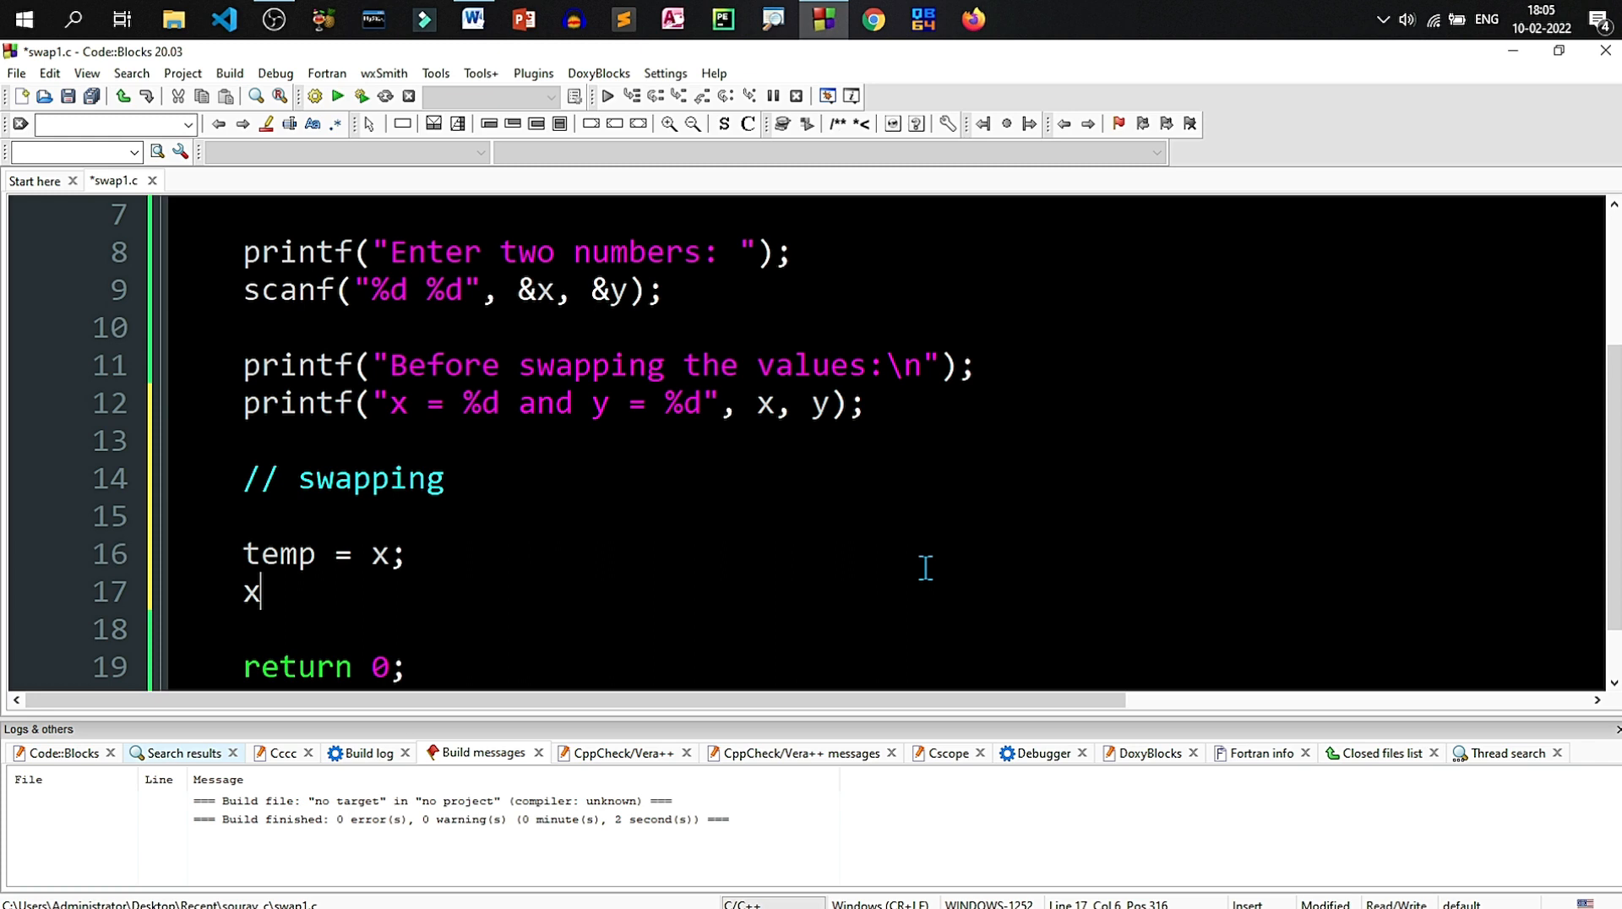
pyautogui.write('= y')
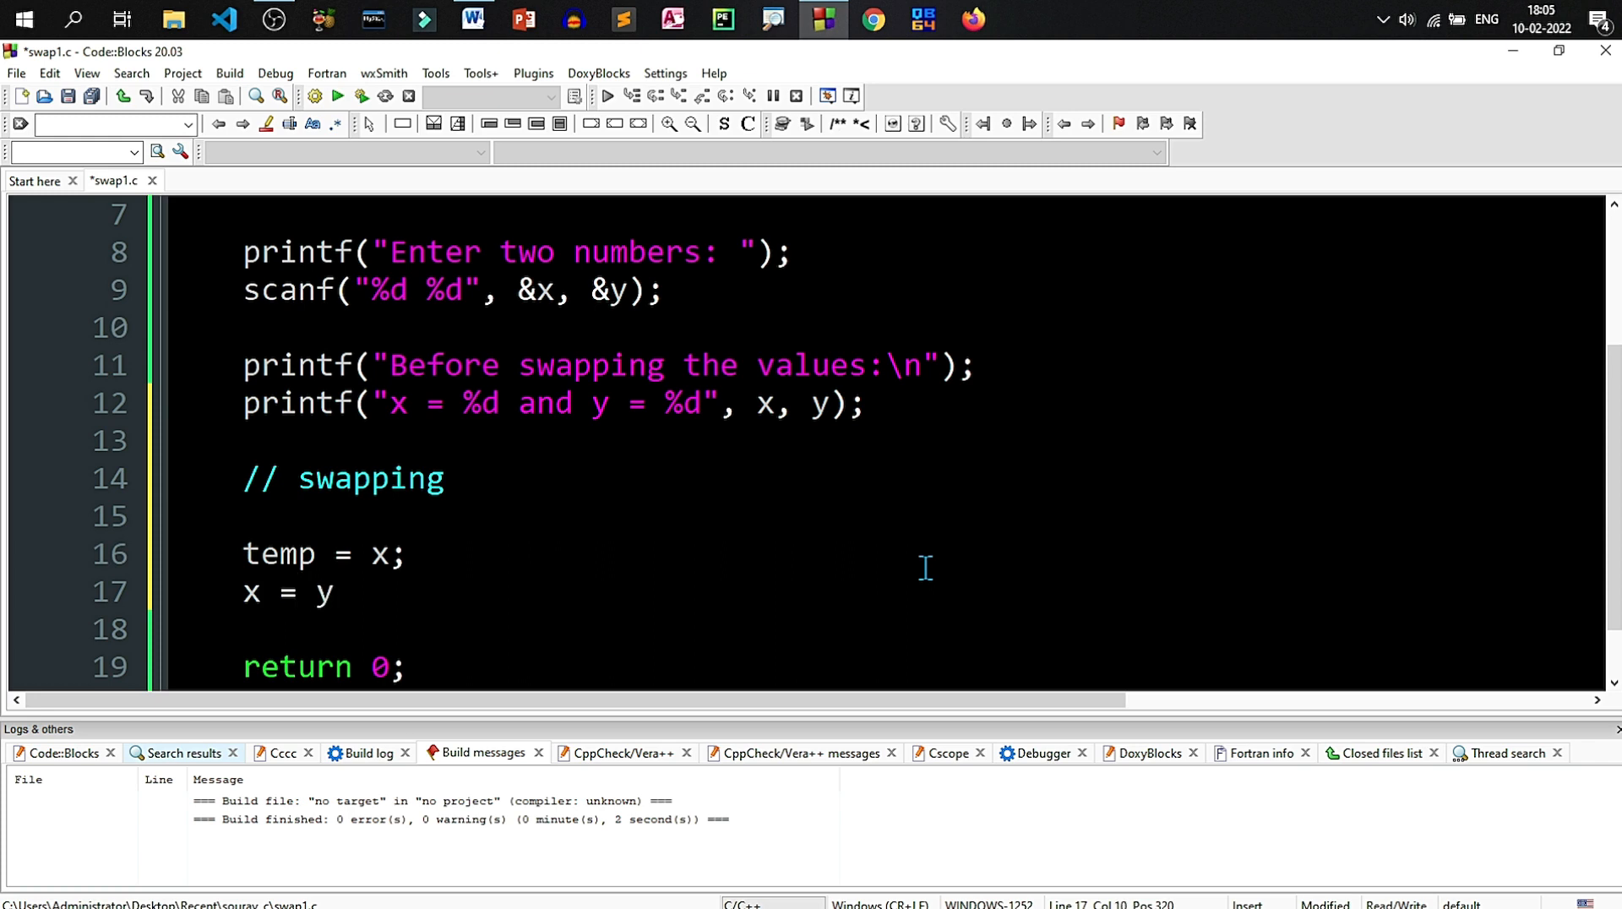
pyautogui.write(';')
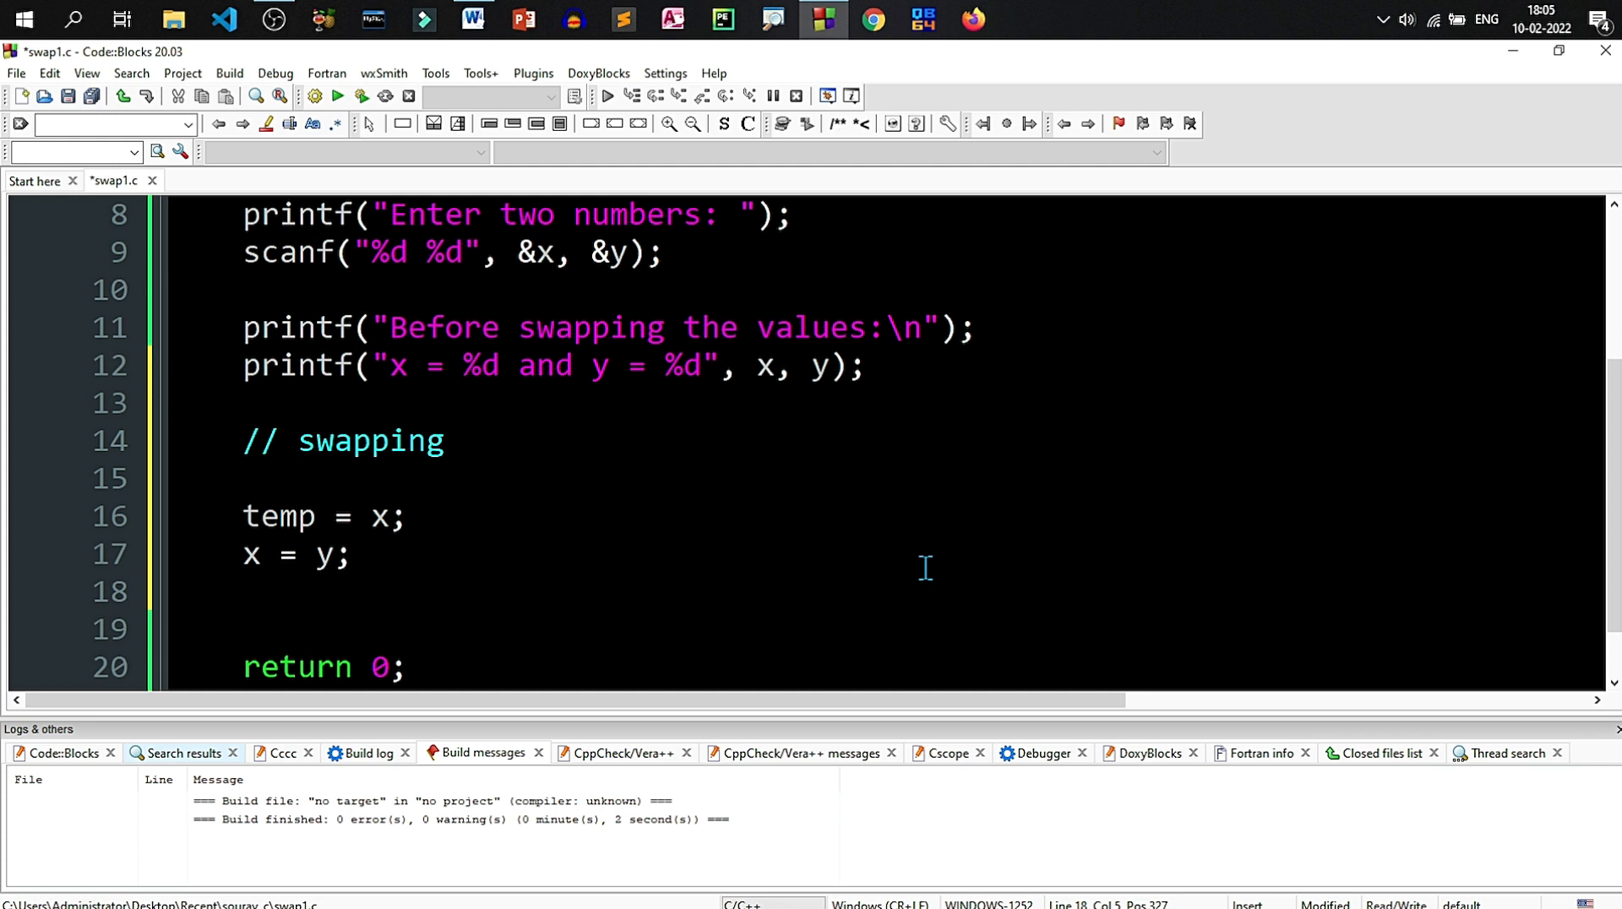
pyautogui.write('y')
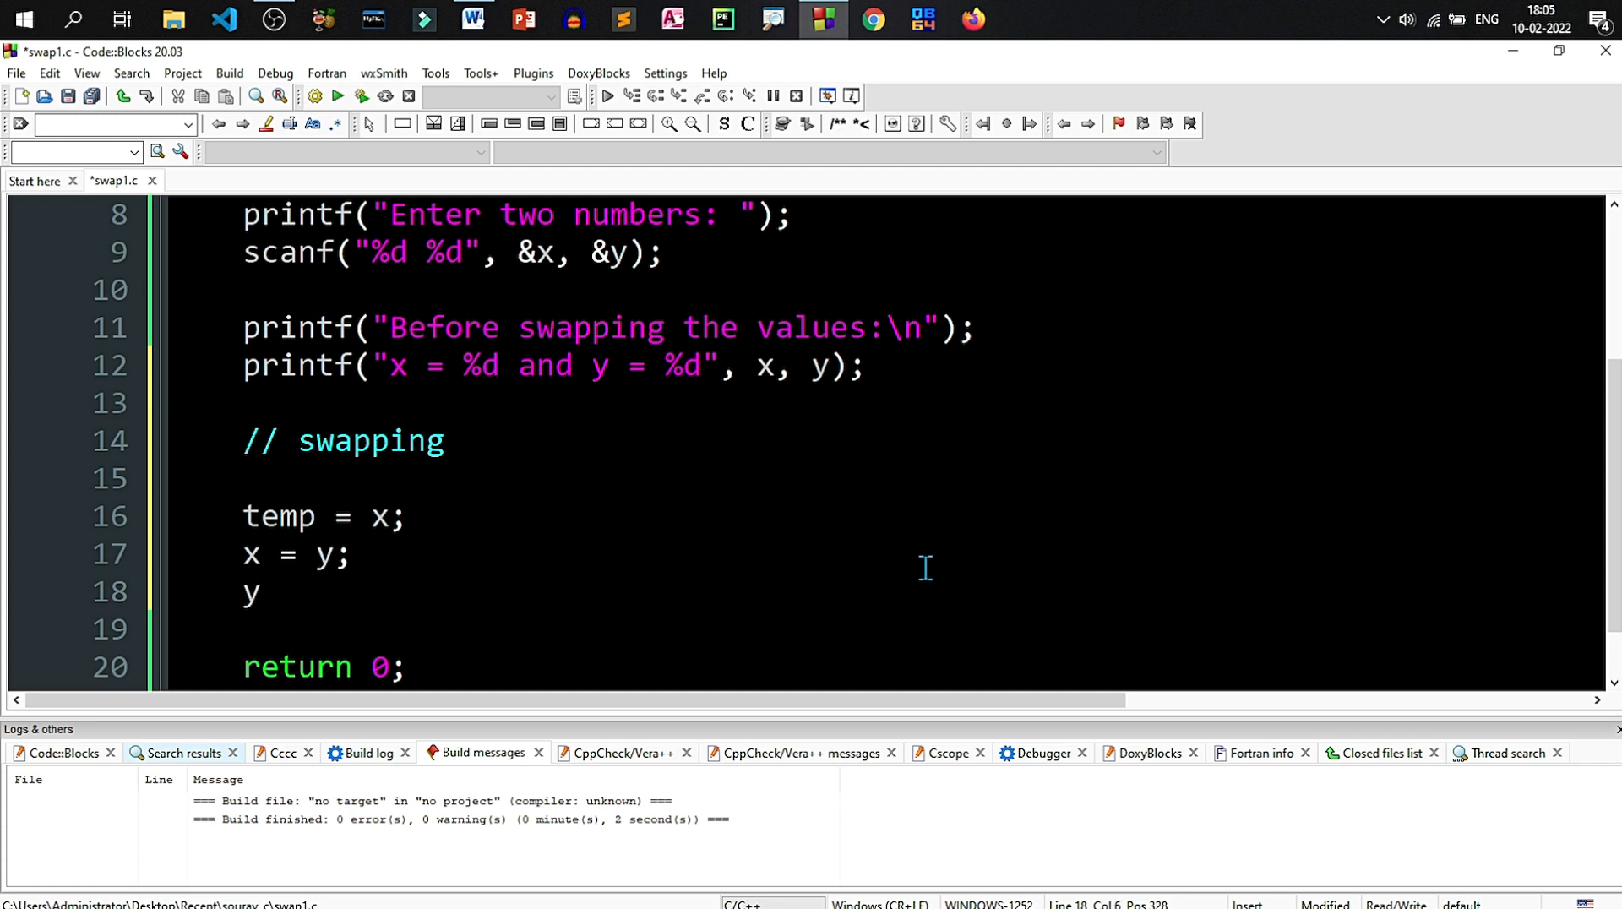
pyautogui.write('= te')
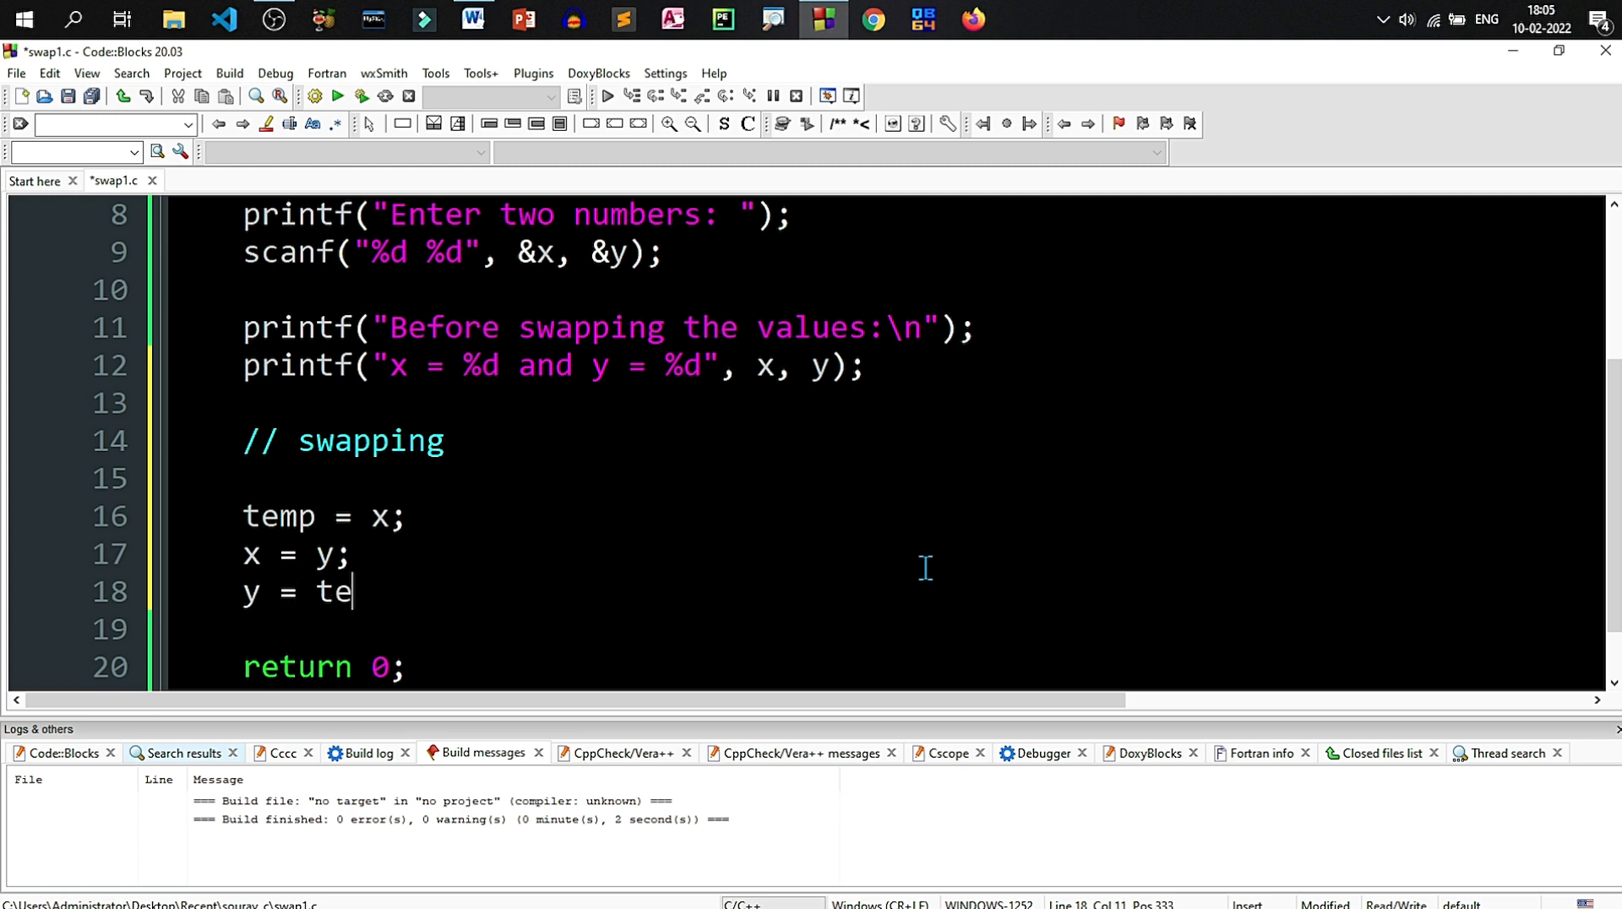
pyautogui.write('mp')
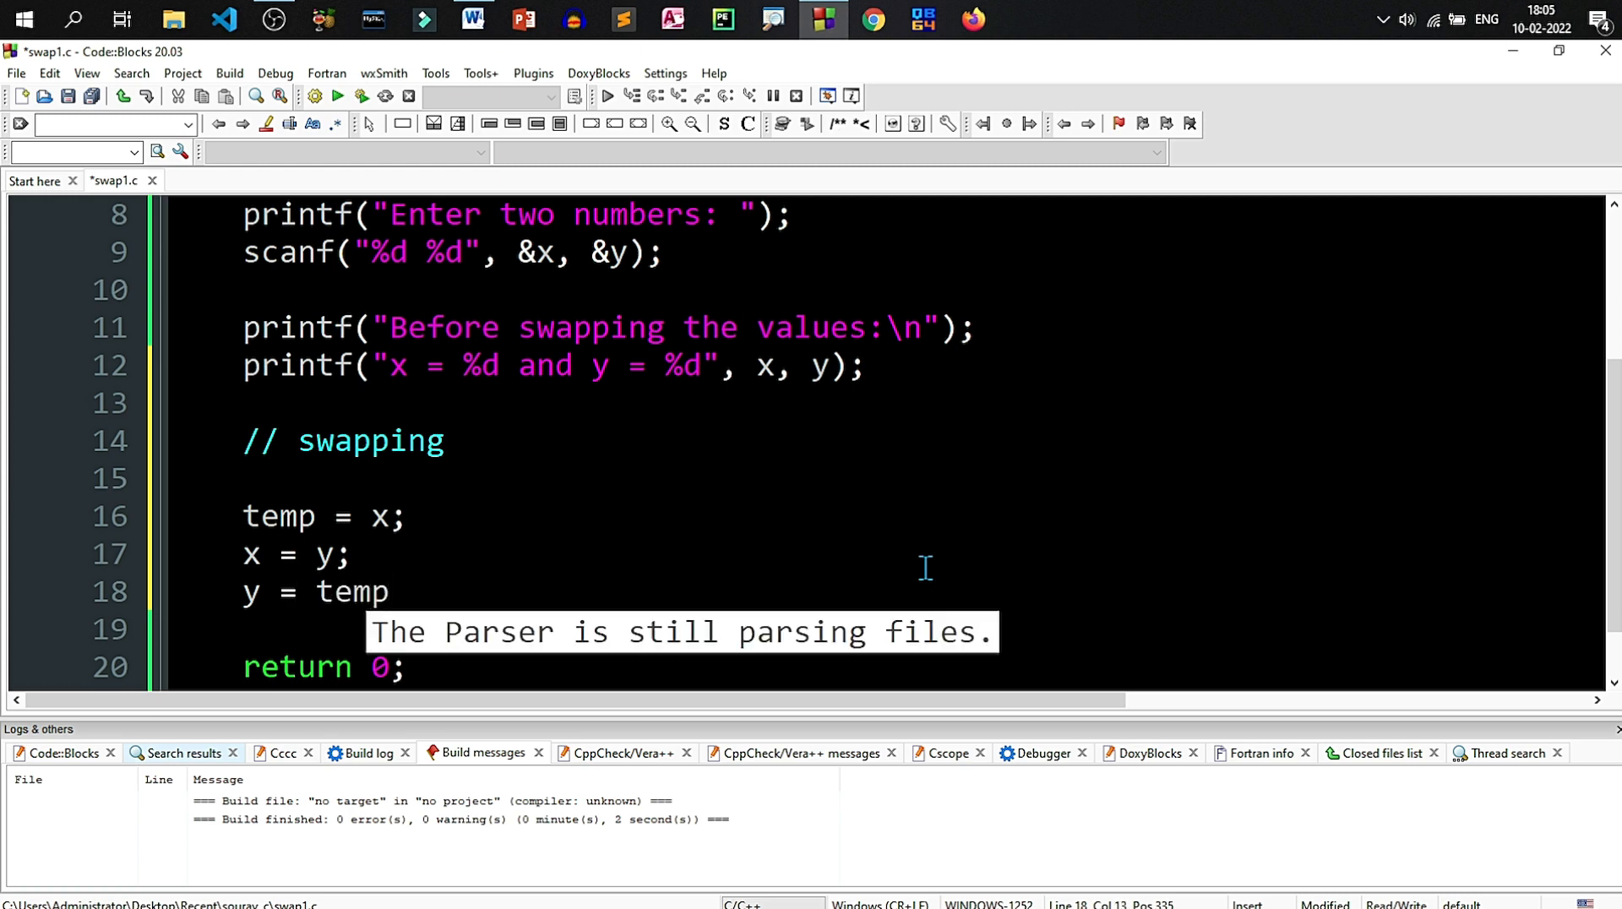
pyautogui.write(';')
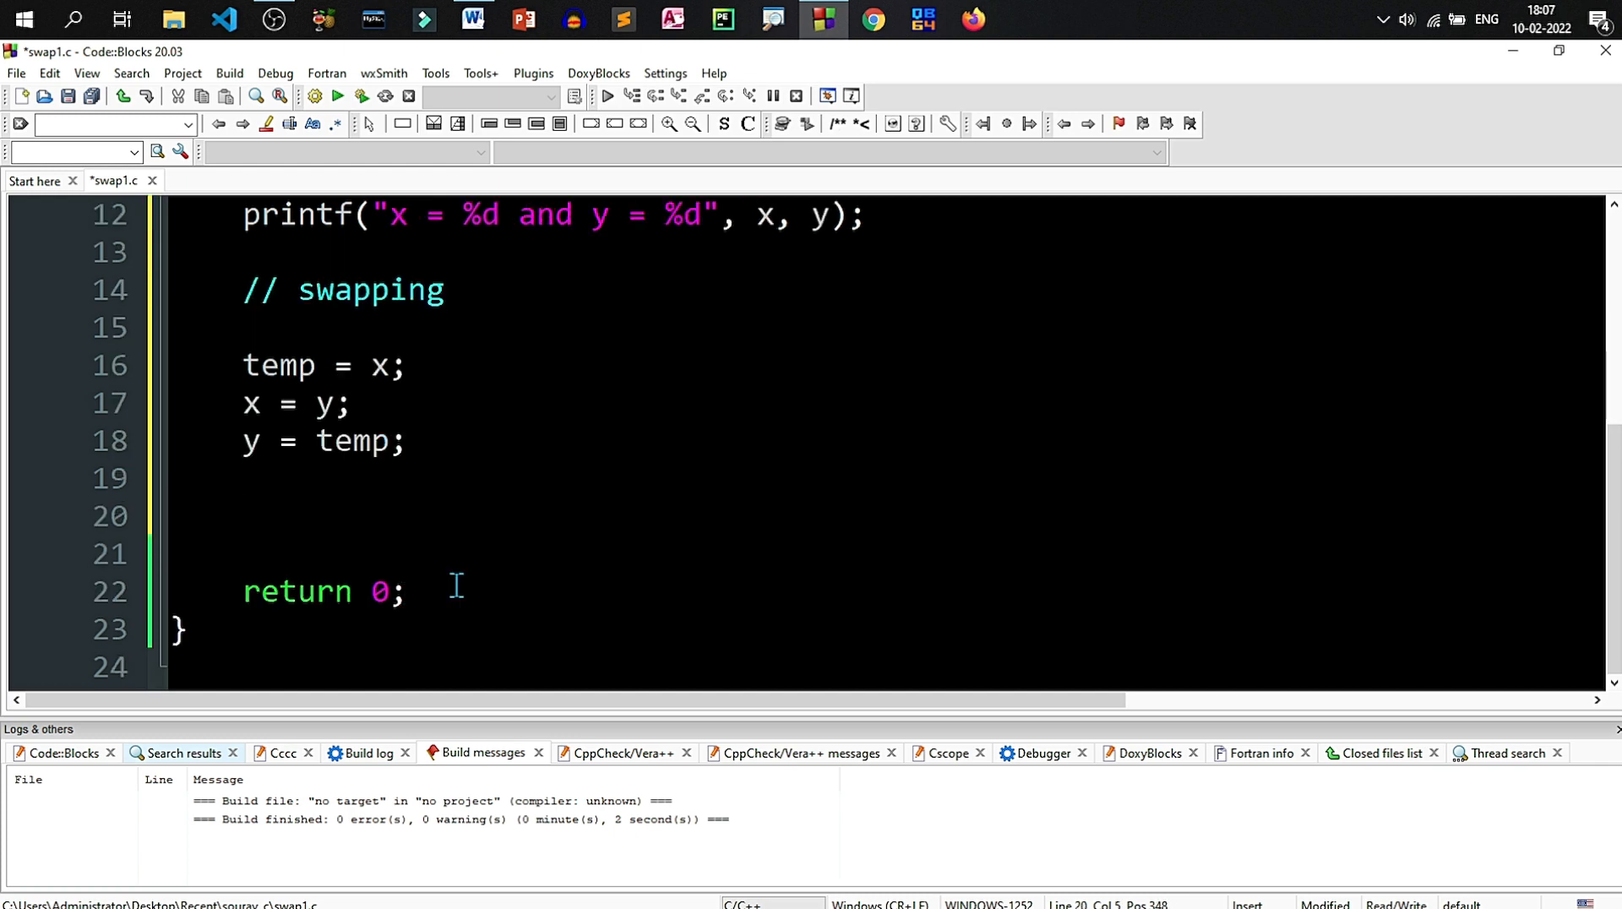
# Step: Add a // Values after swapping comment and an 'After swapping the values' print block
pyautogui.write('// Values after')
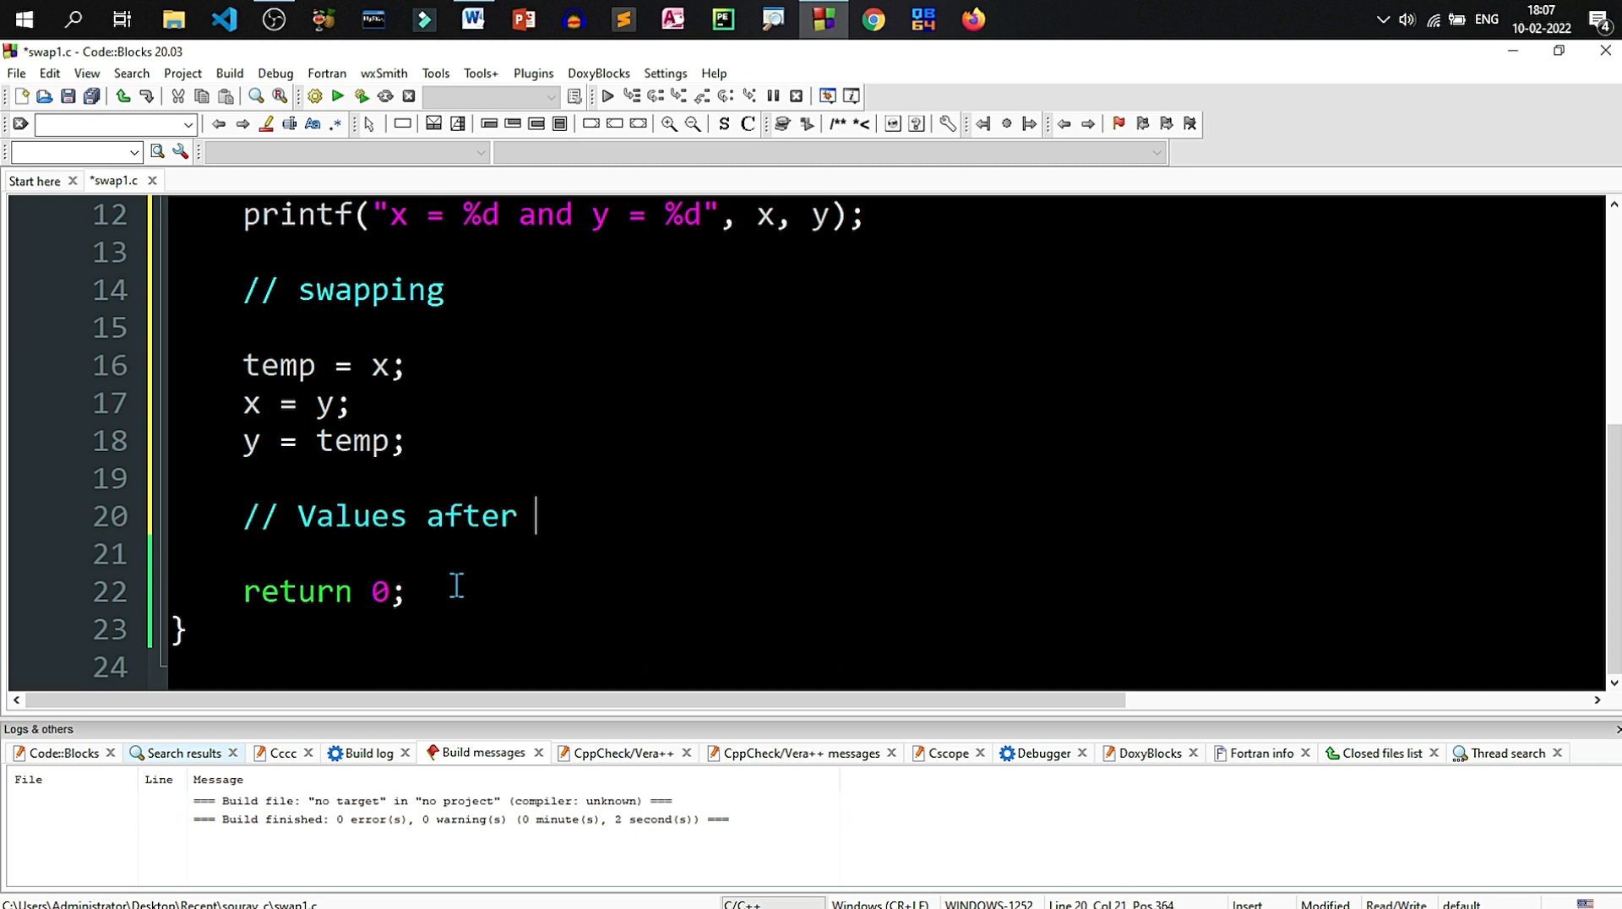
pyautogui.write('swapping')
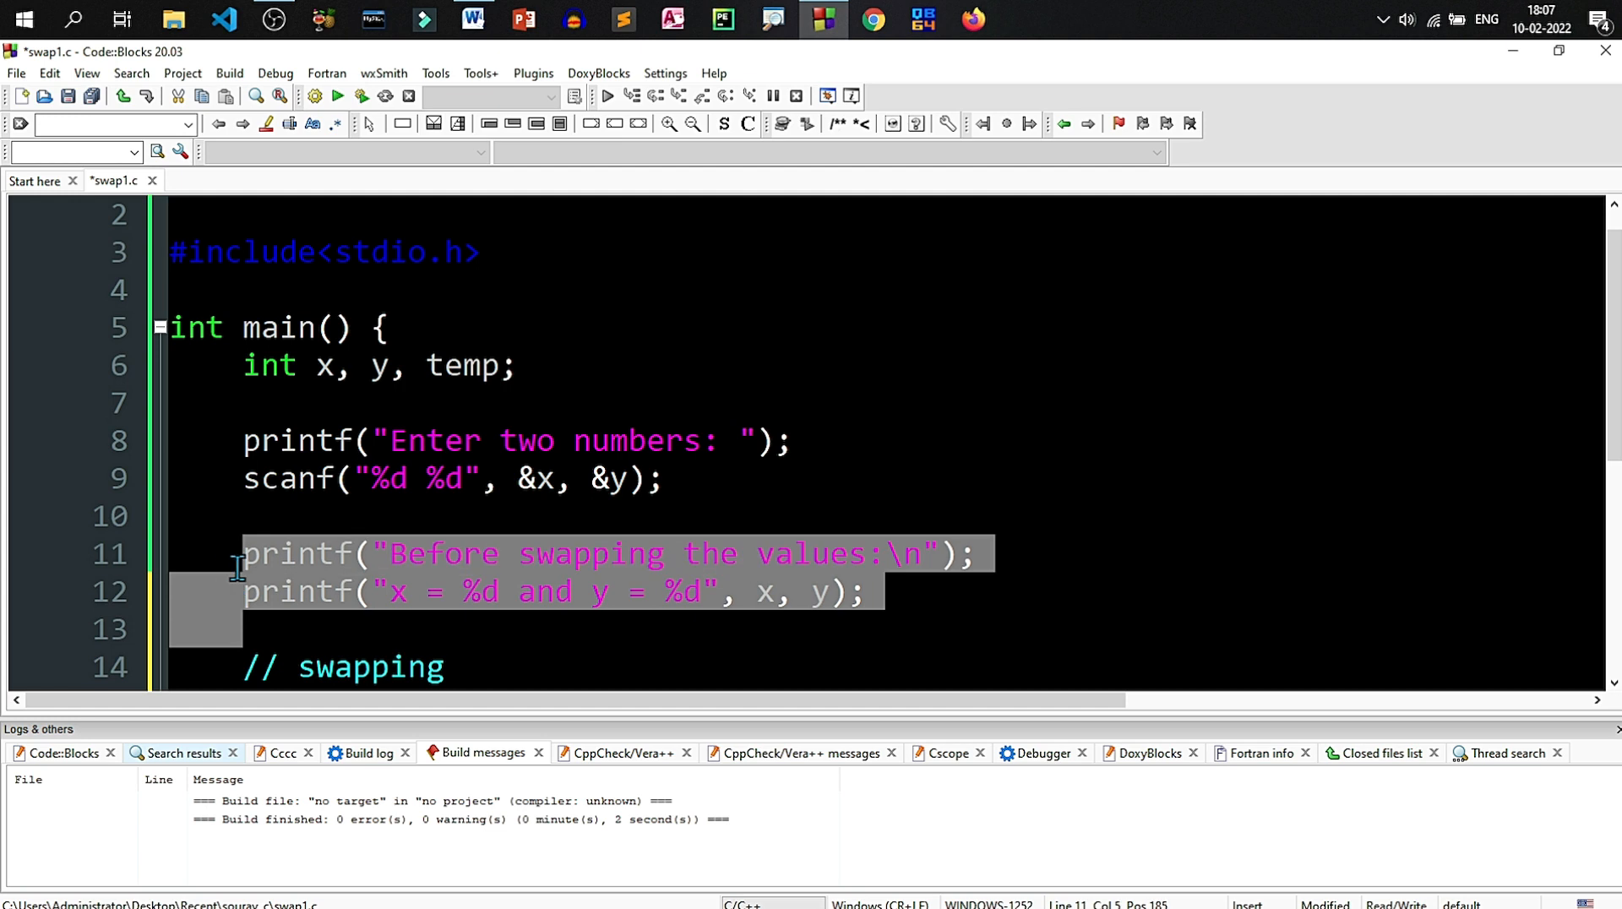
pyautogui.scroll(-3)
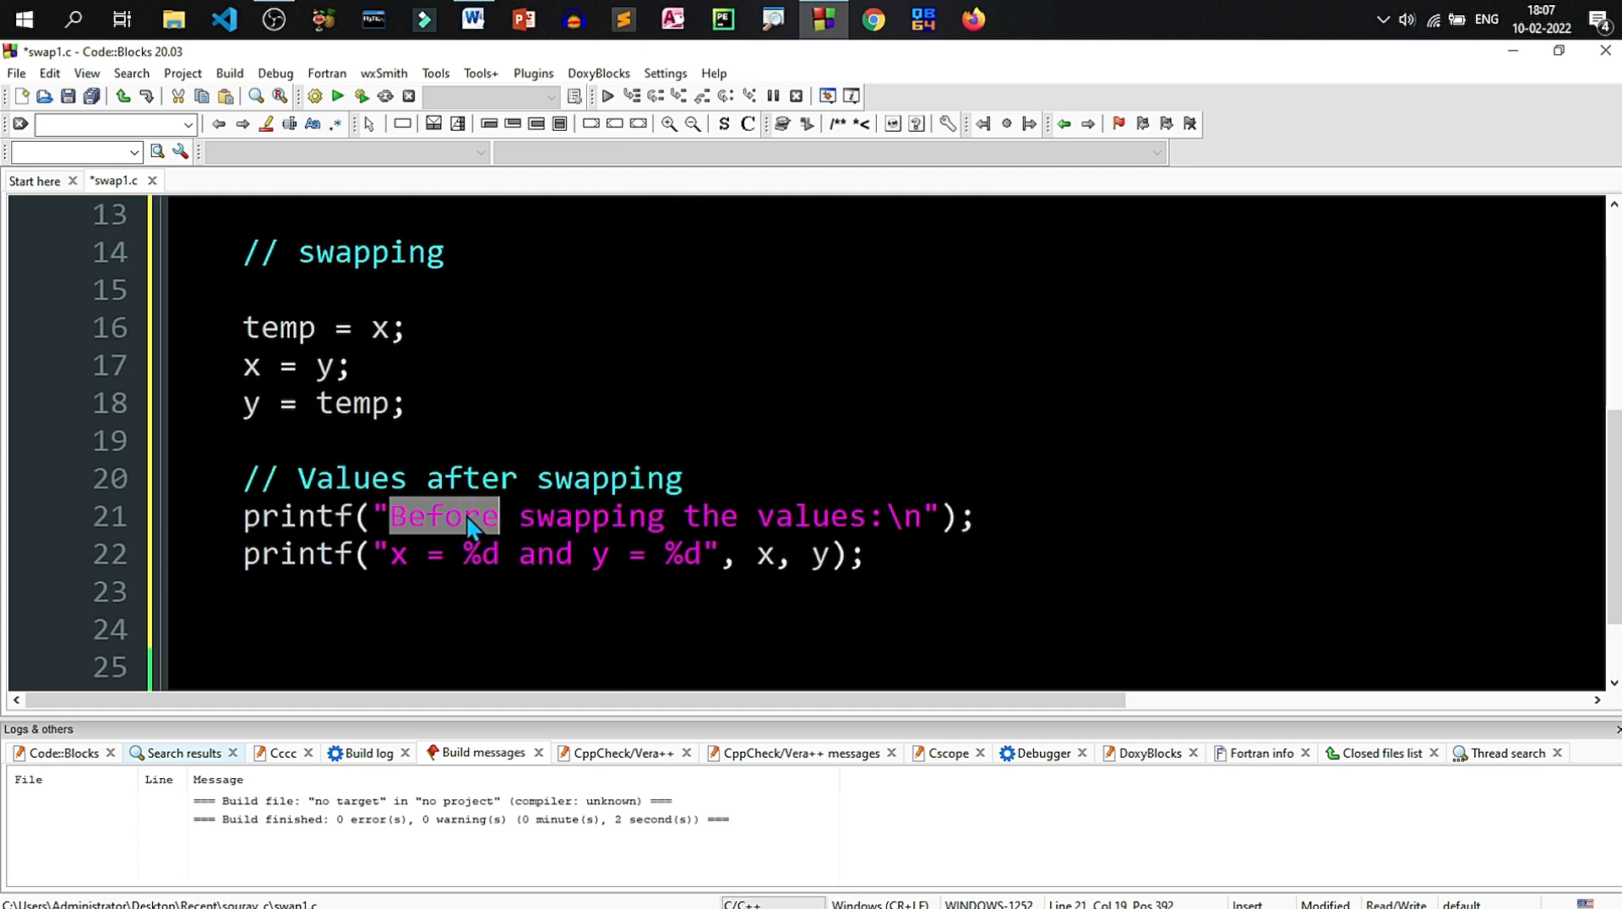
pyautogui.write('After')
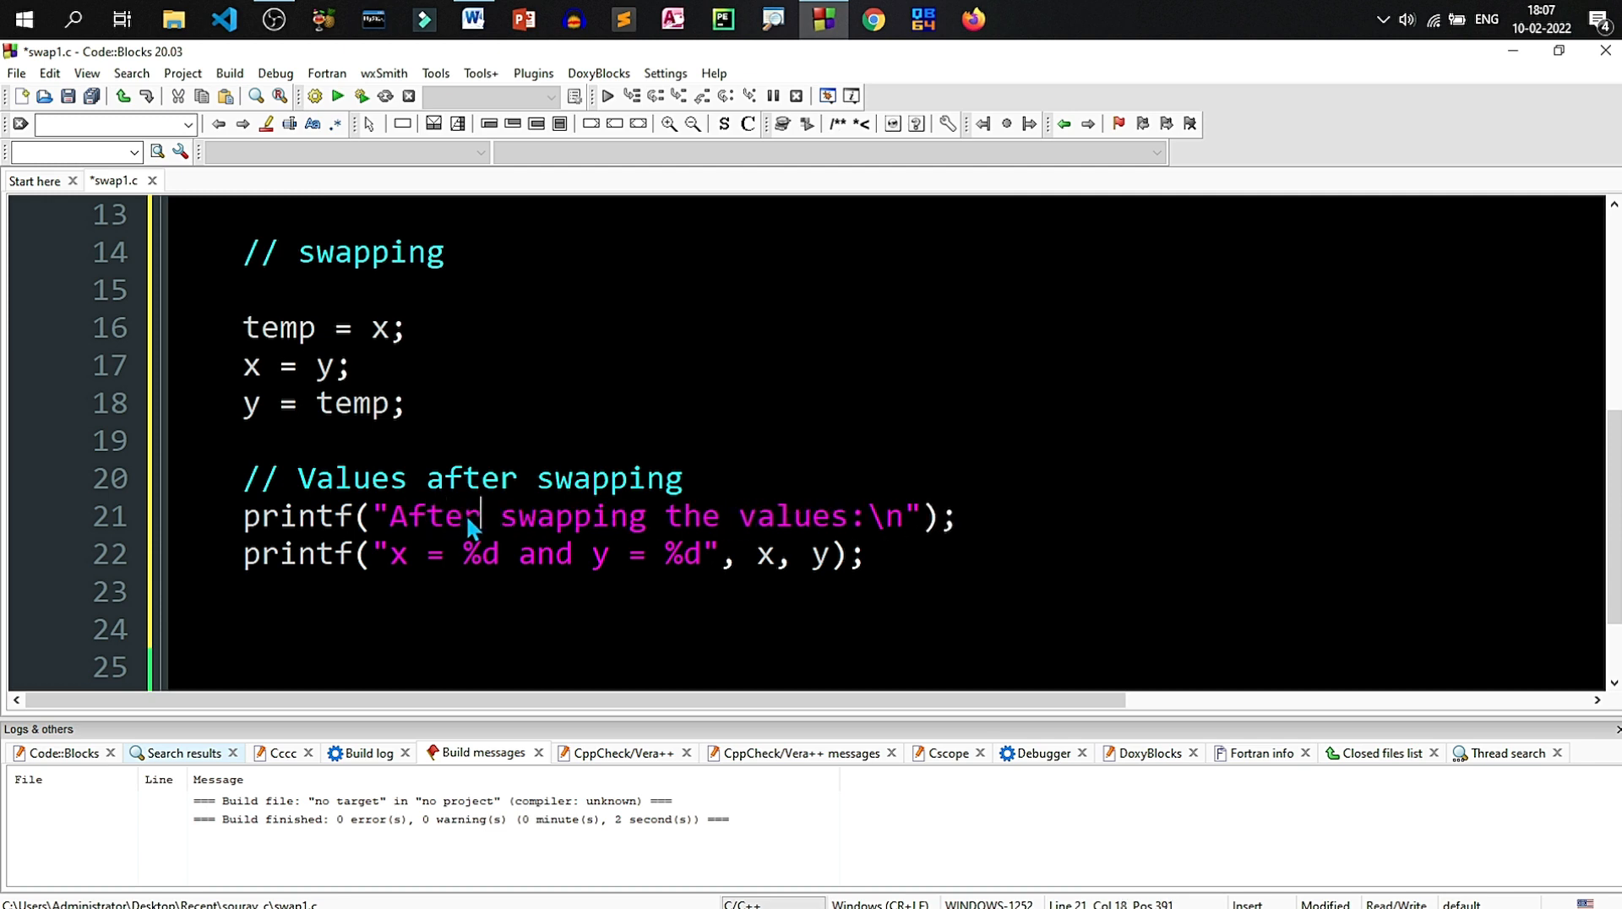
pyautogui.moveTo(785, 518)
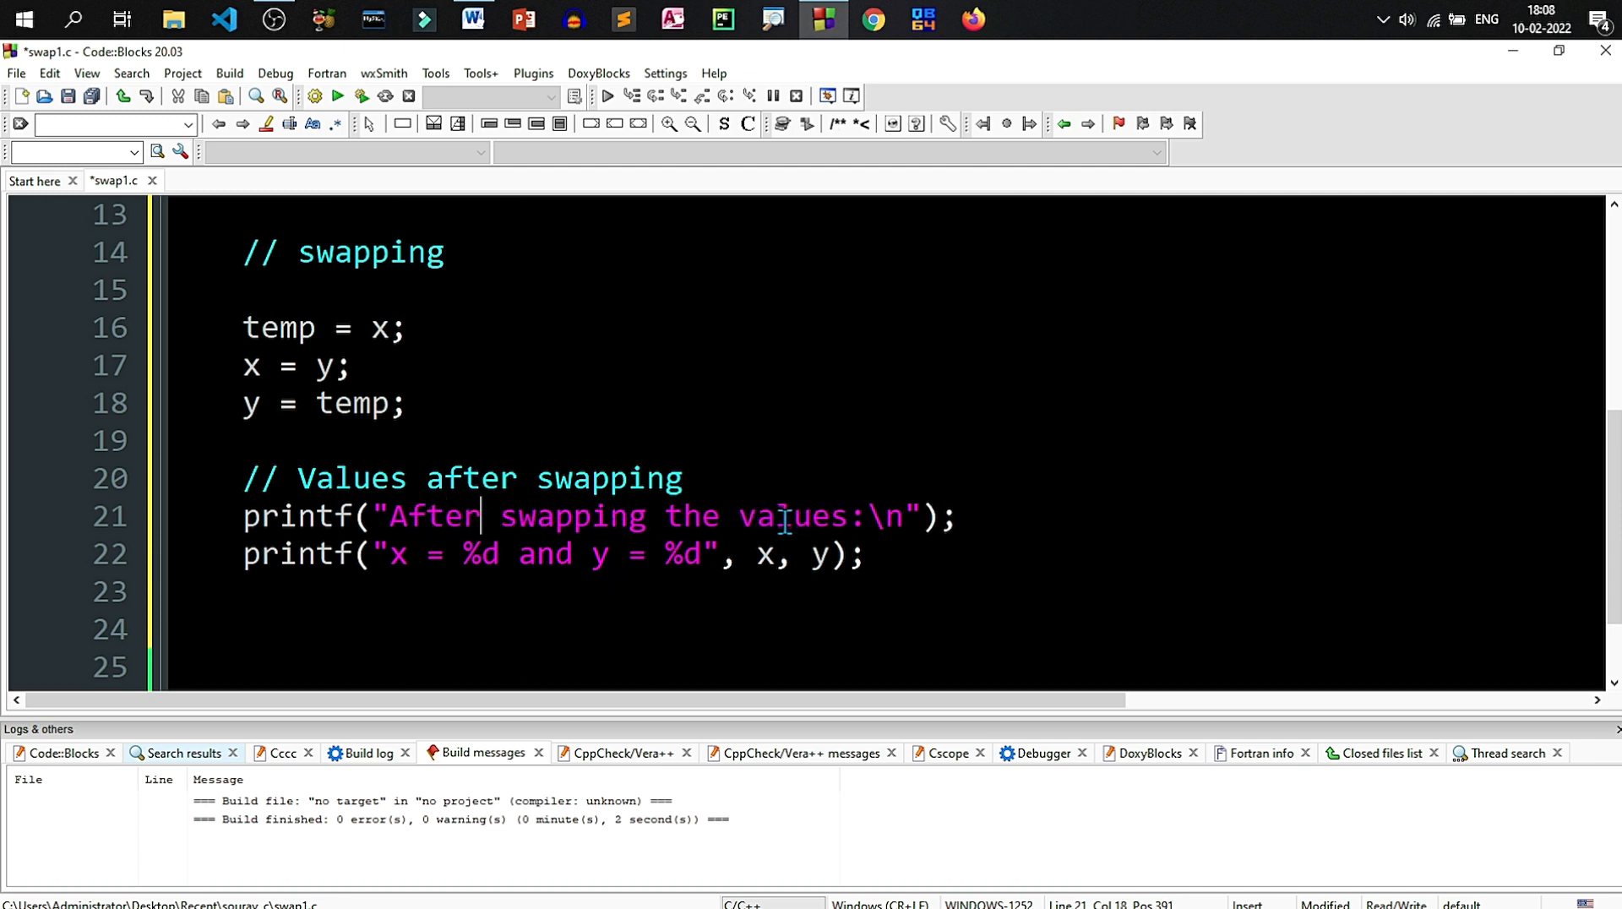
pyautogui.moveTo(697, 574)
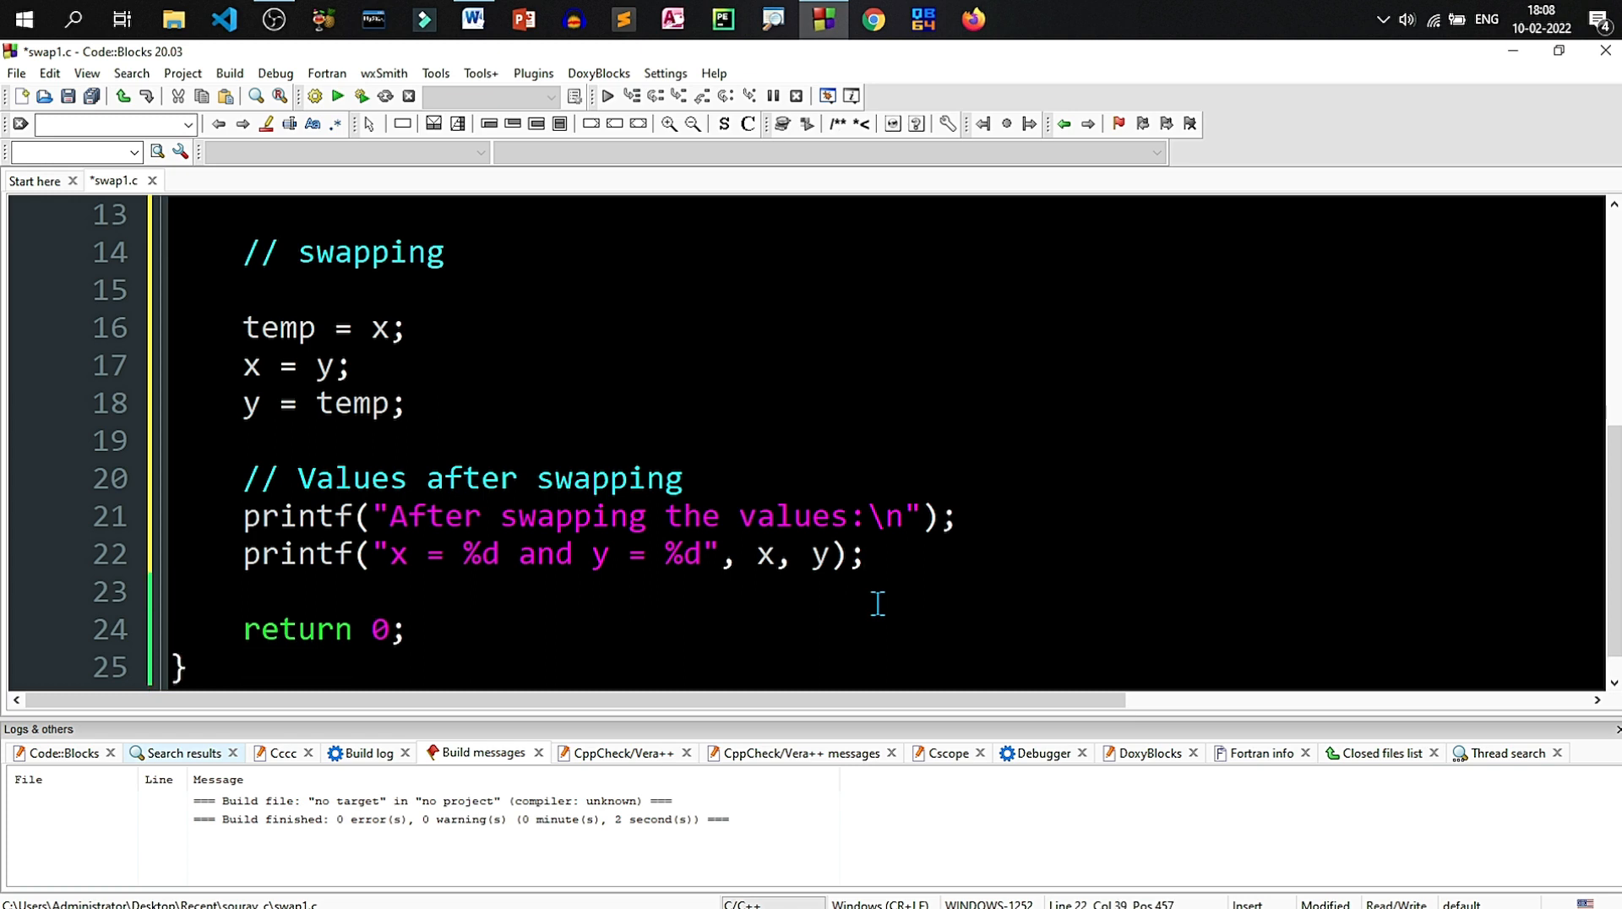
# Step: Build and run with 45 67, showing x = 67 and y = 45, then close the output window
pyautogui.click(362, 94)
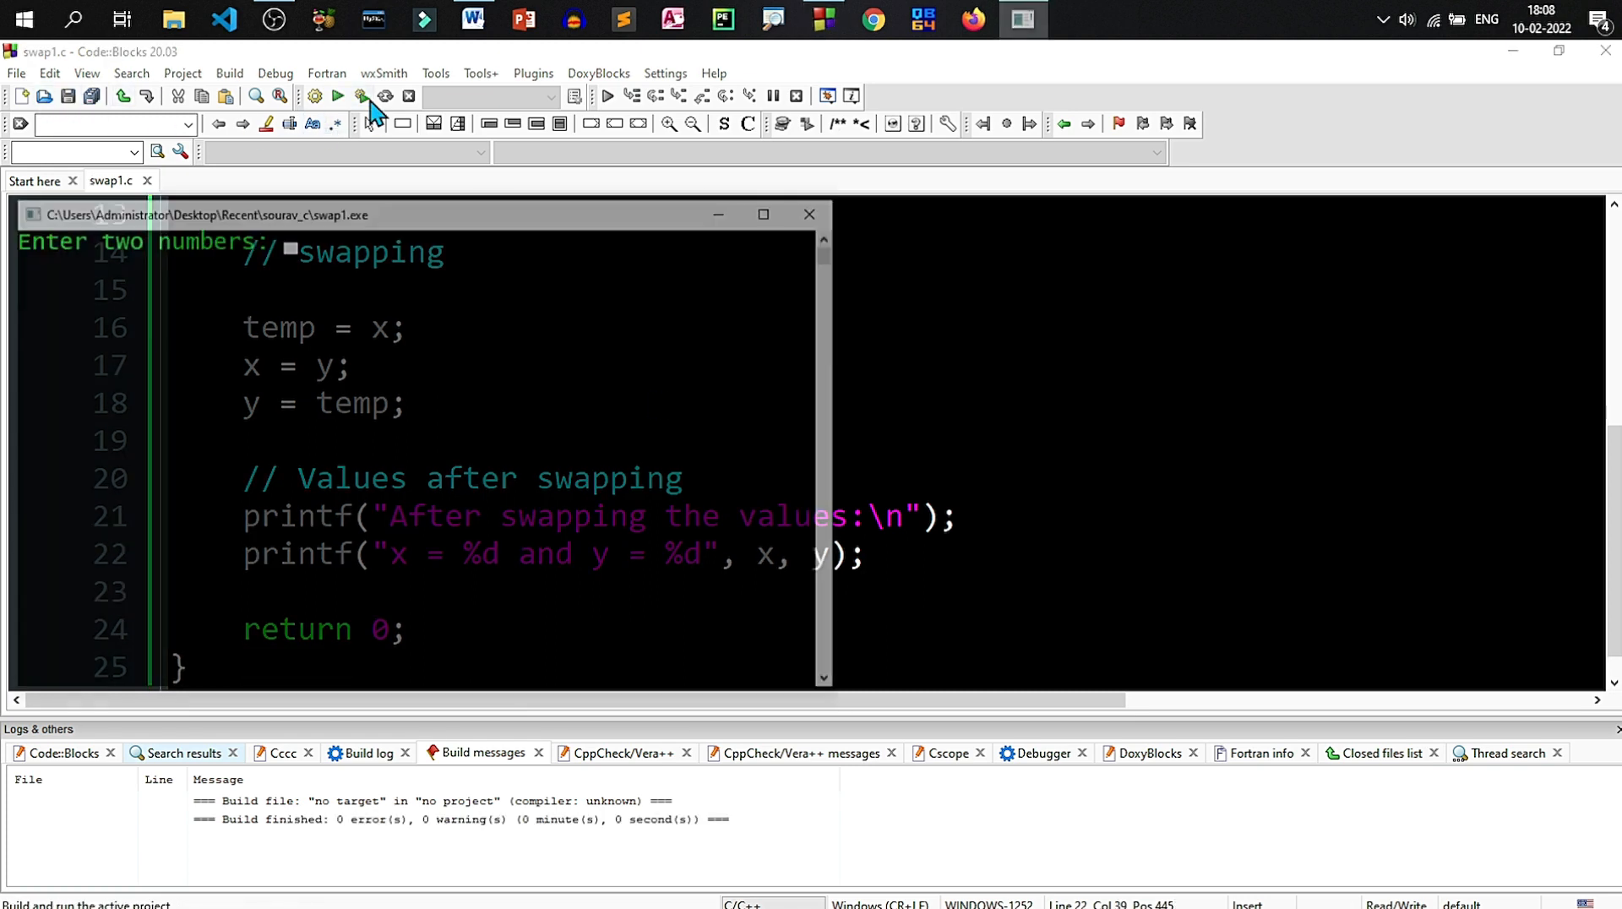
pyautogui.write('4')
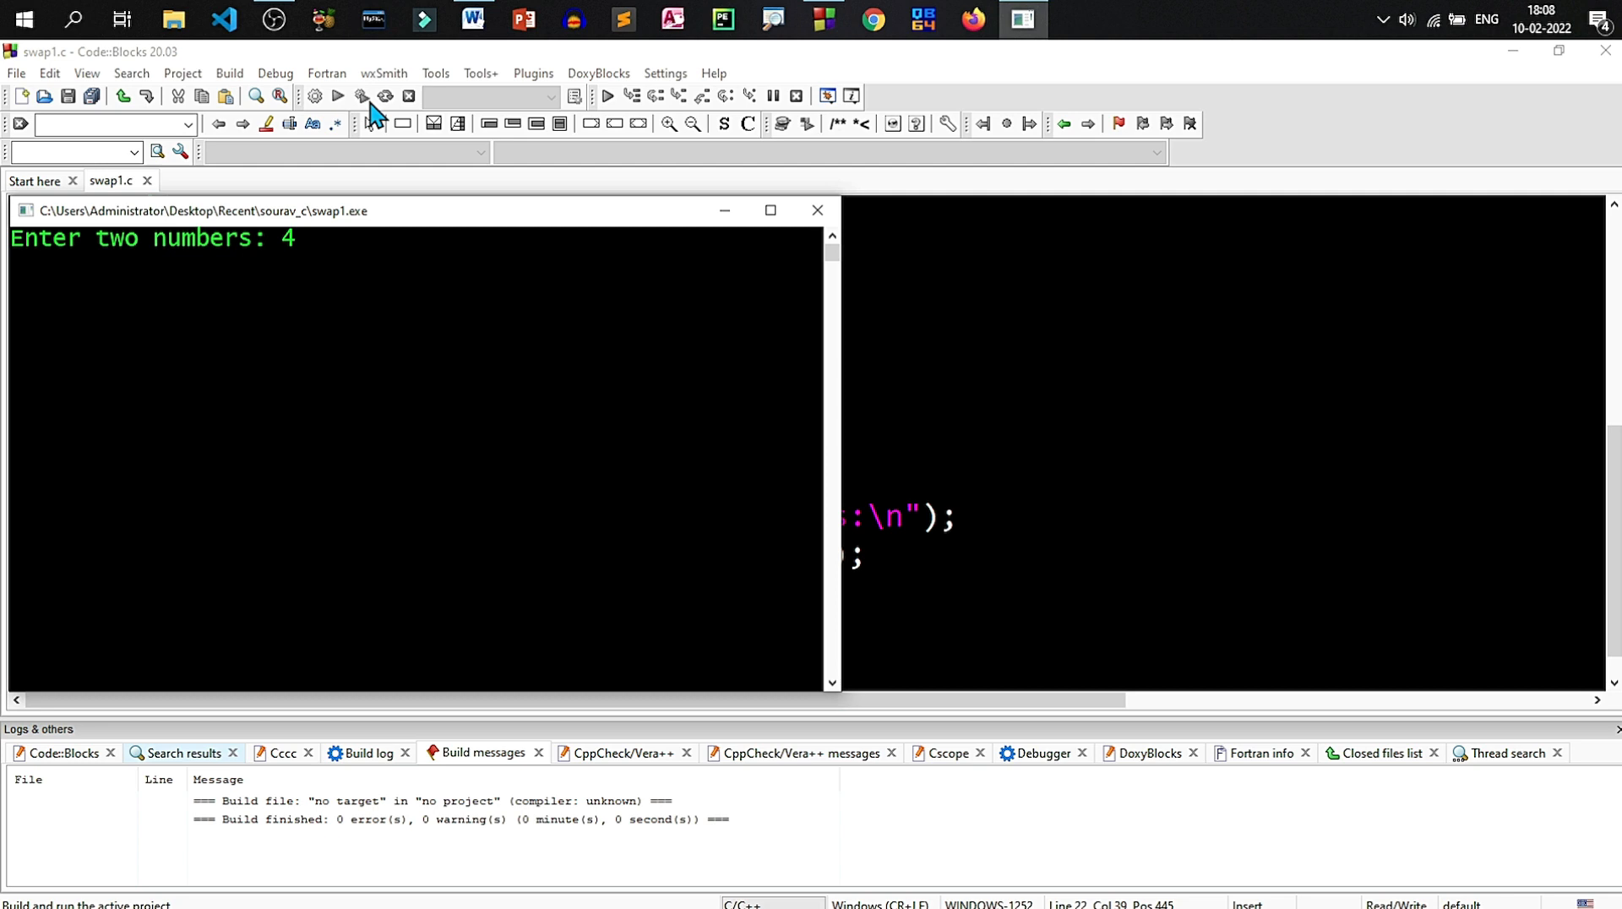
pyautogui.write('5 67')
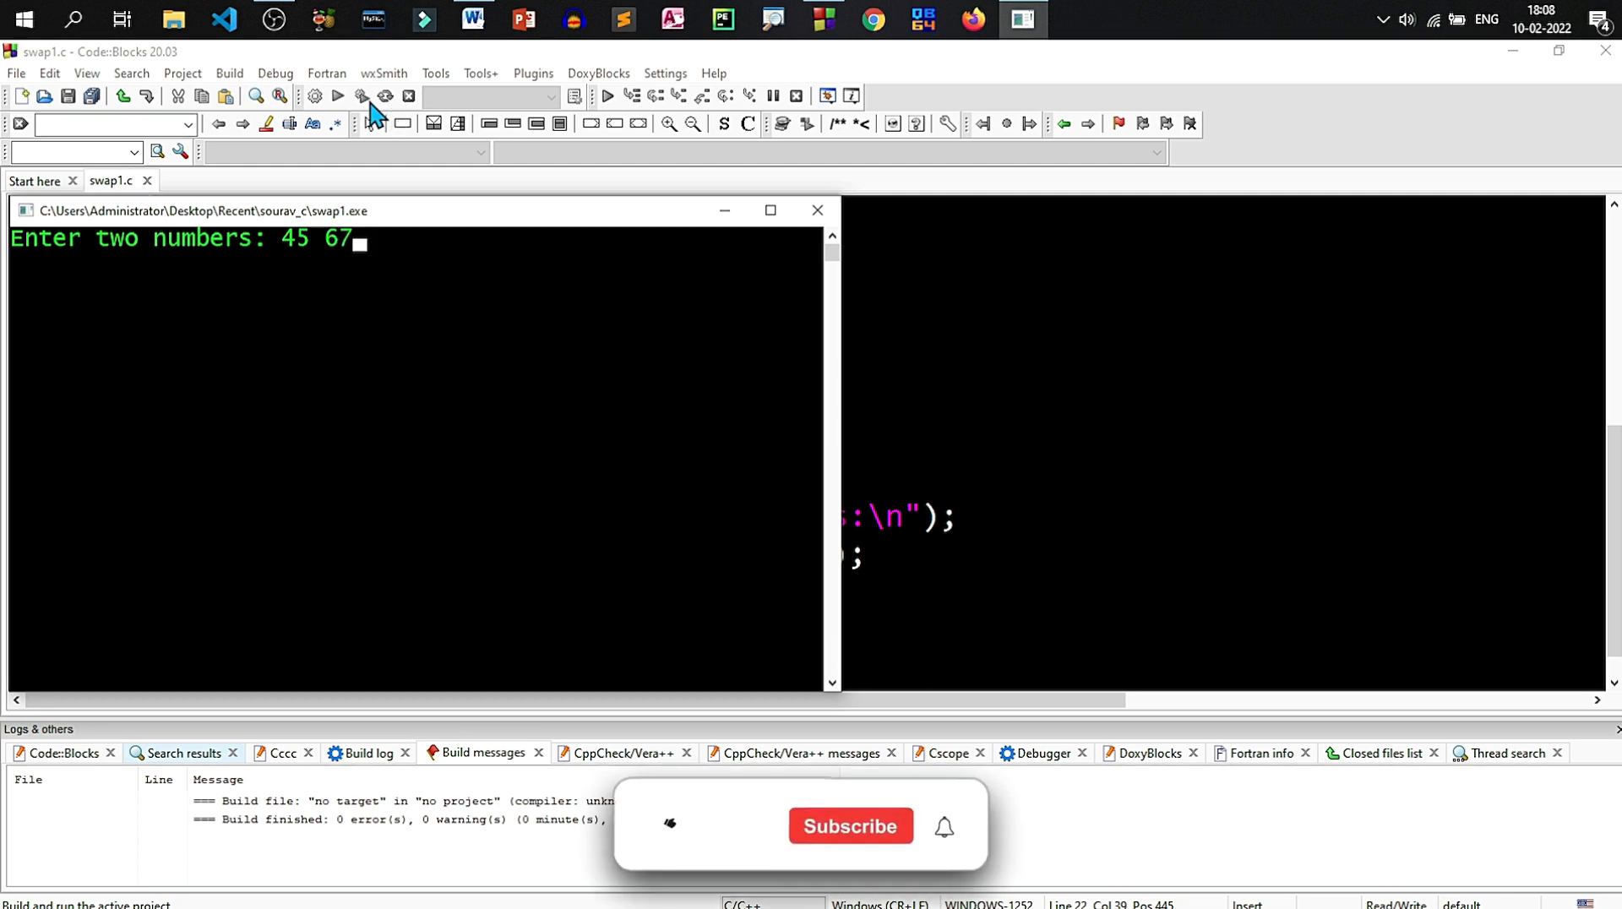
pyautogui.press('Return')
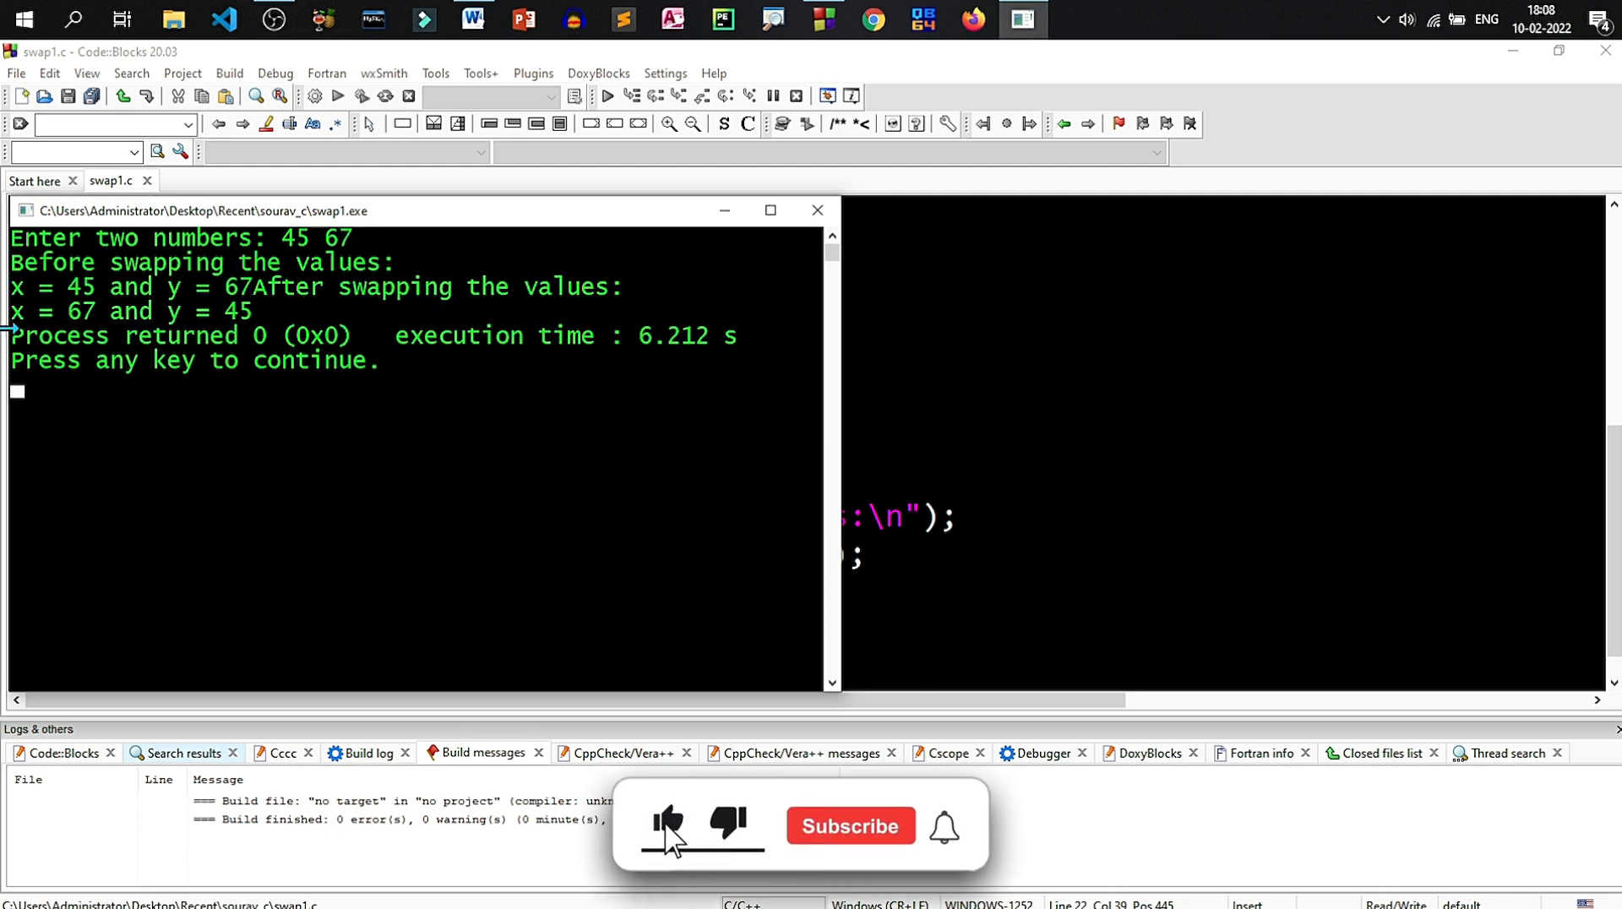
pyautogui.click(849, 825)
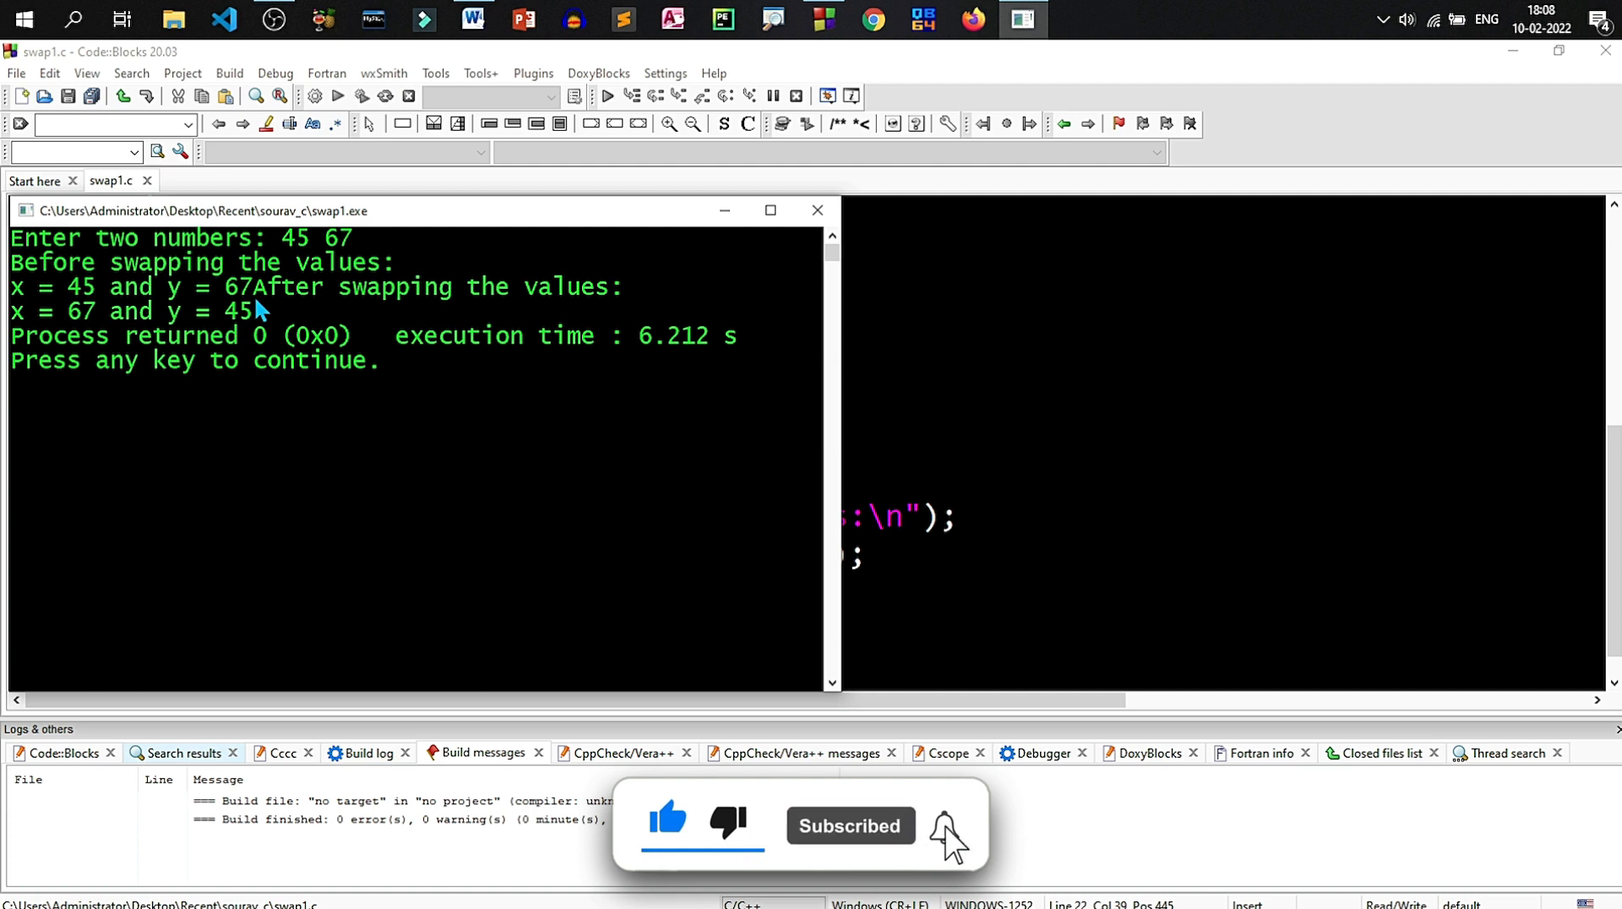
pyautogui.moveTo(817, 211)
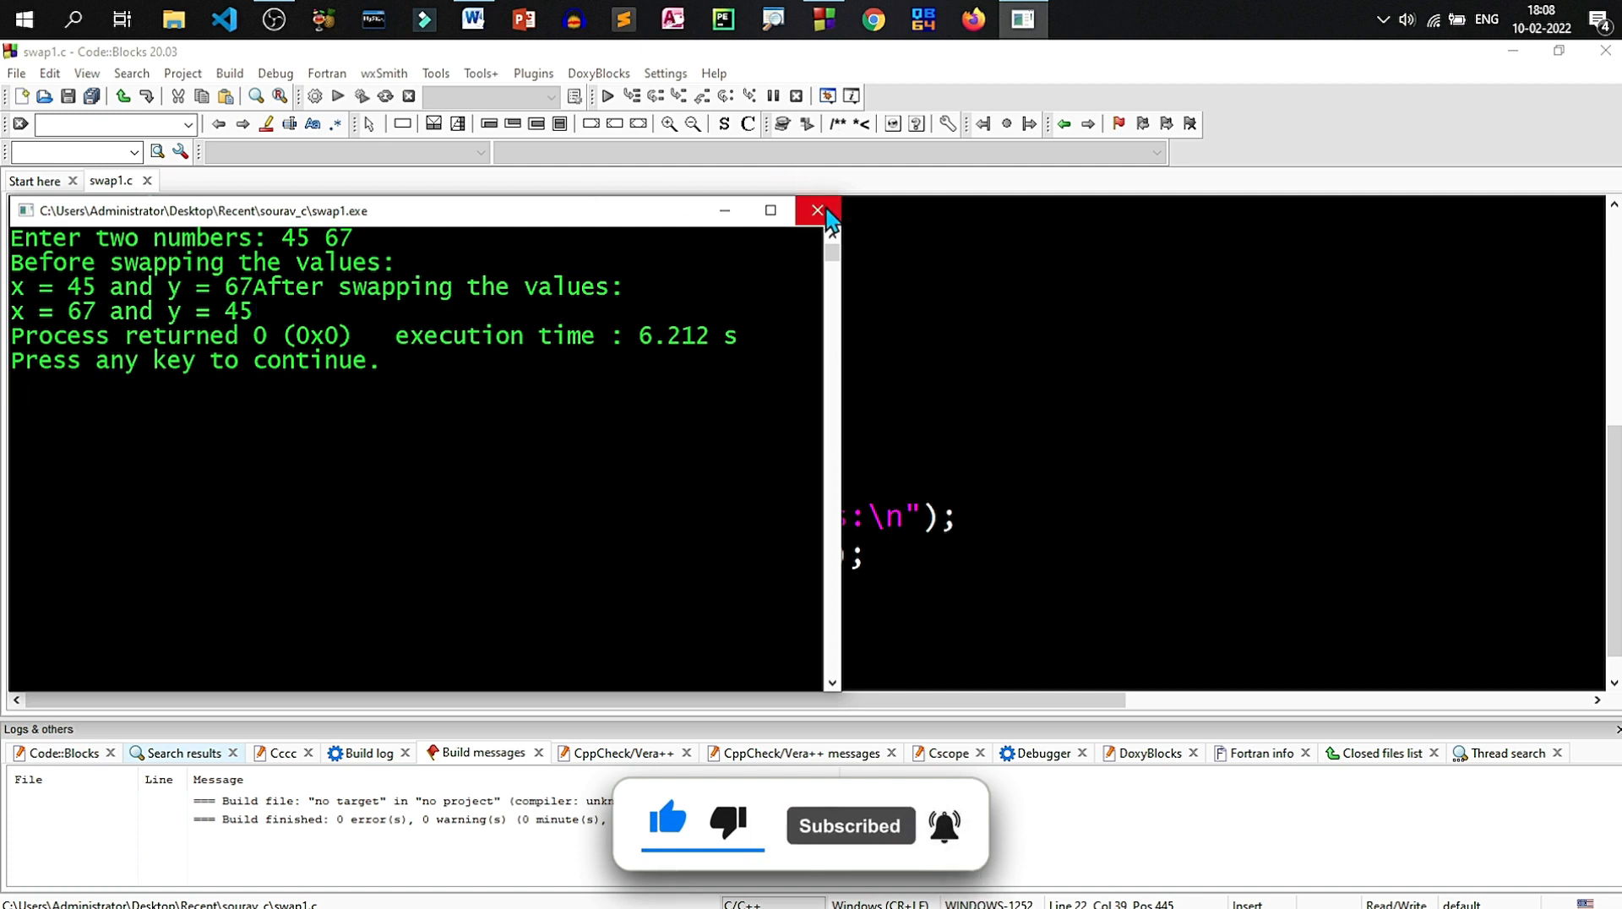
pyautogui.click(818, 209)
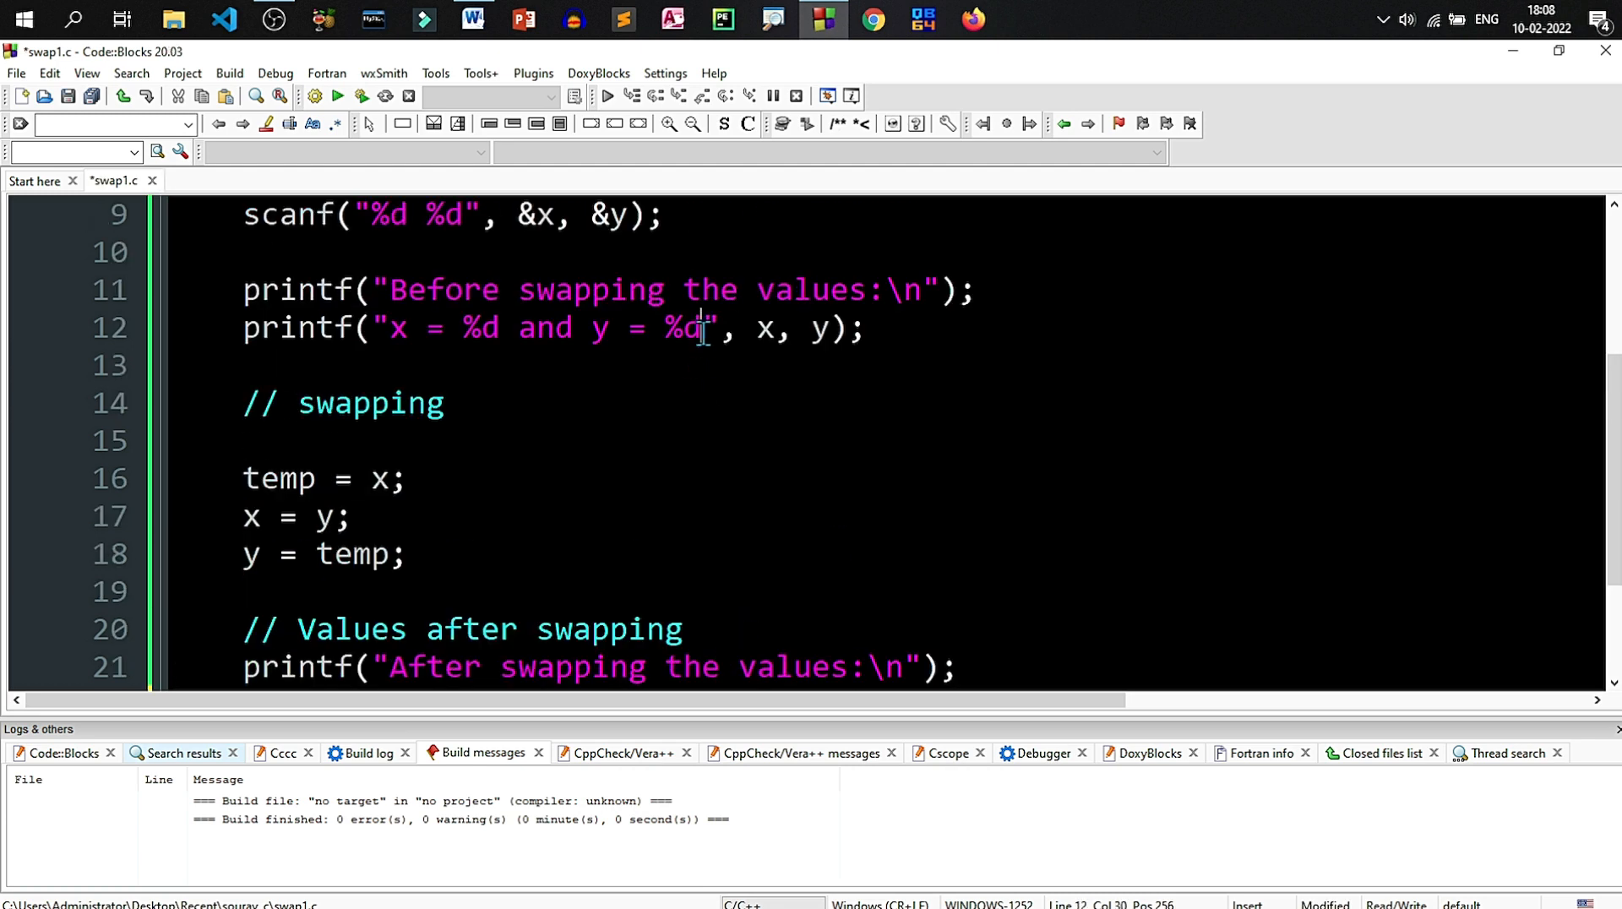
# Step: End the first x/y printf with \n and rerun to show separated before/after output
pyautogui.write('\\n')
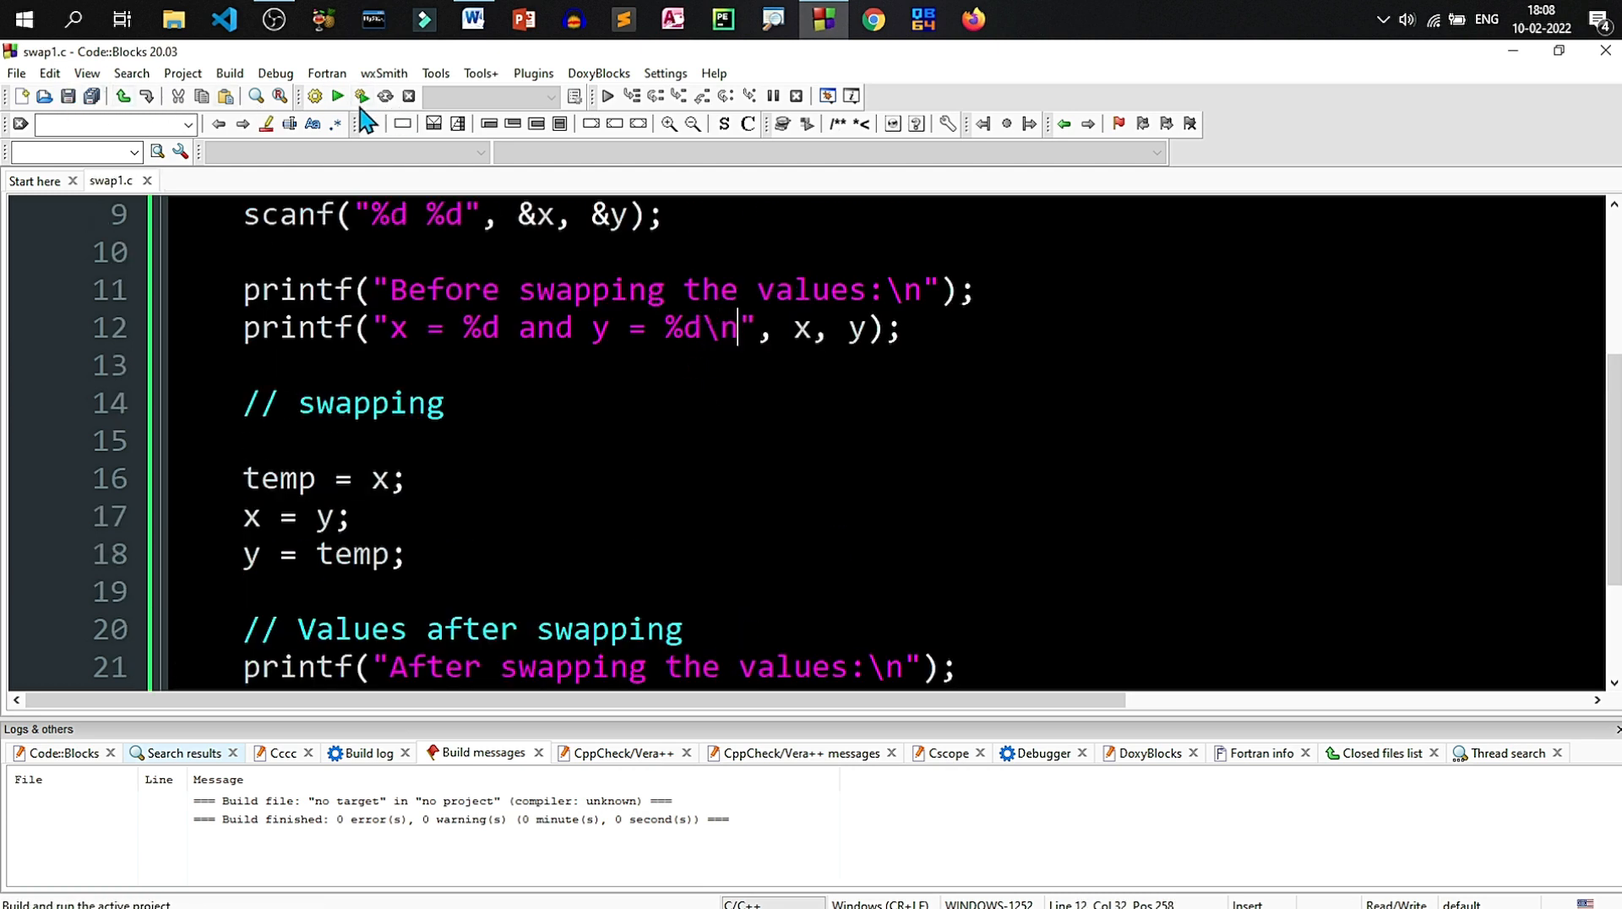
pyautogui.click(361, 97)
pyautogui.write('45 67')
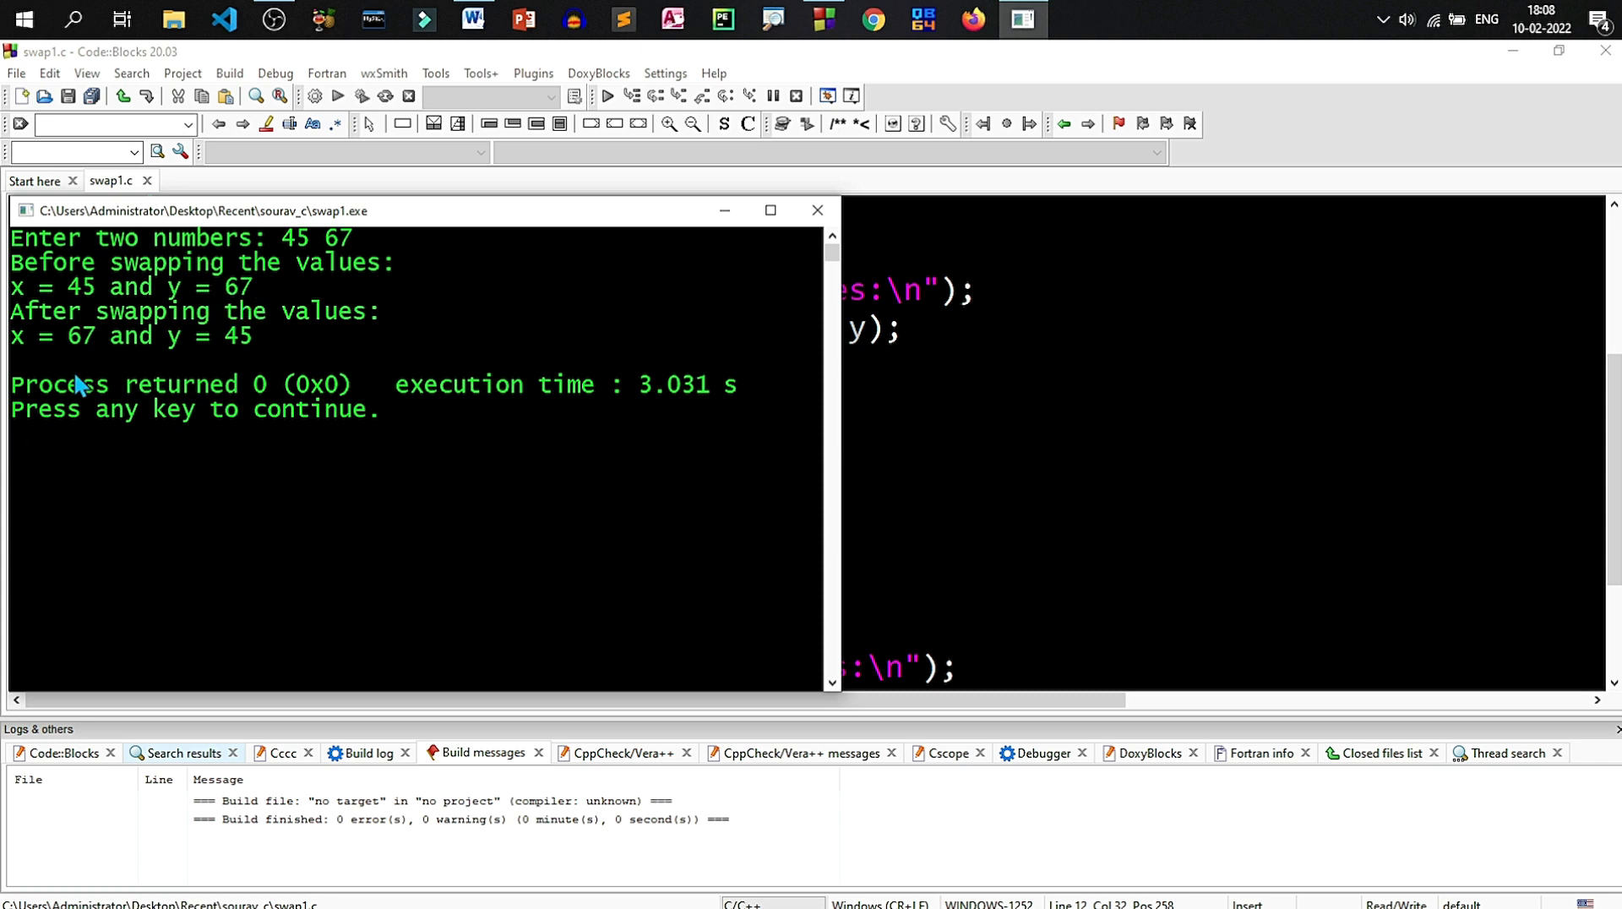
pyautogui.moveTo(103, 370)
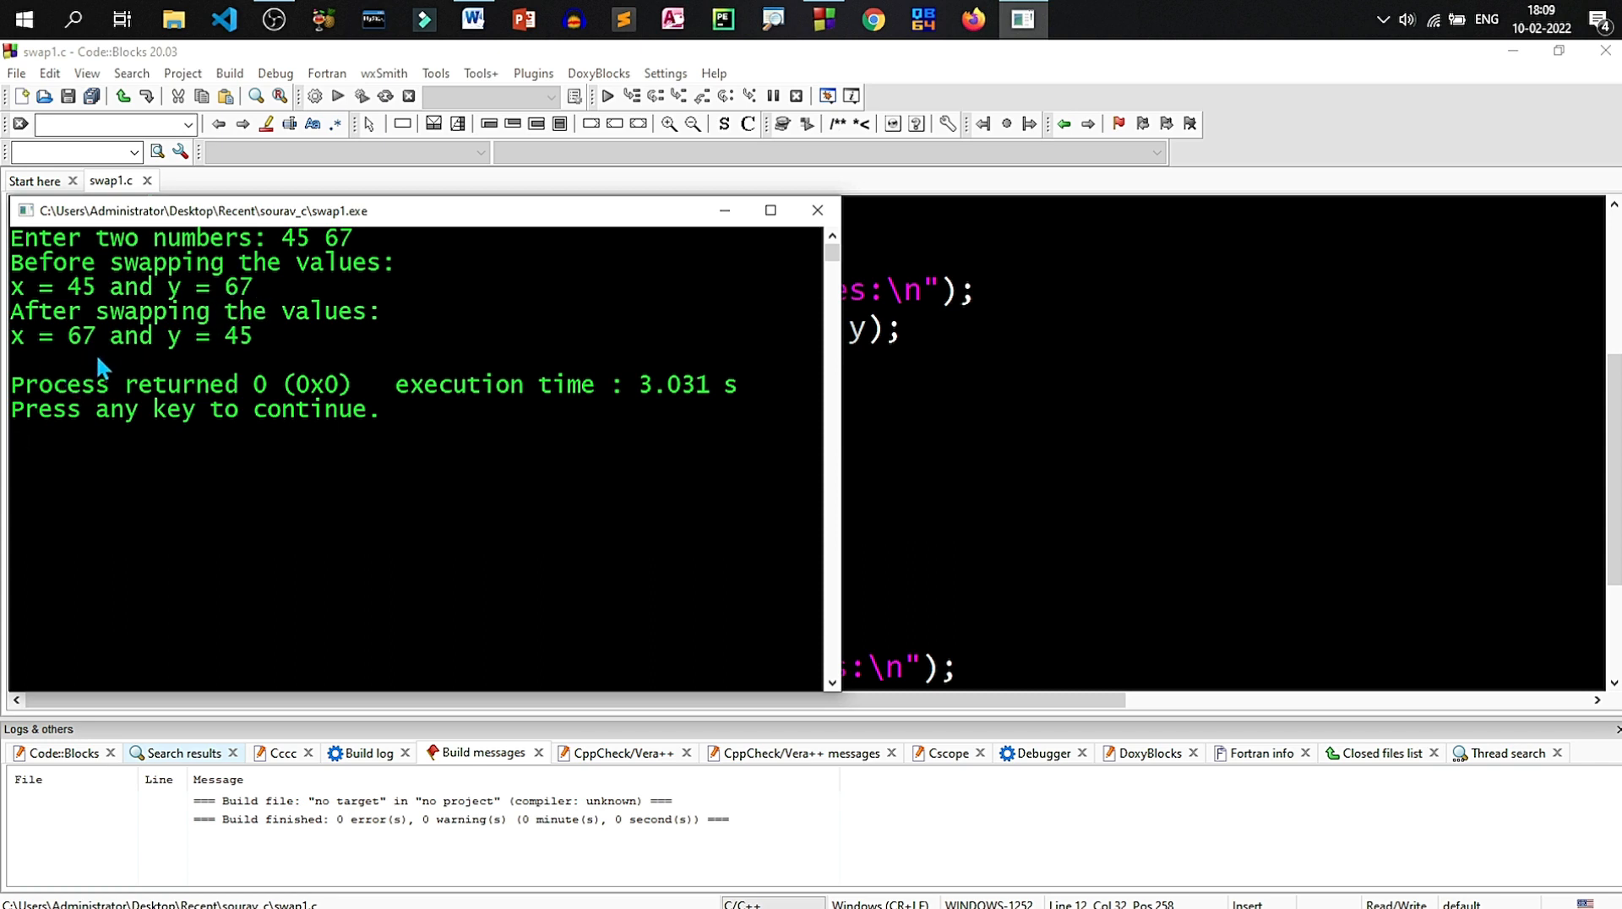
pyautogui.moveTo(243, 370)
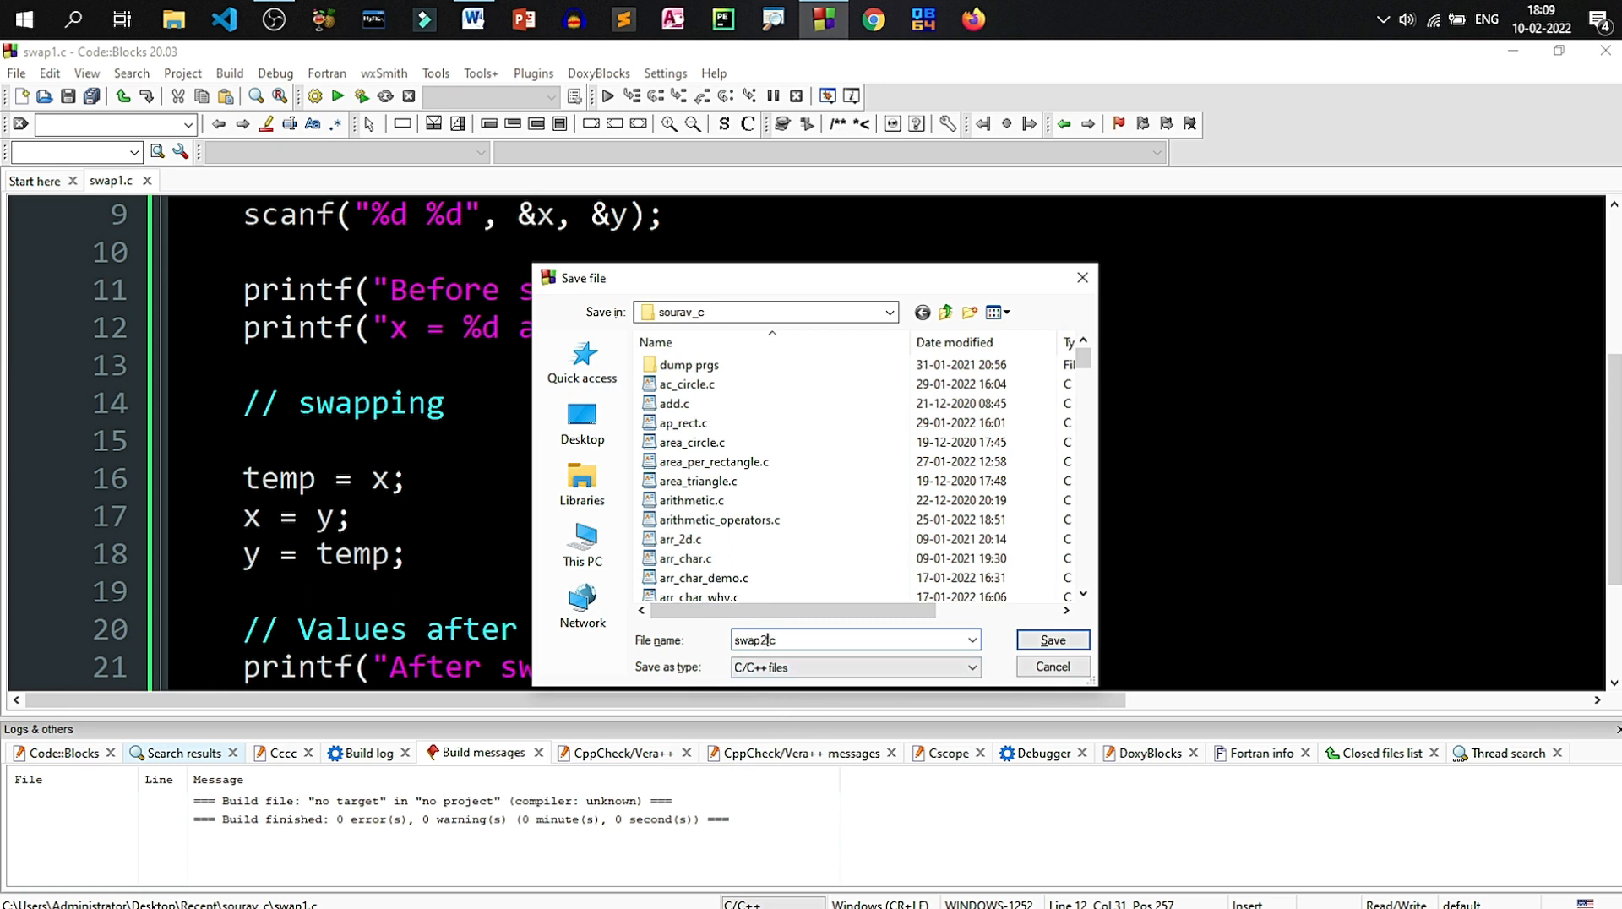
# Step: Save the code as swap2.c, replacing the existing file, and return to the header comment
pyautogui.click(1051, 638)
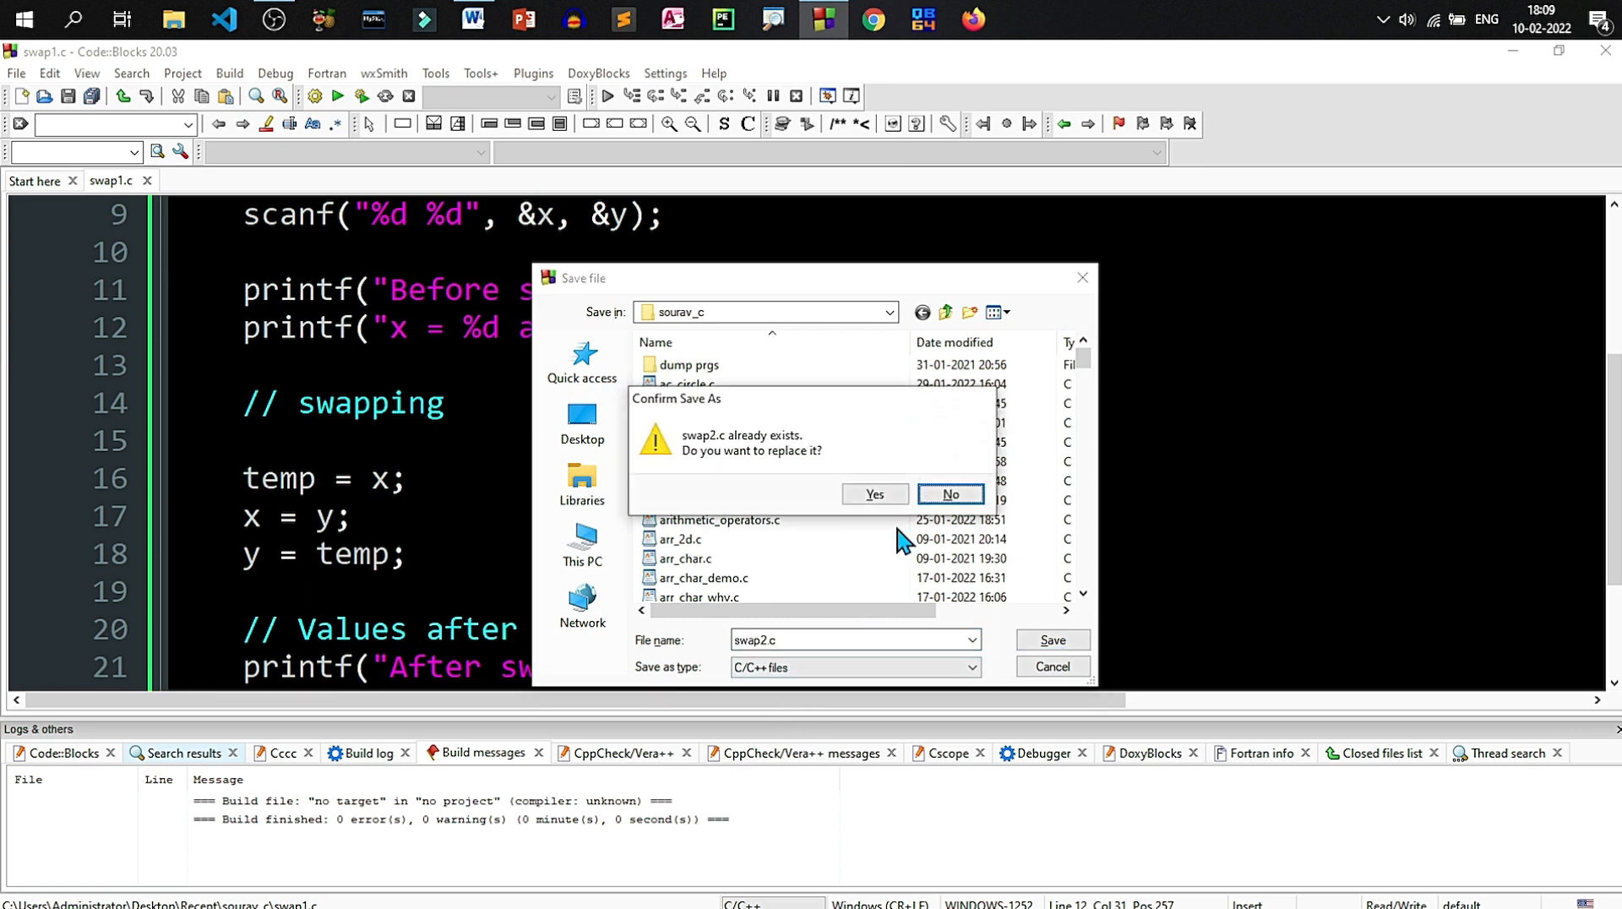
pyautogui.click(874, 493)
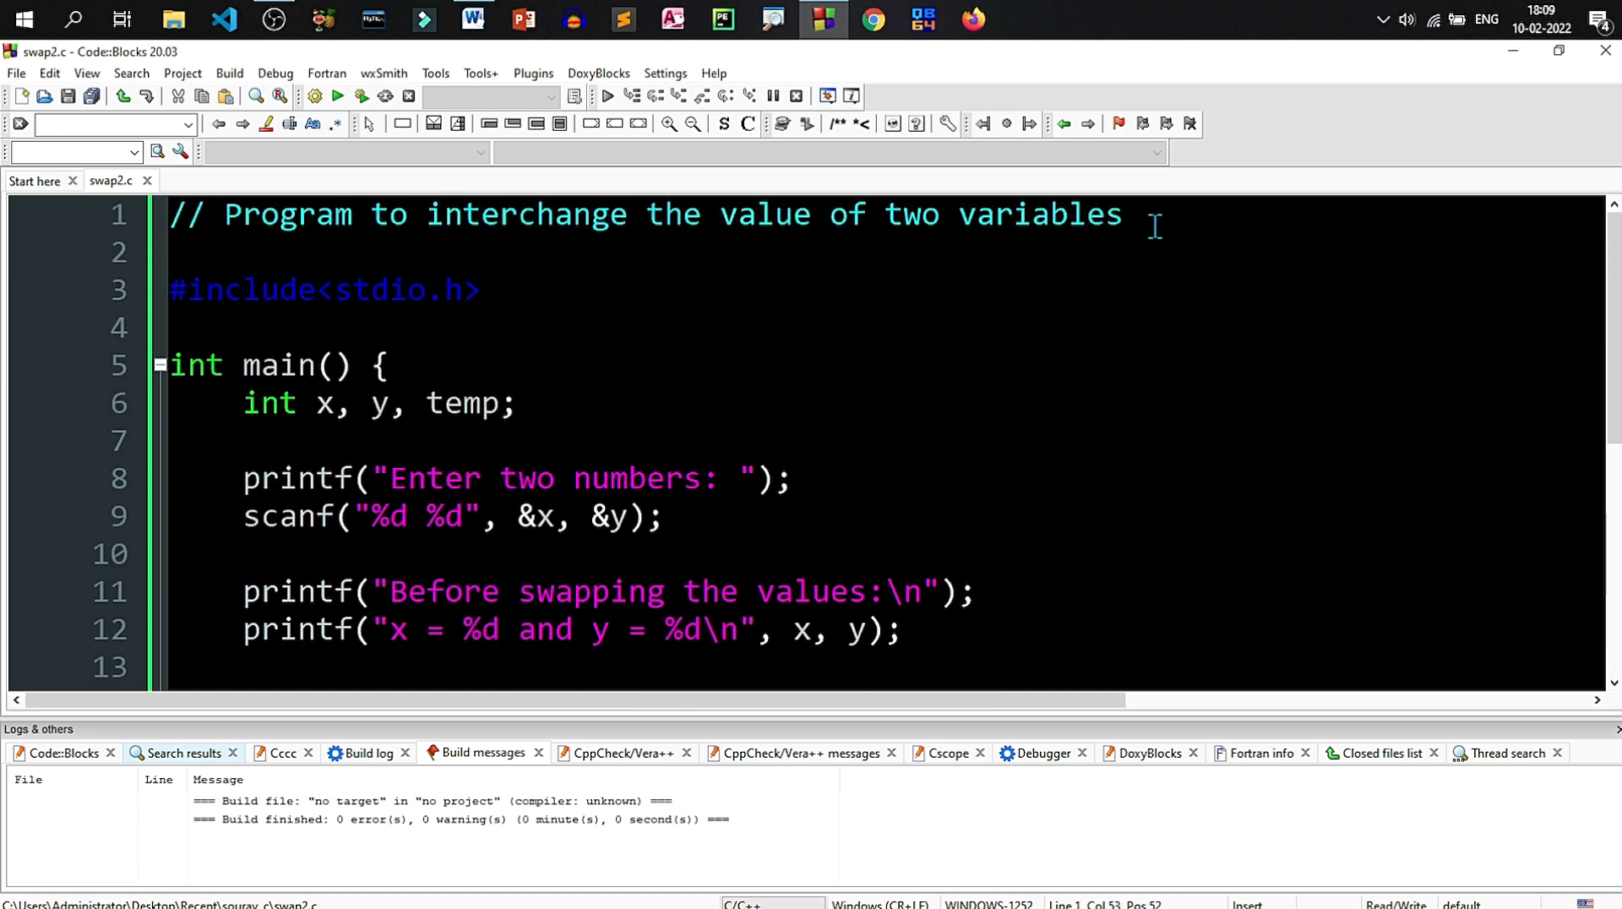
# Step: Append 'without using 3rd variable' to the comment and remove ', temp' from the declaration
pyautogui.write('without')
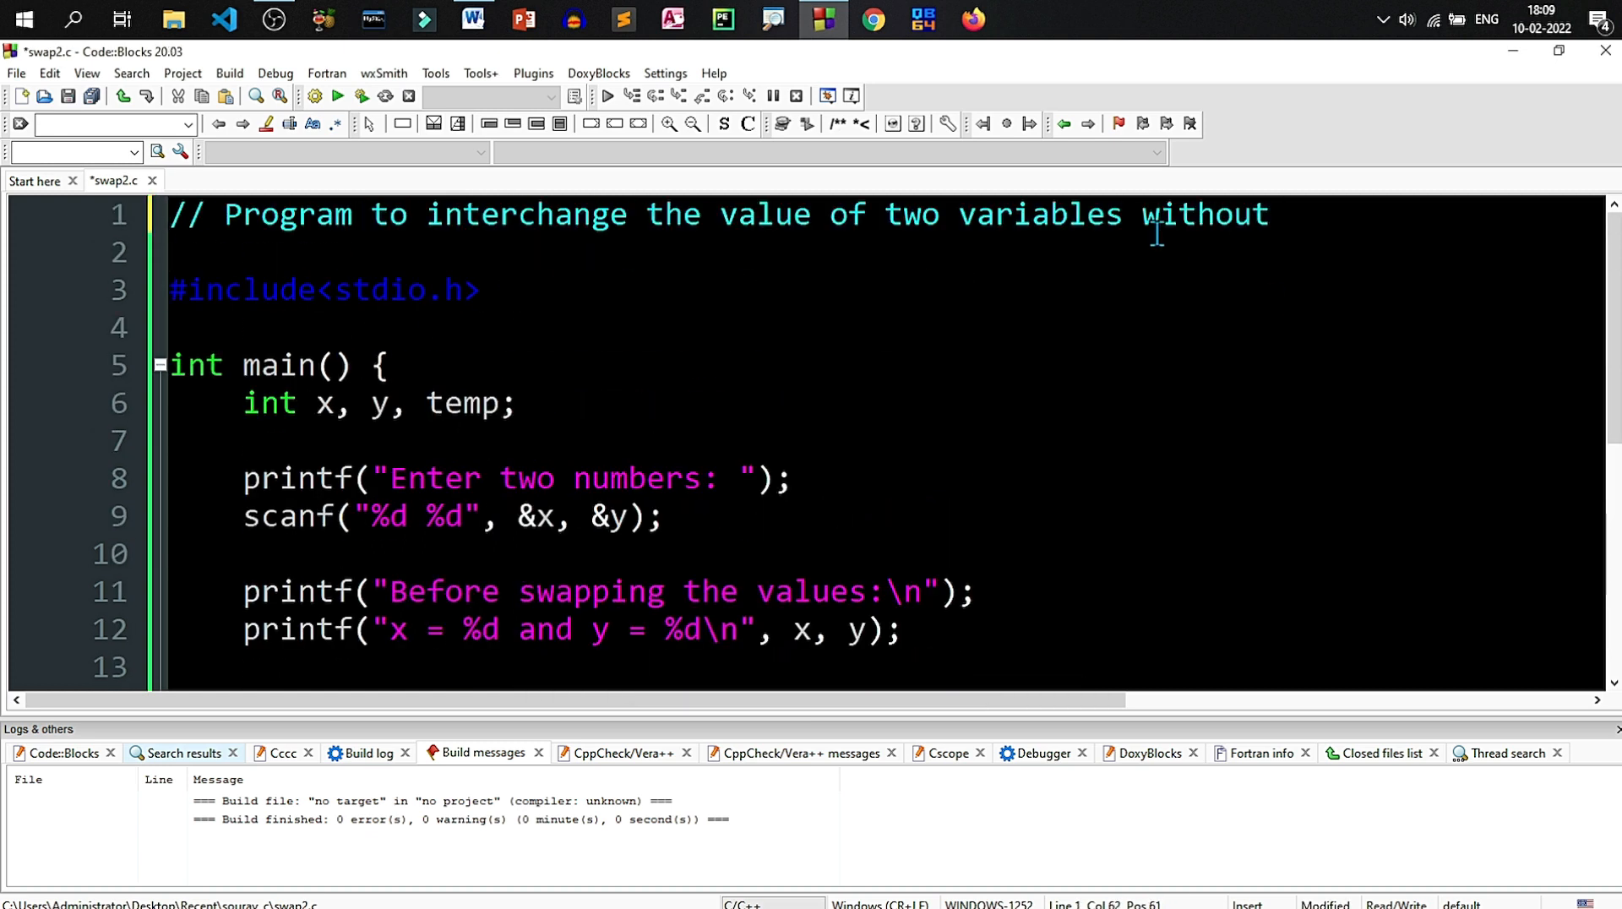
pyautogui.write('using 3rd')
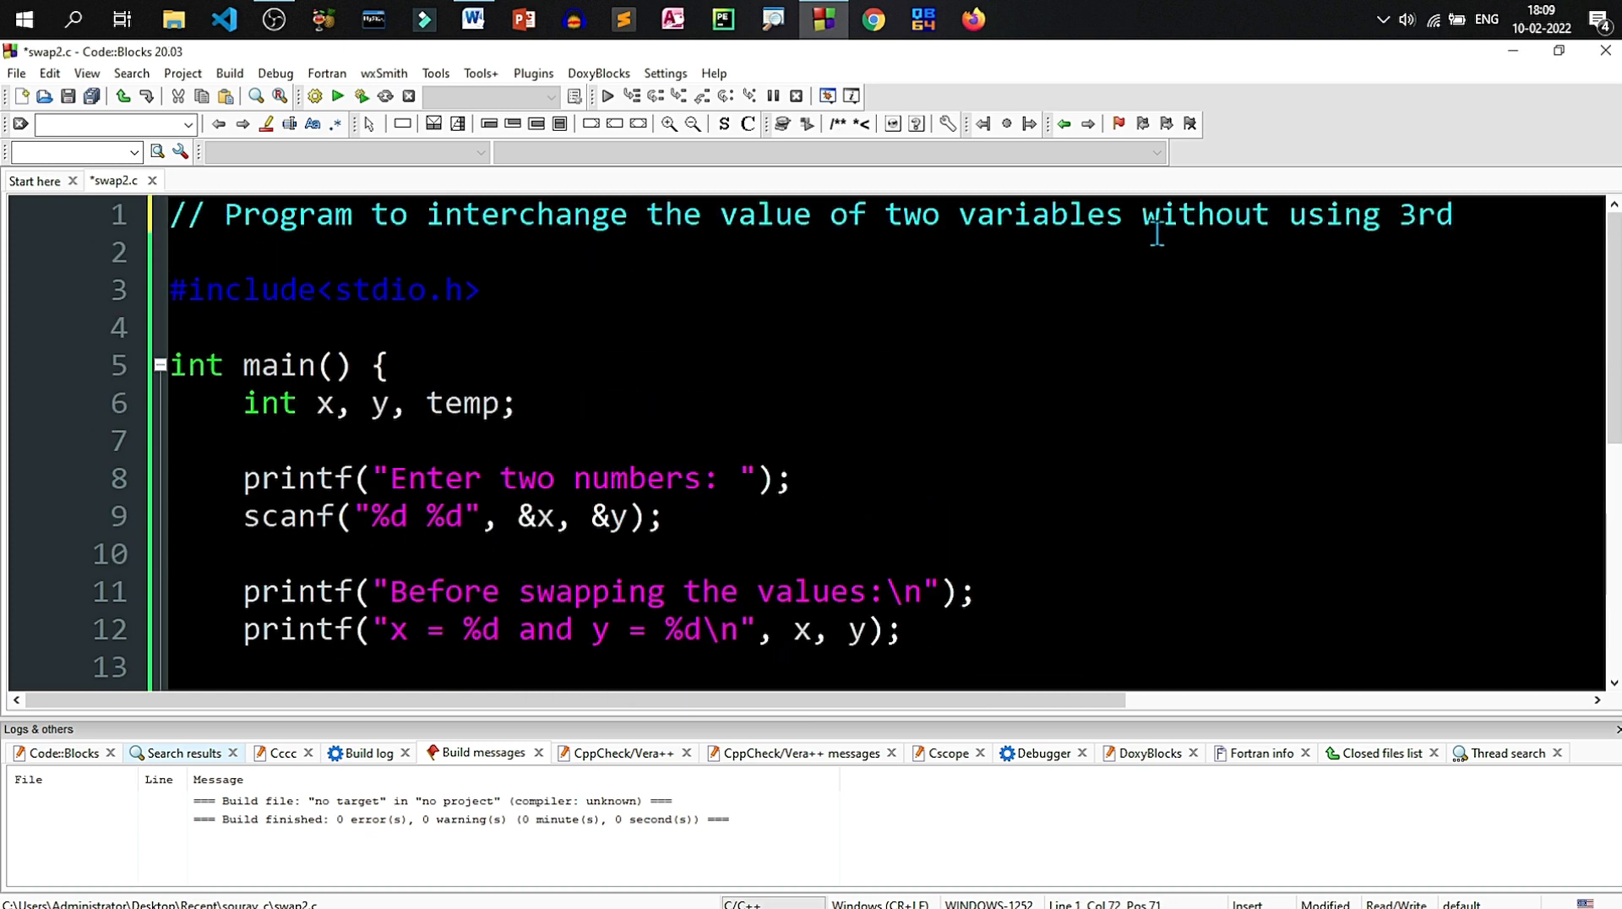
pyautogui.write('variable')
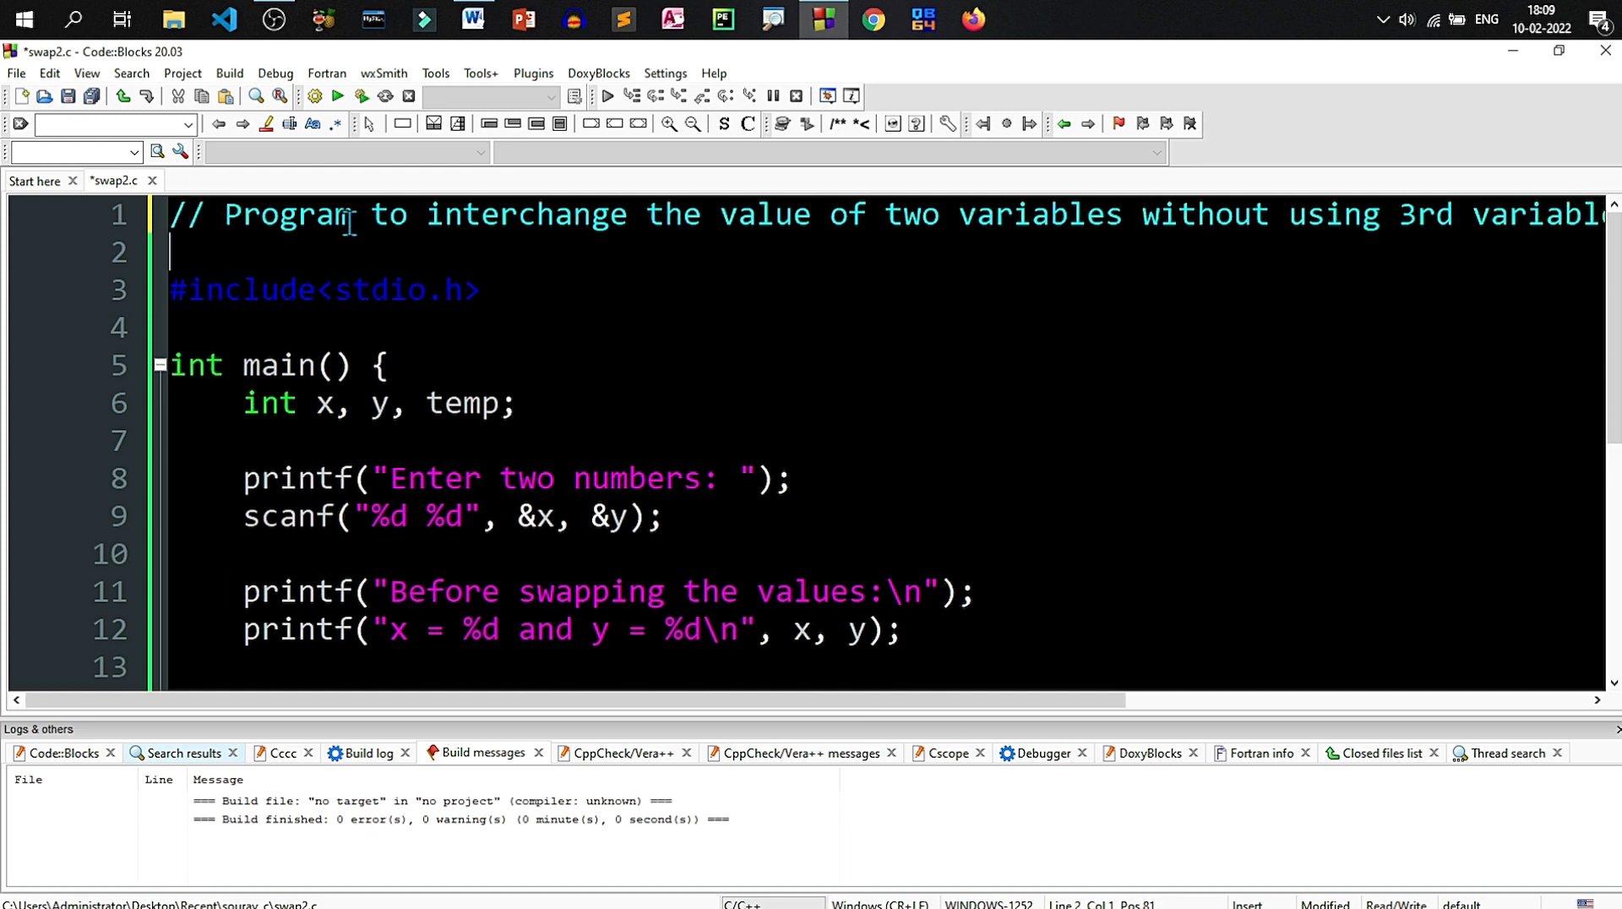
pyautogui.click(495, 403)
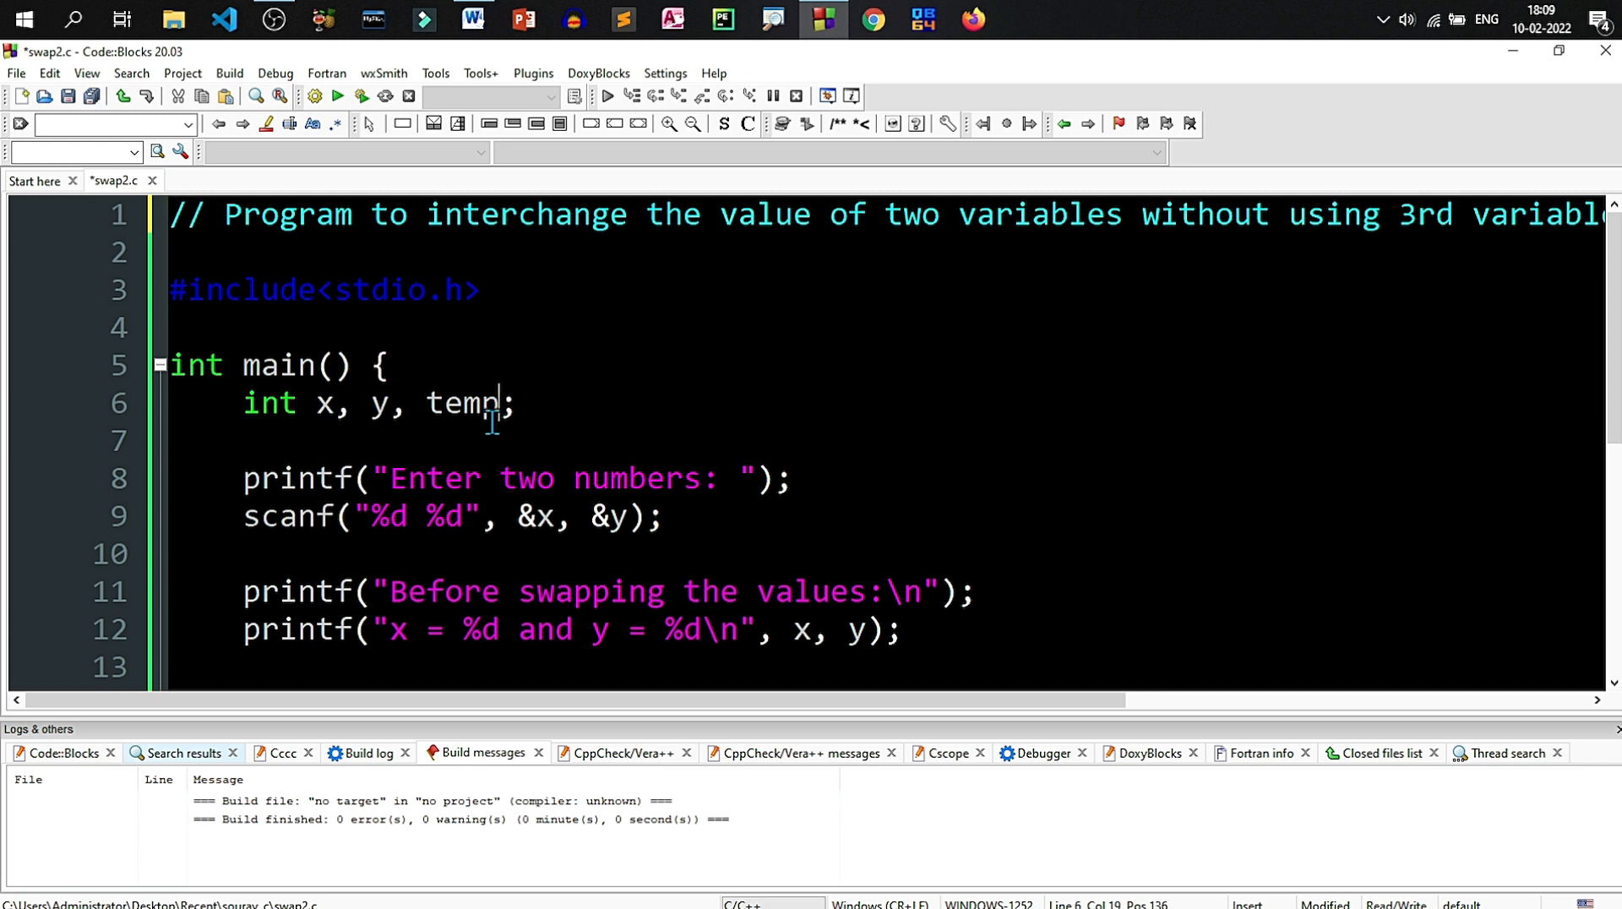
pyautogui.press('BackSpace')
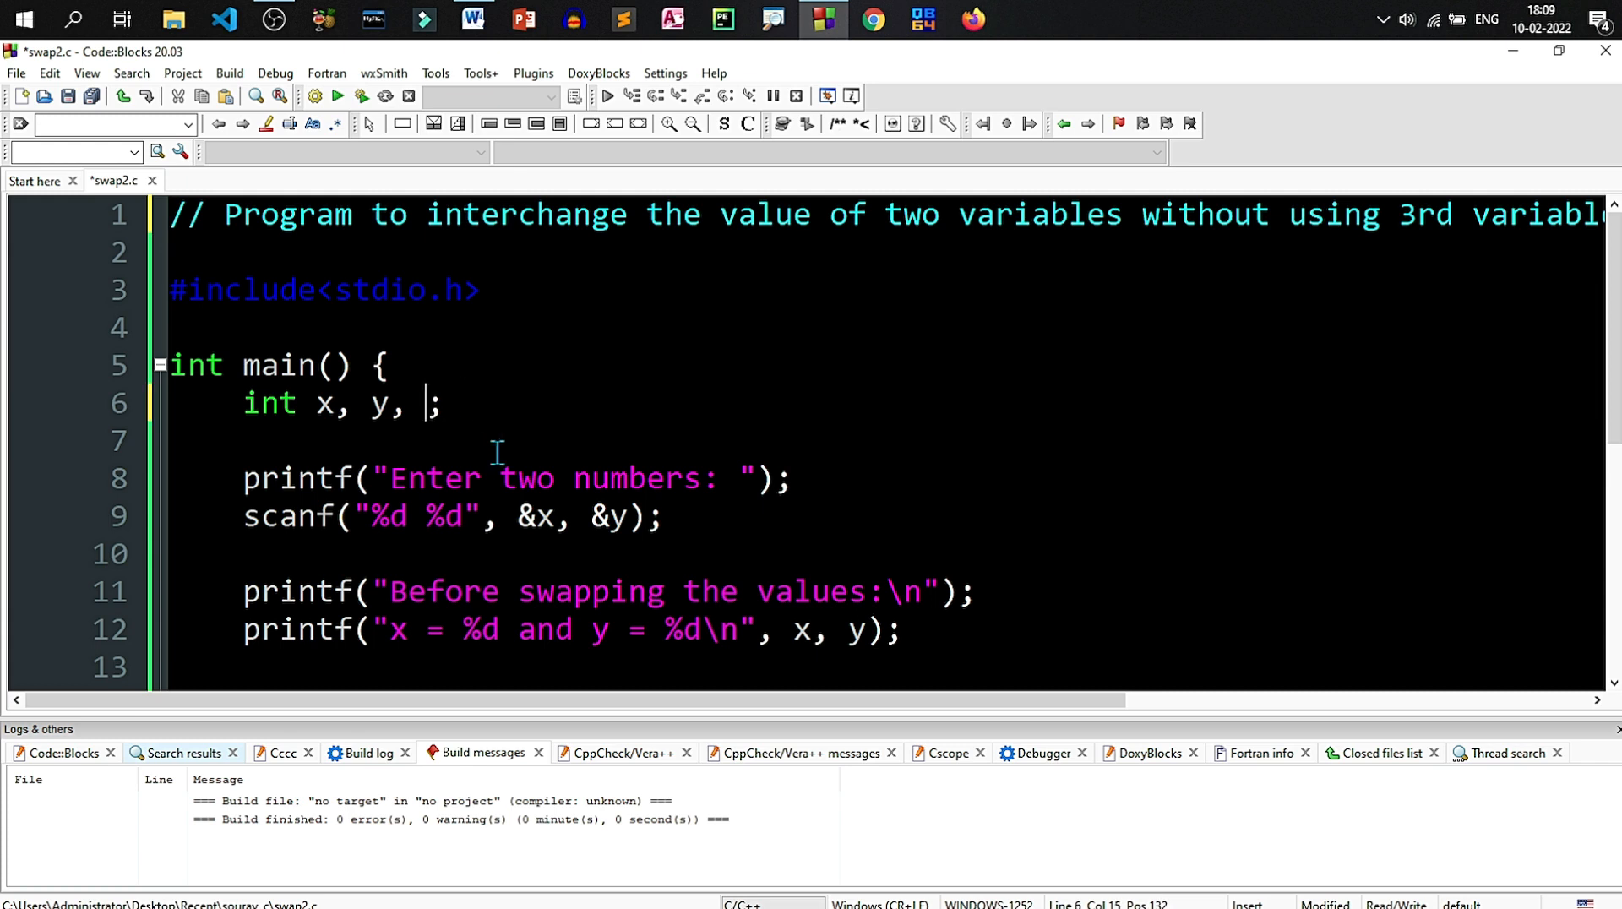
pyautogui.press('BackSpace')
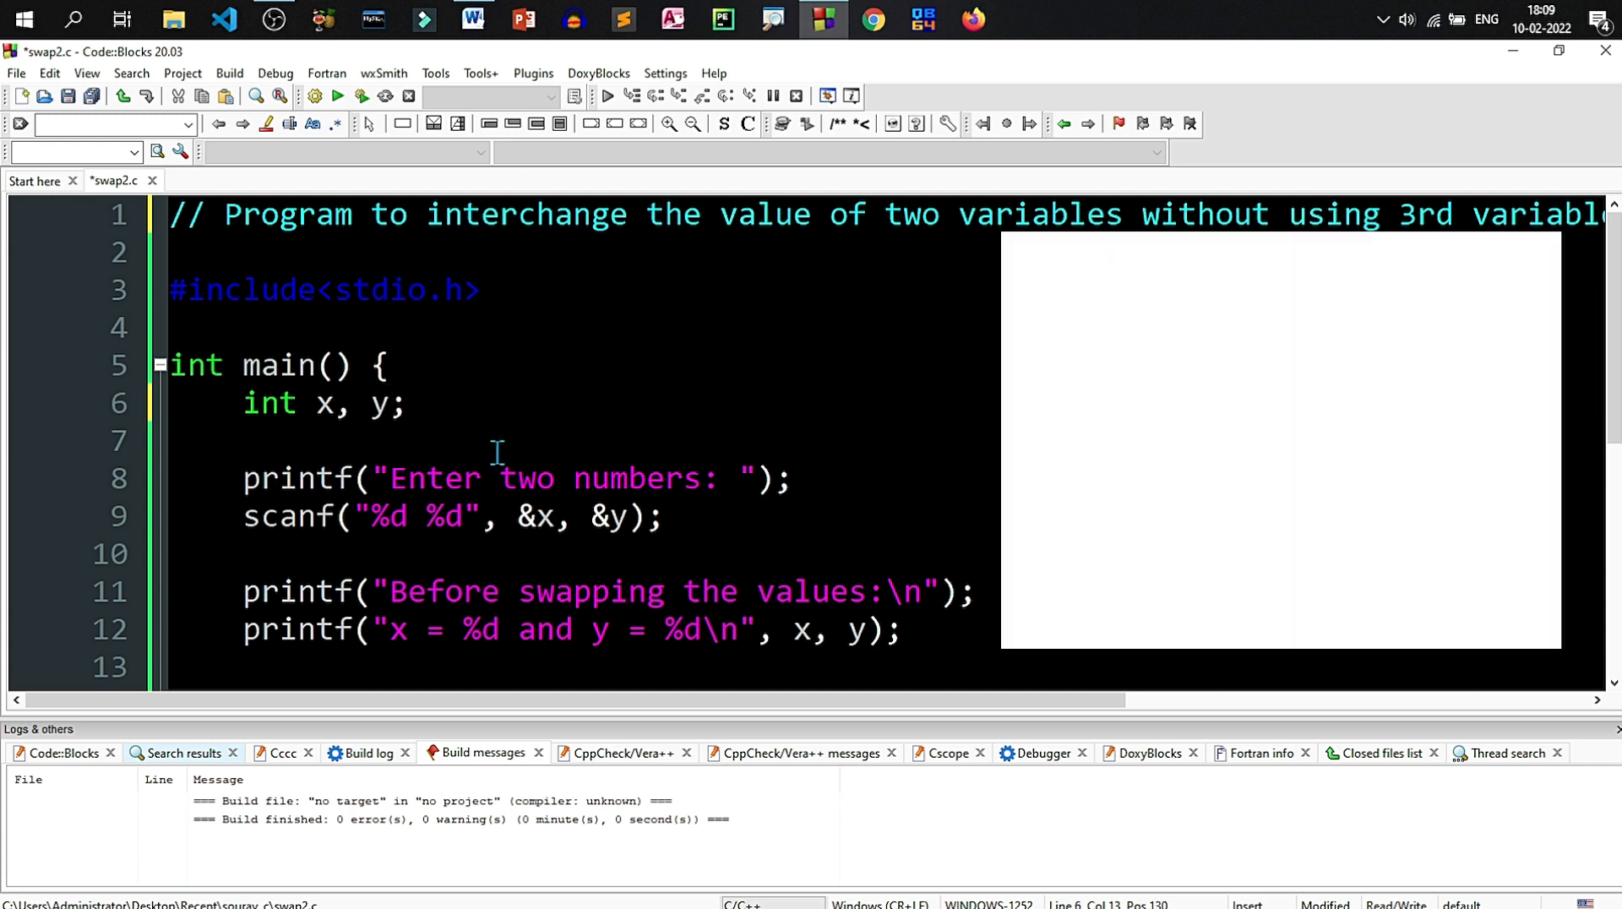
# Step: Write the first two swap lines x = x + y; and y = x - y;
pyautogui.scroll(-3)
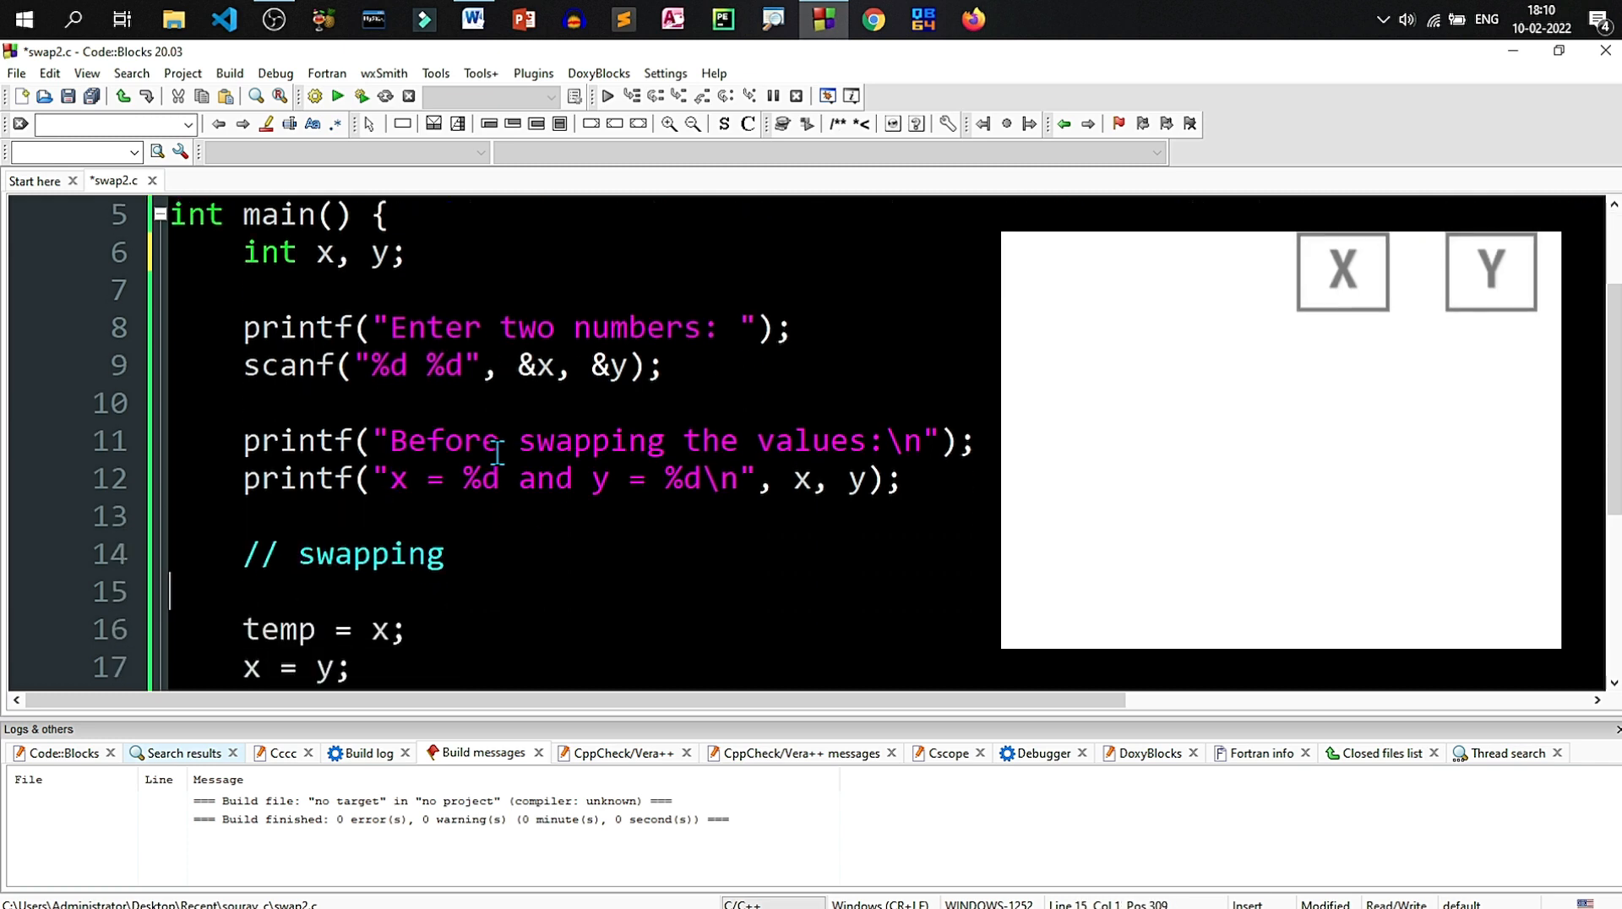
pyautogui.scroll(-3)
pyautogui.write('x = x')
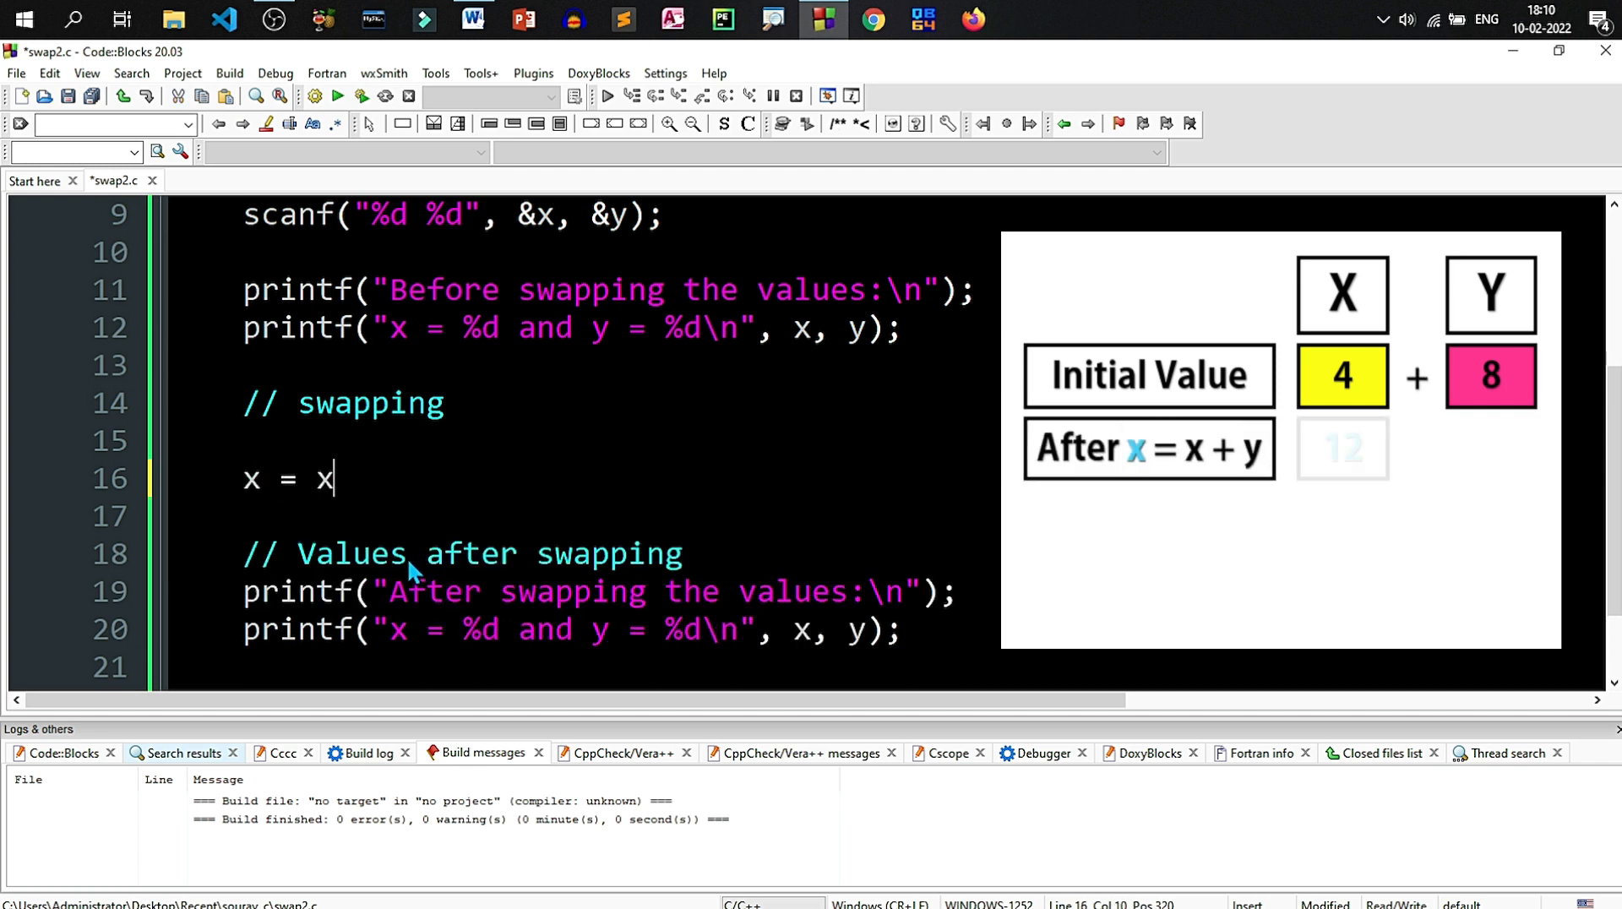
pyautogui.write('+ y')
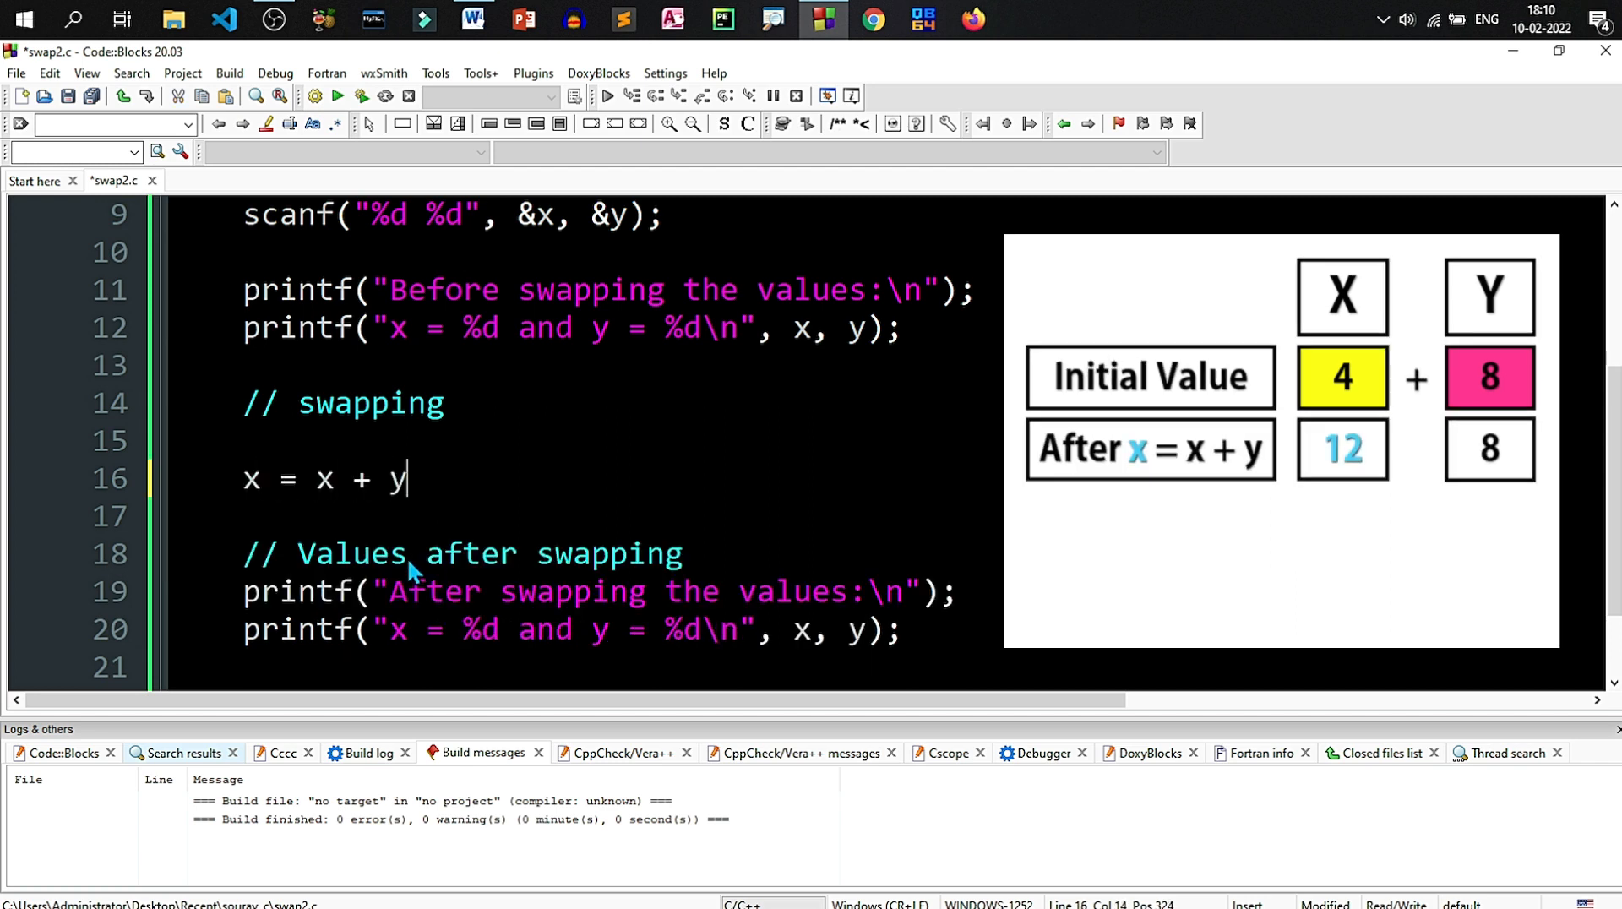
pyautogui.write(';')
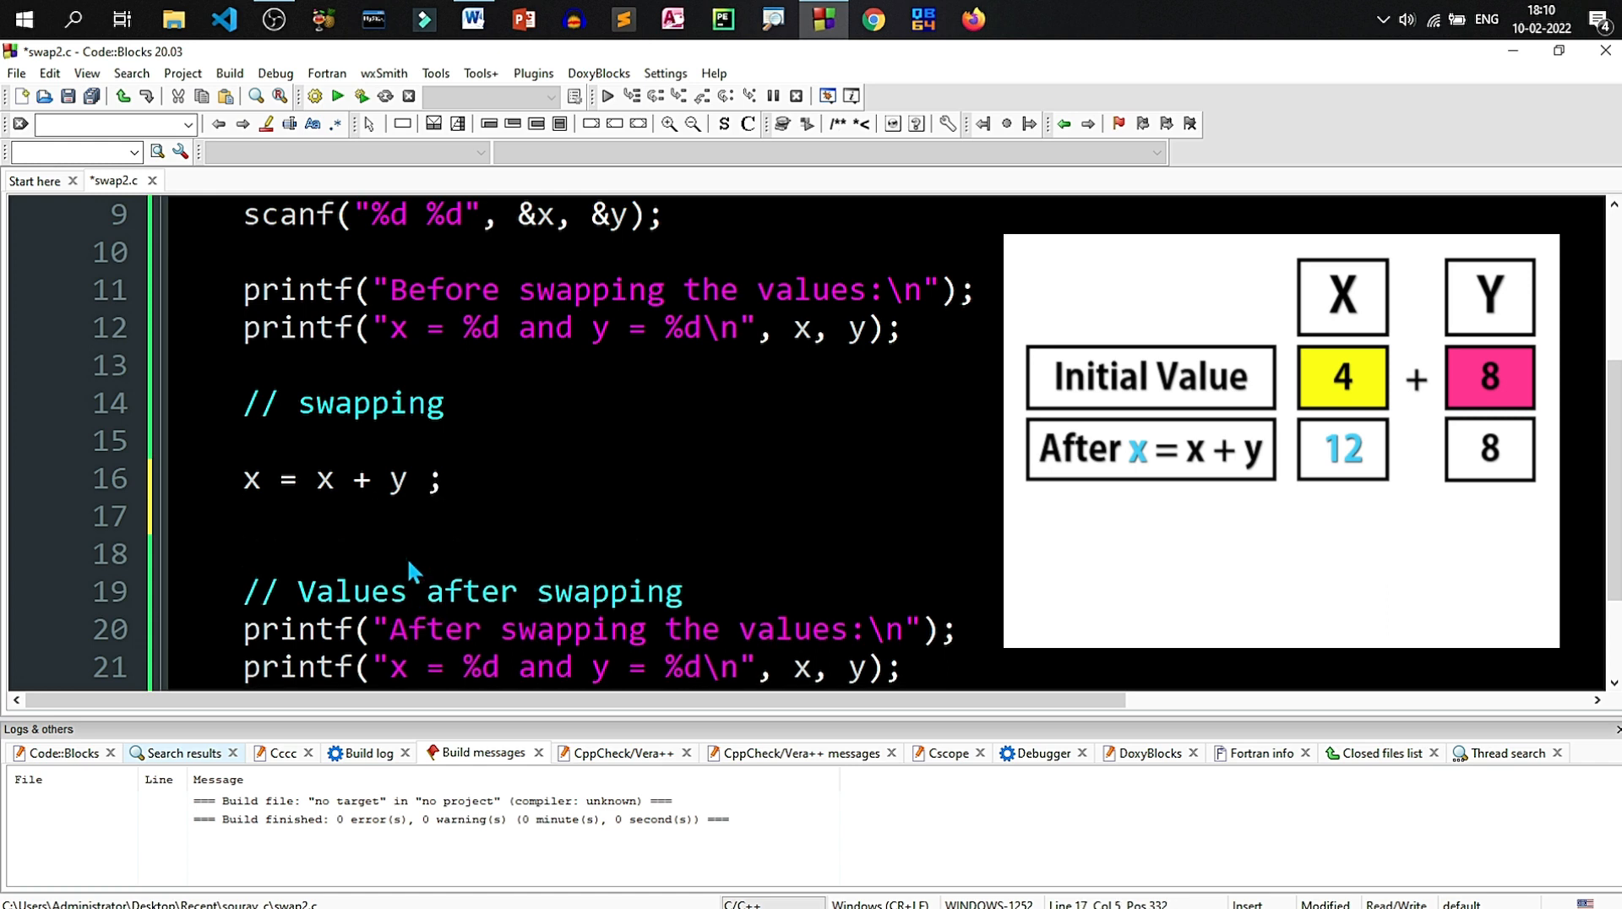
pyautogui.click(243, 517)
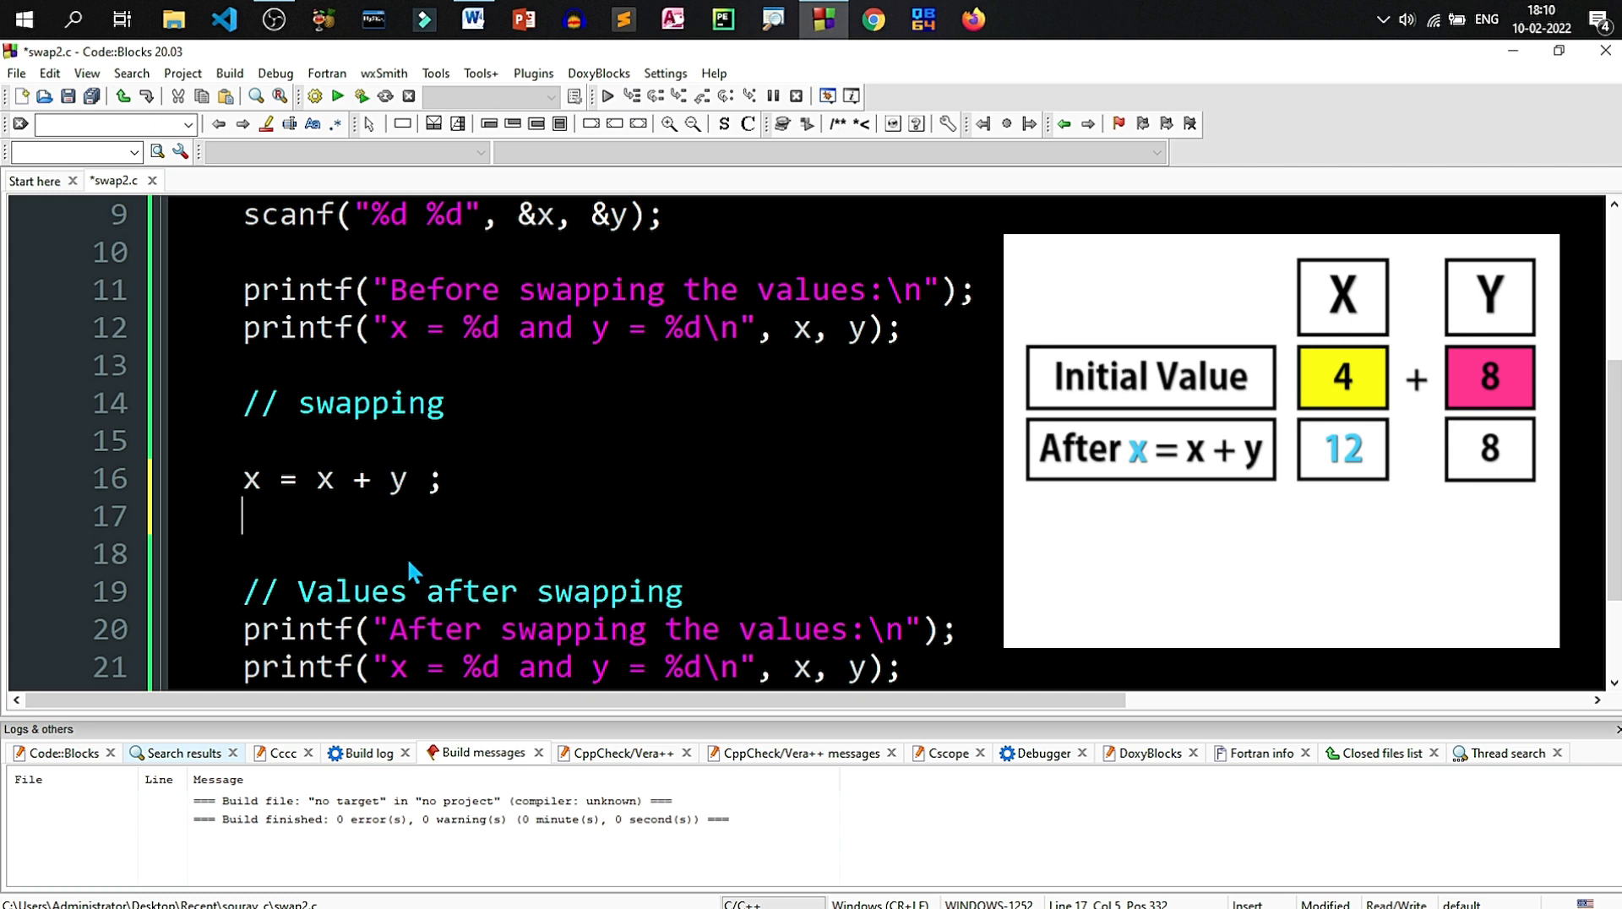
pyautogui.write('y =')
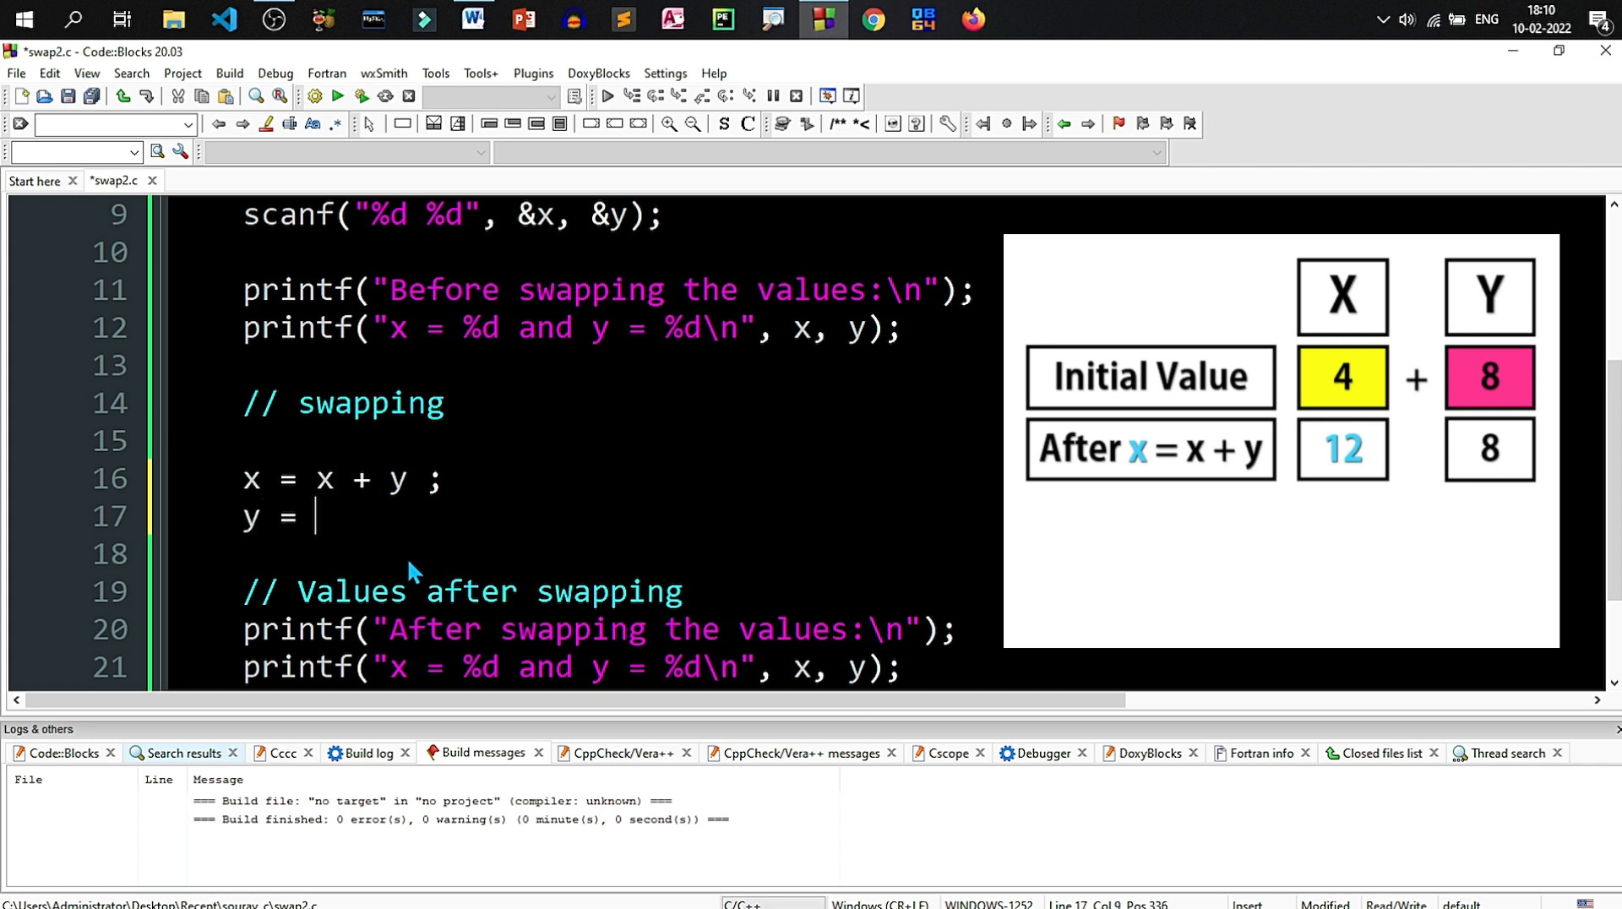
pyautogui.write('x')
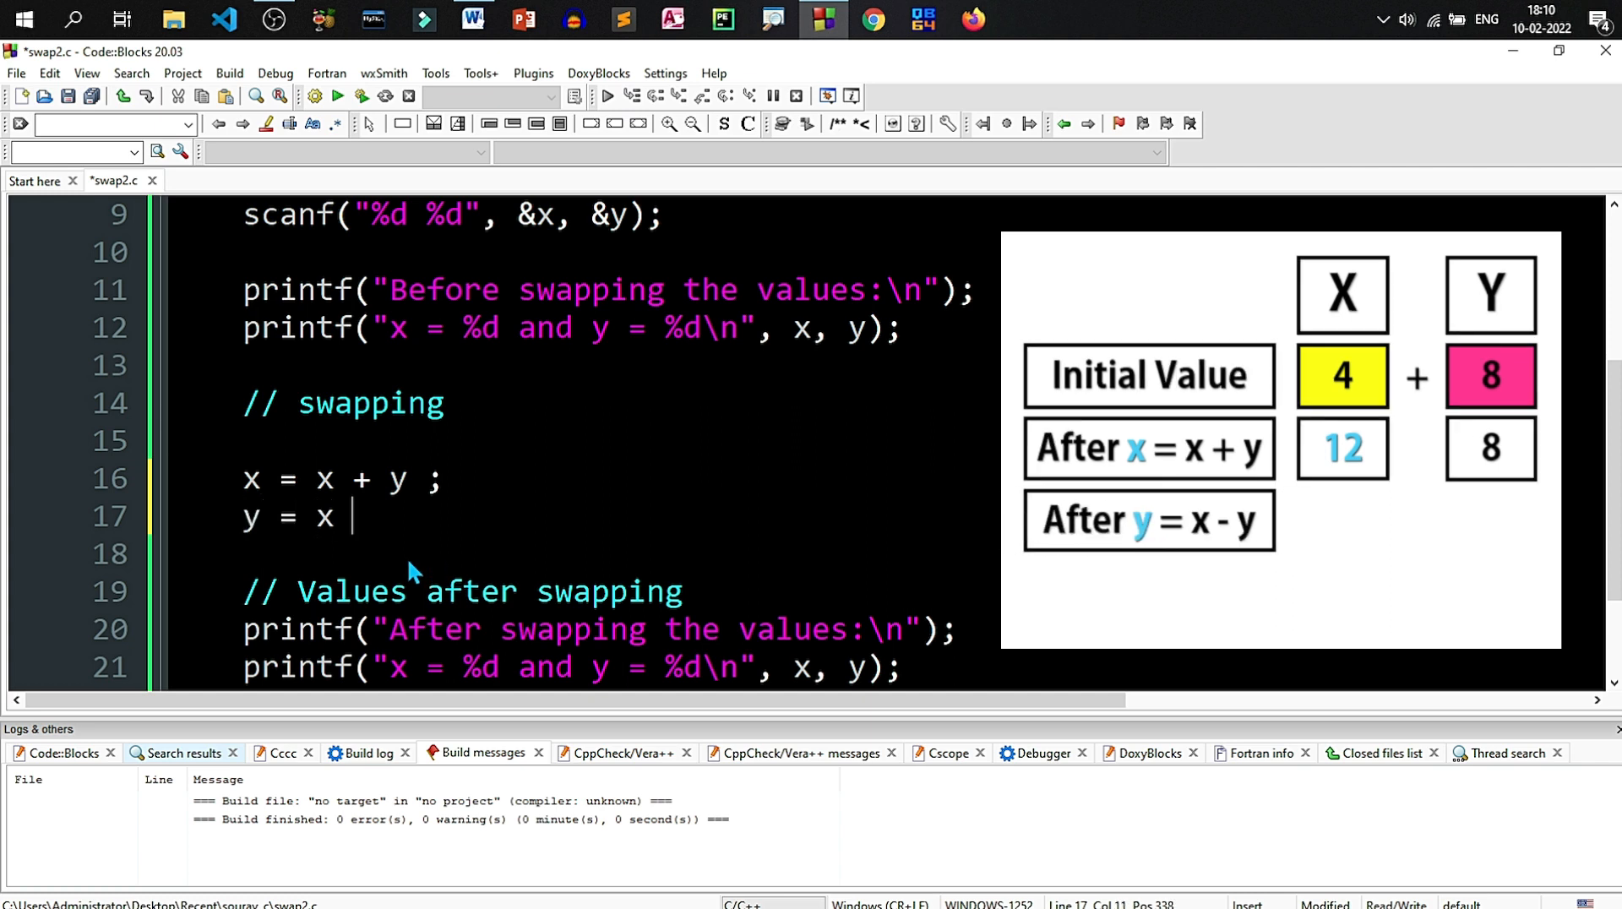
pyautogui.write('-')
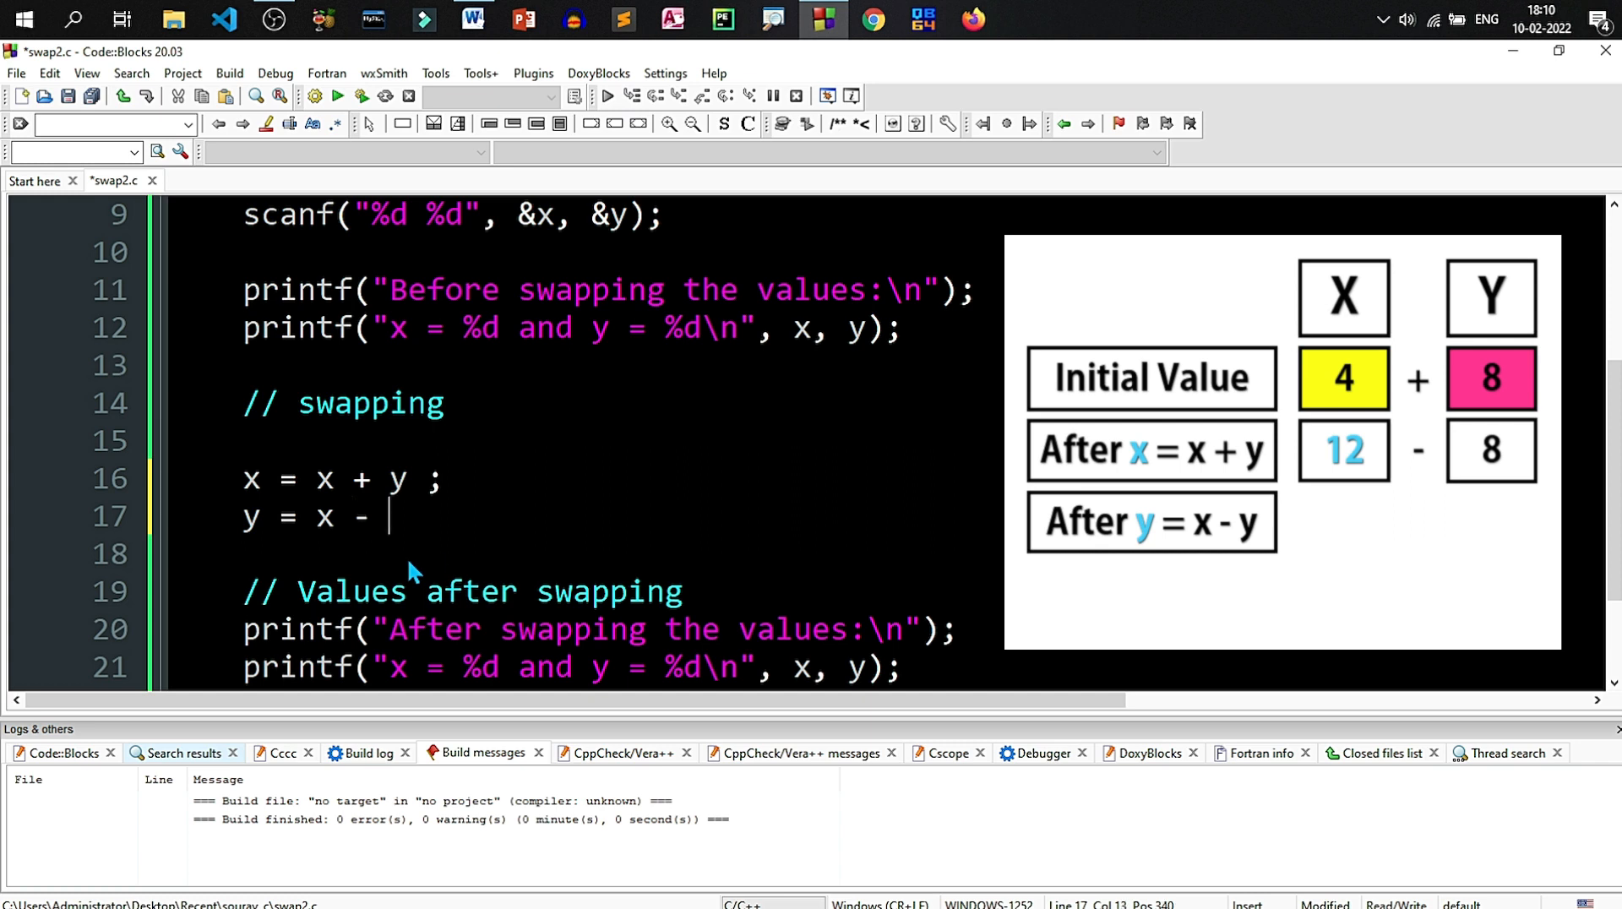
pyautogui.write('y')
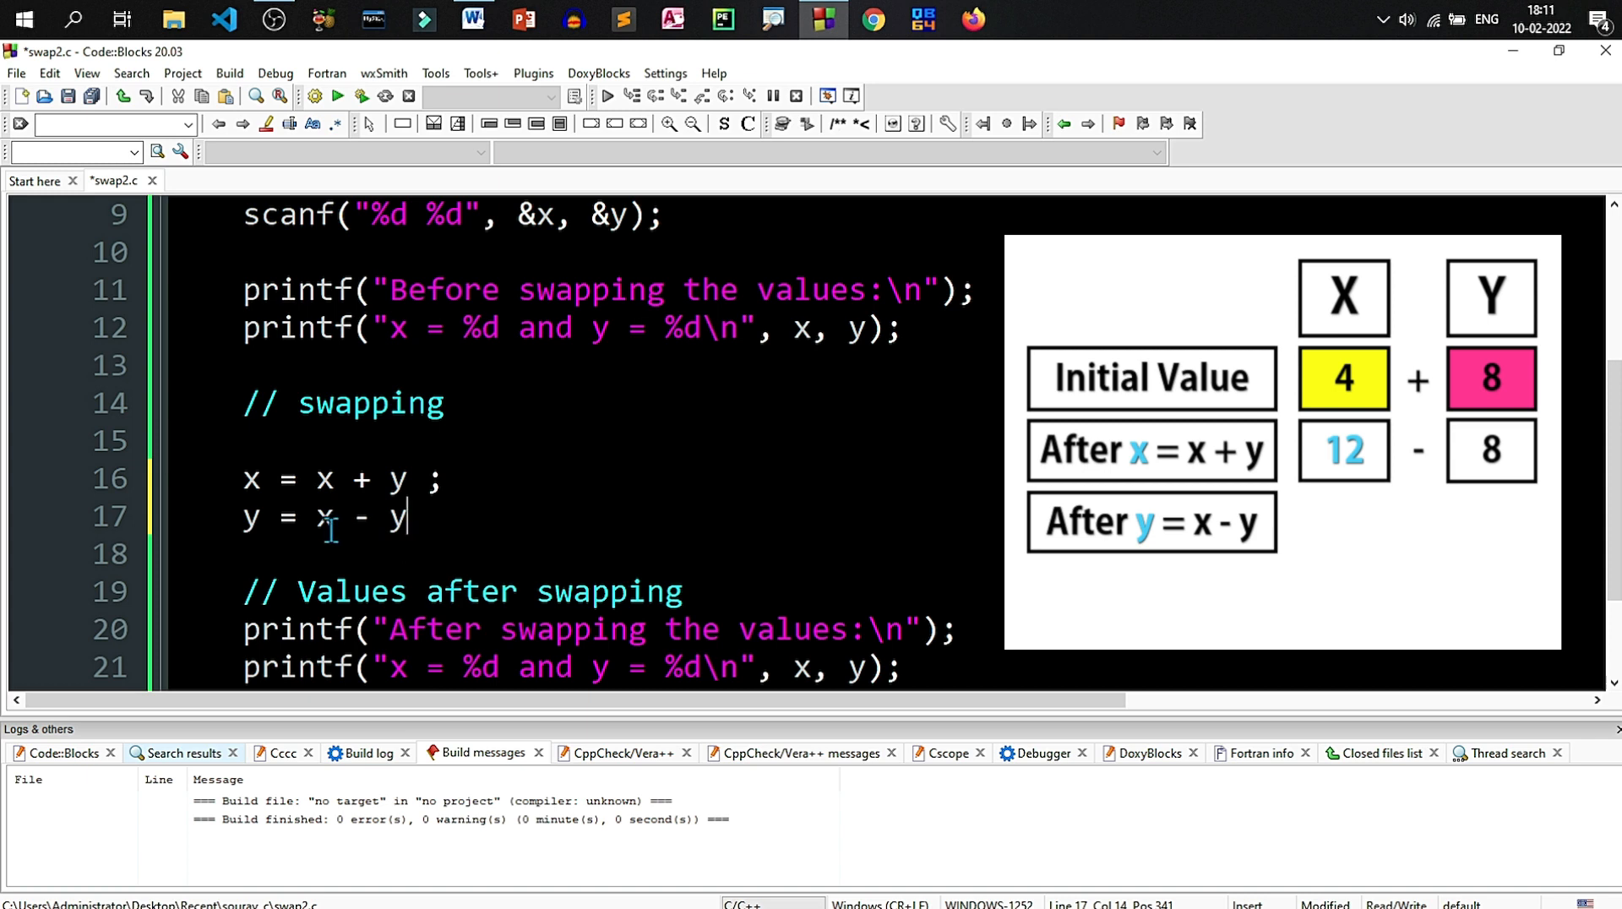
pyautogui.write(';')
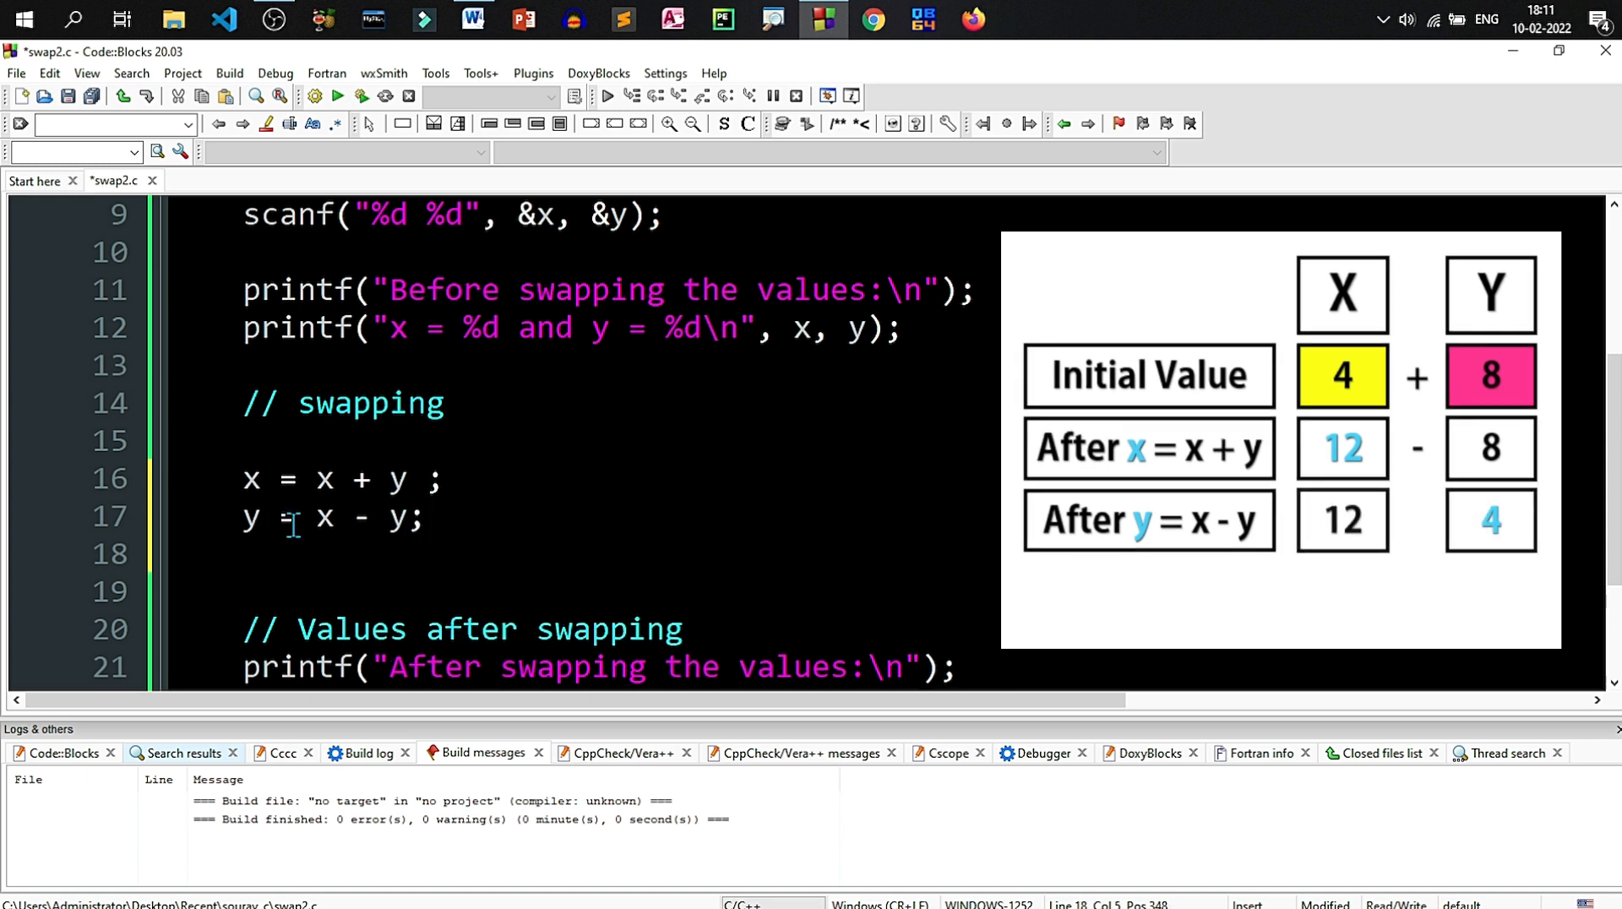
# Step: Add the third swap line x = x - y; and save swap2.c
pyautogui.write('x = x')
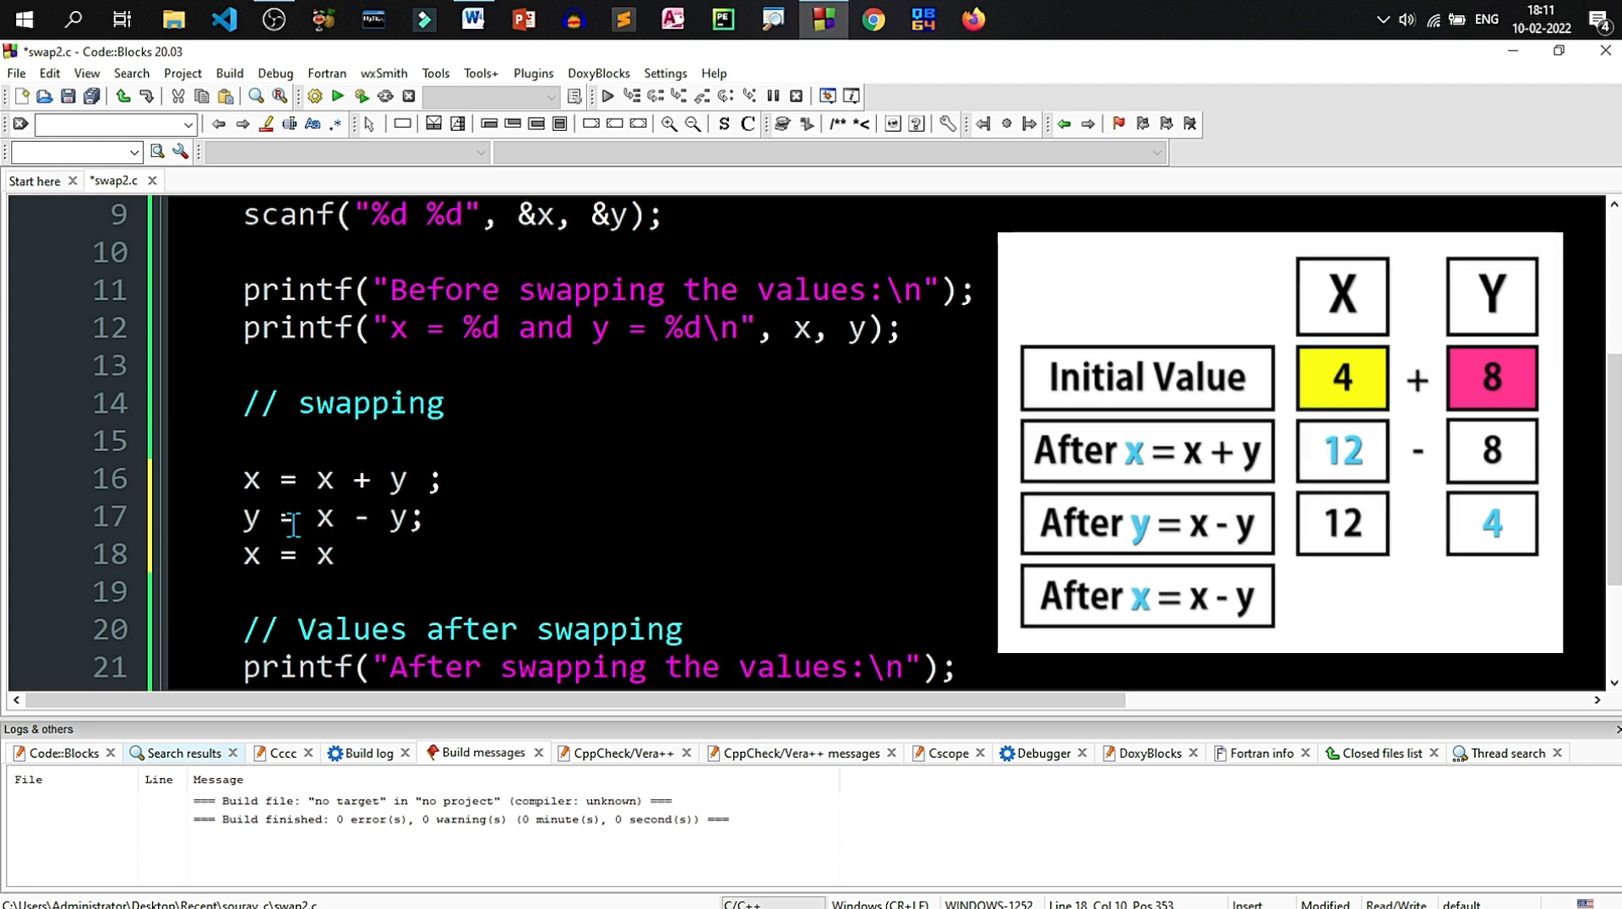
pyautogui.write('- y')
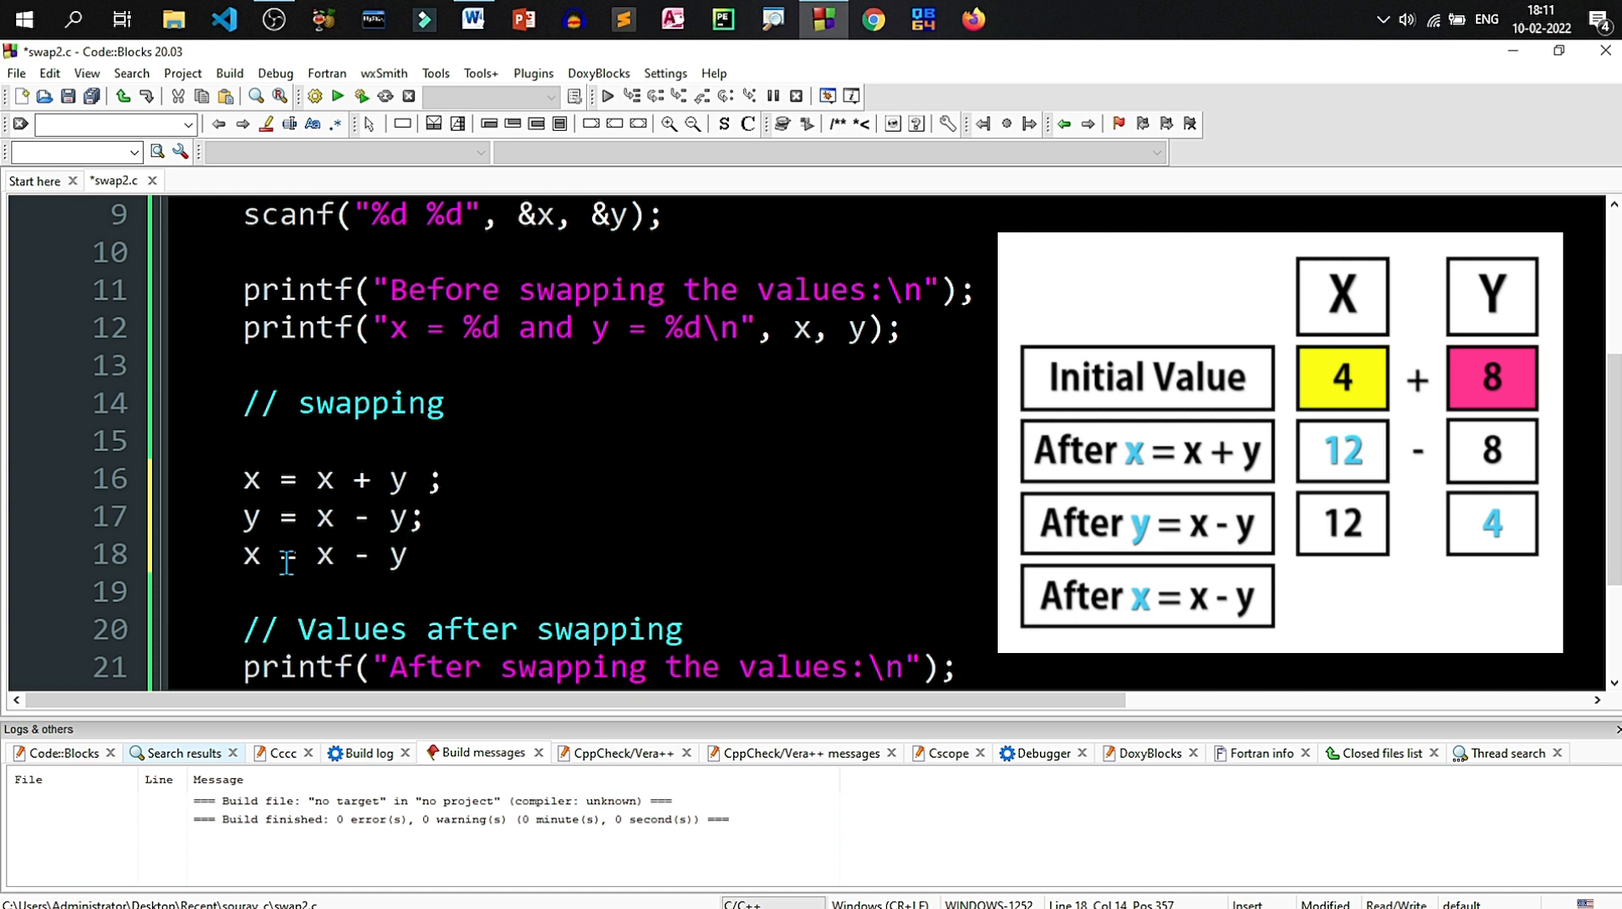
pyautogui.write('=')
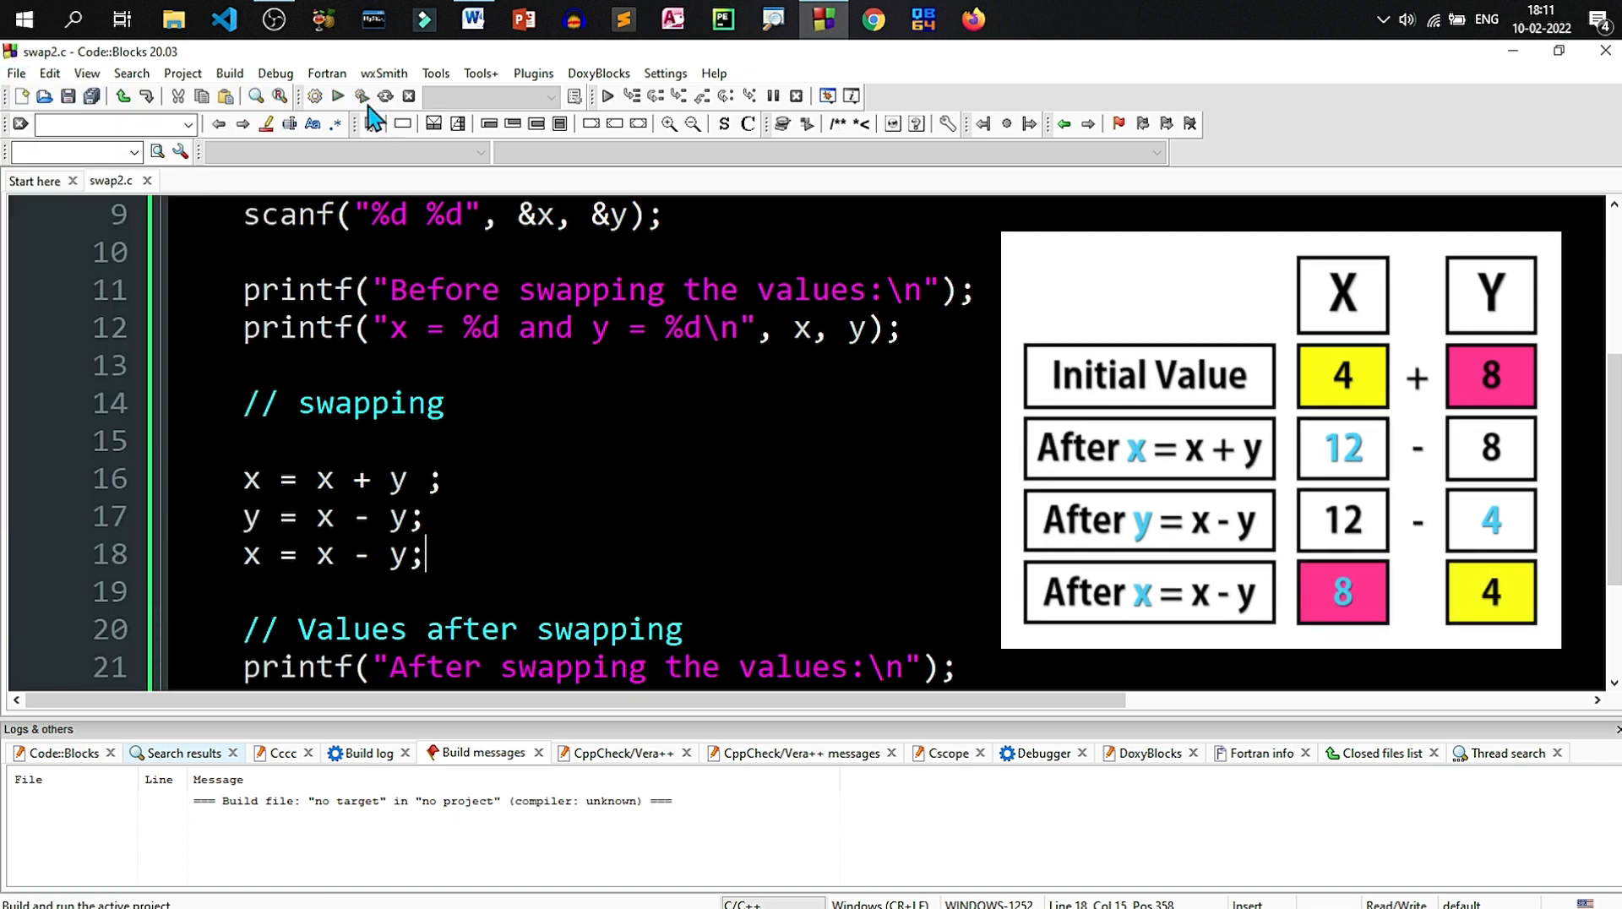
# Step: Build and run swap2.c with input 4 5, confirm x = 5 and y = 4, then close the console
pyautogui.click(338, 97)
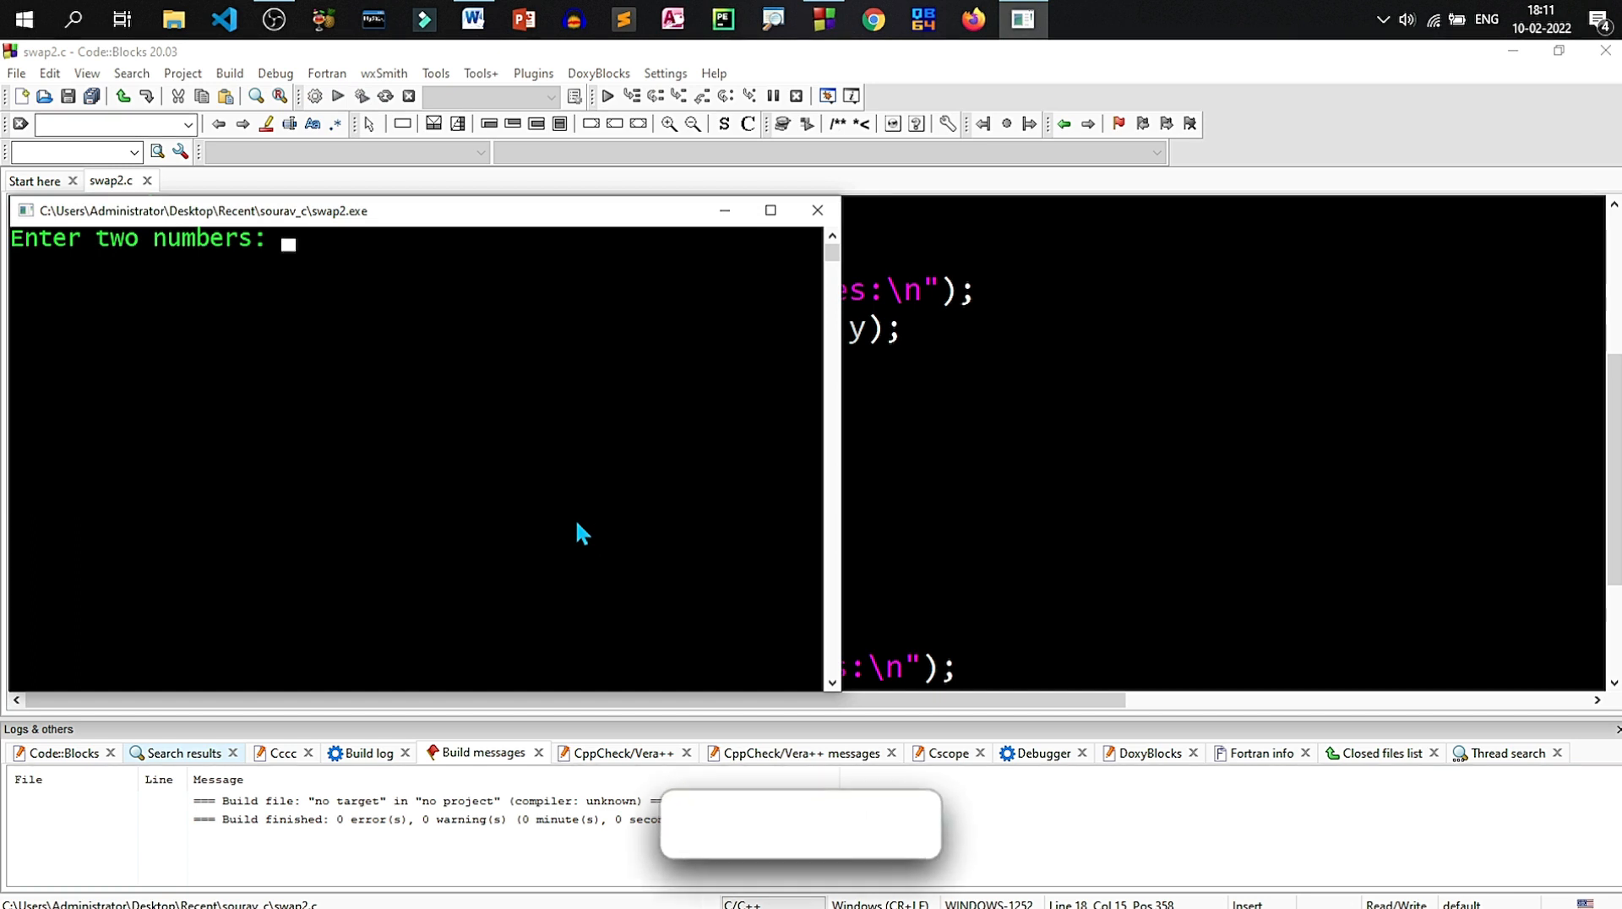
pyautogui.write('4 5')
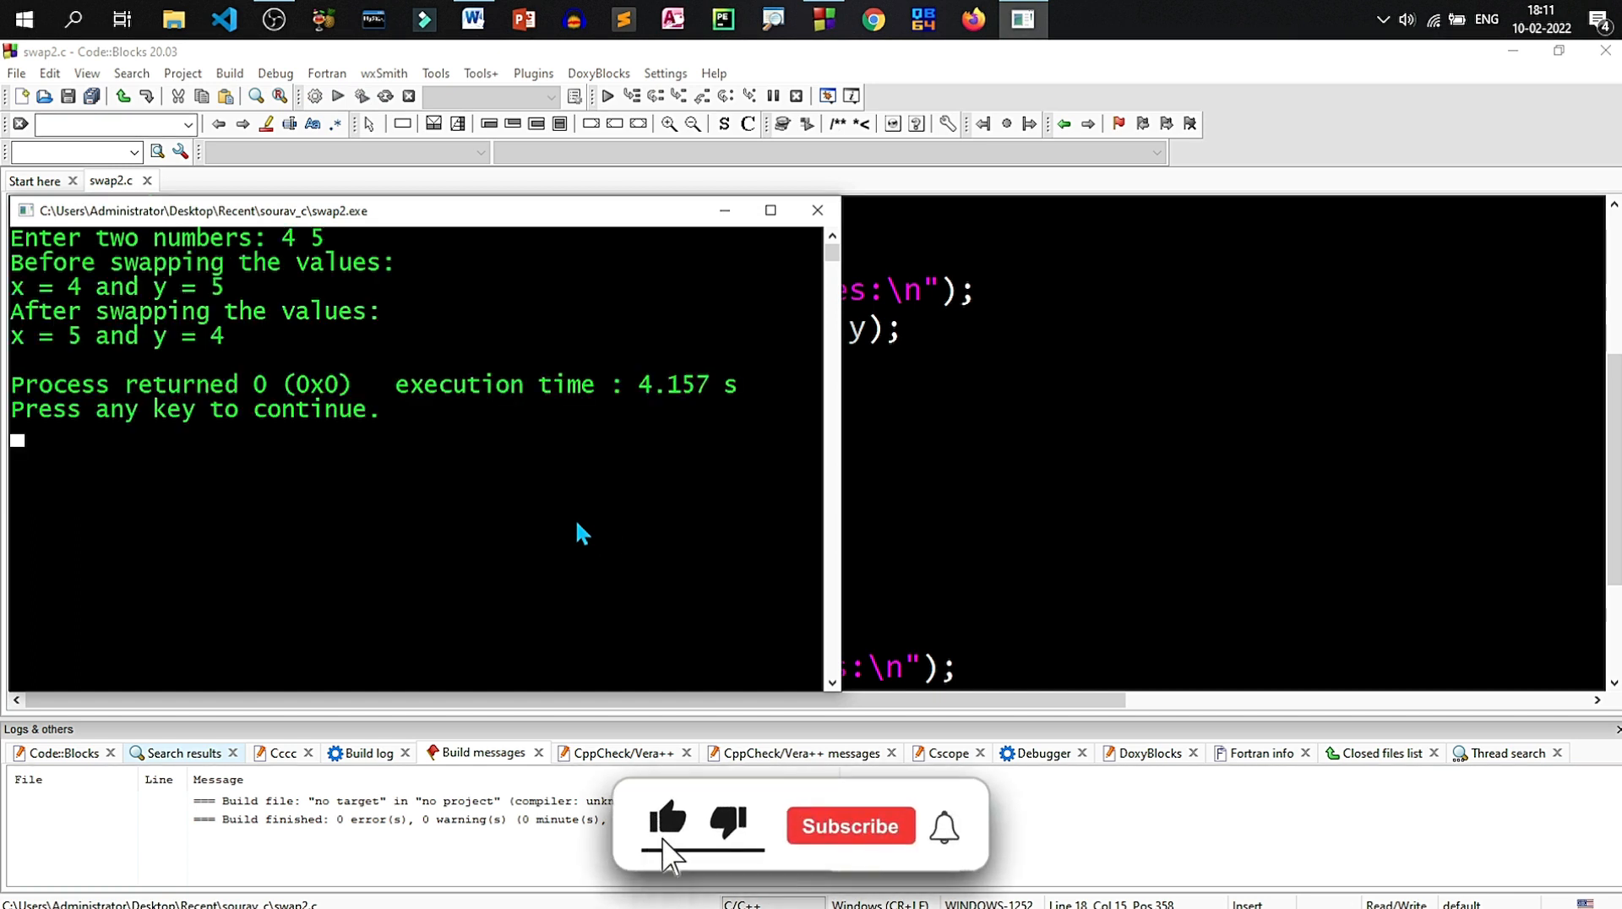
pyautogui.click(850, 824)
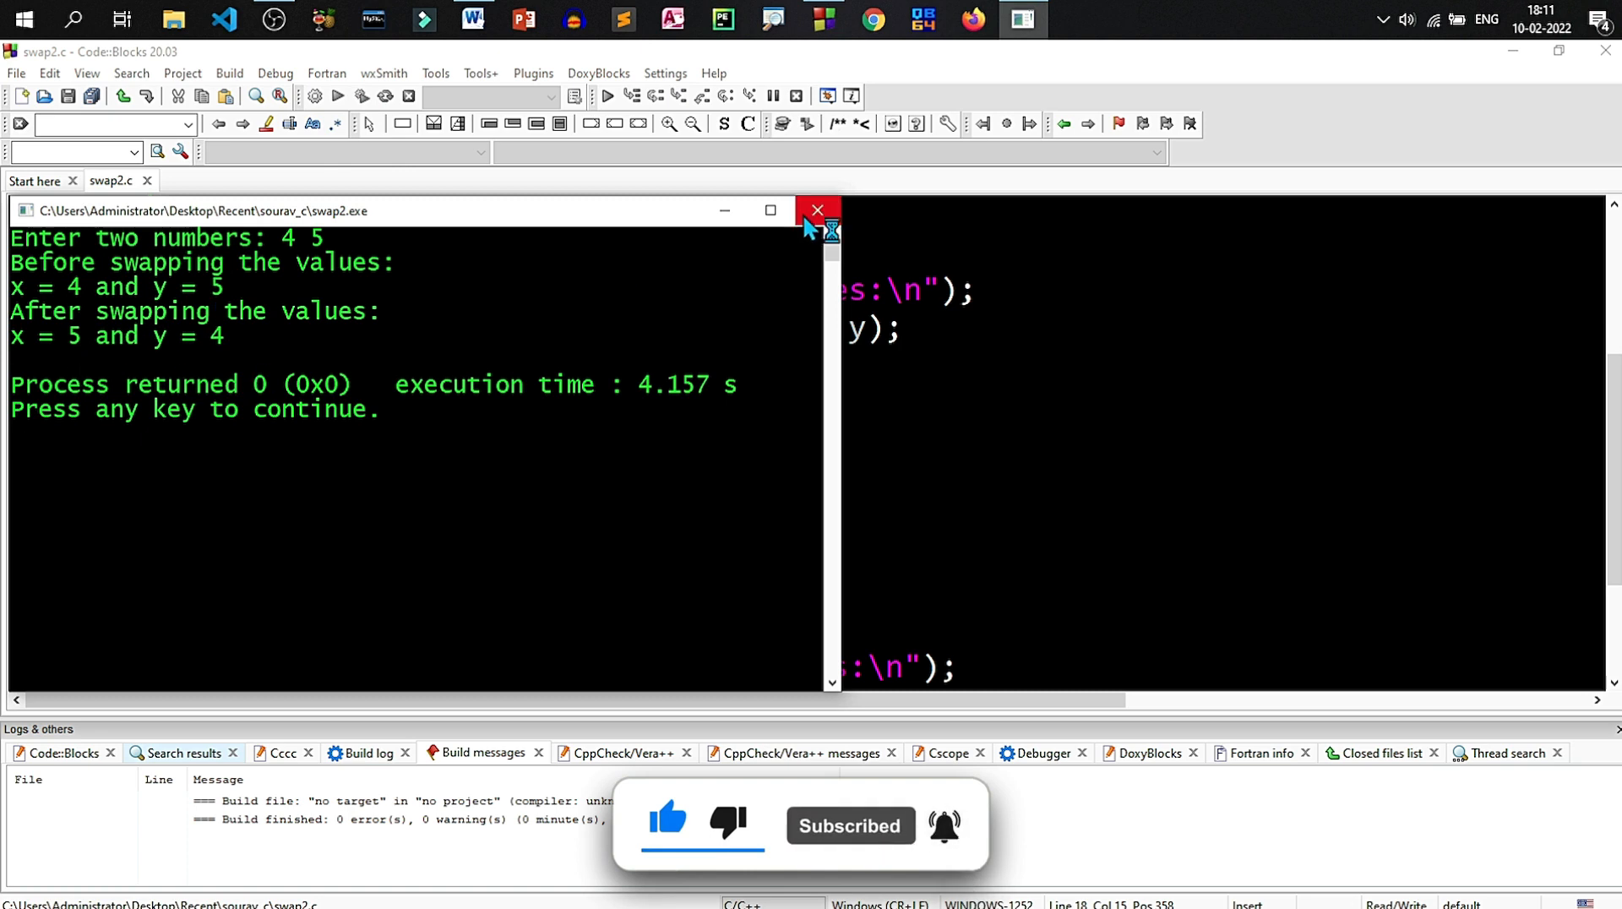
pyautogui.click(816, 210)
pyautogui.write('swap3.c')
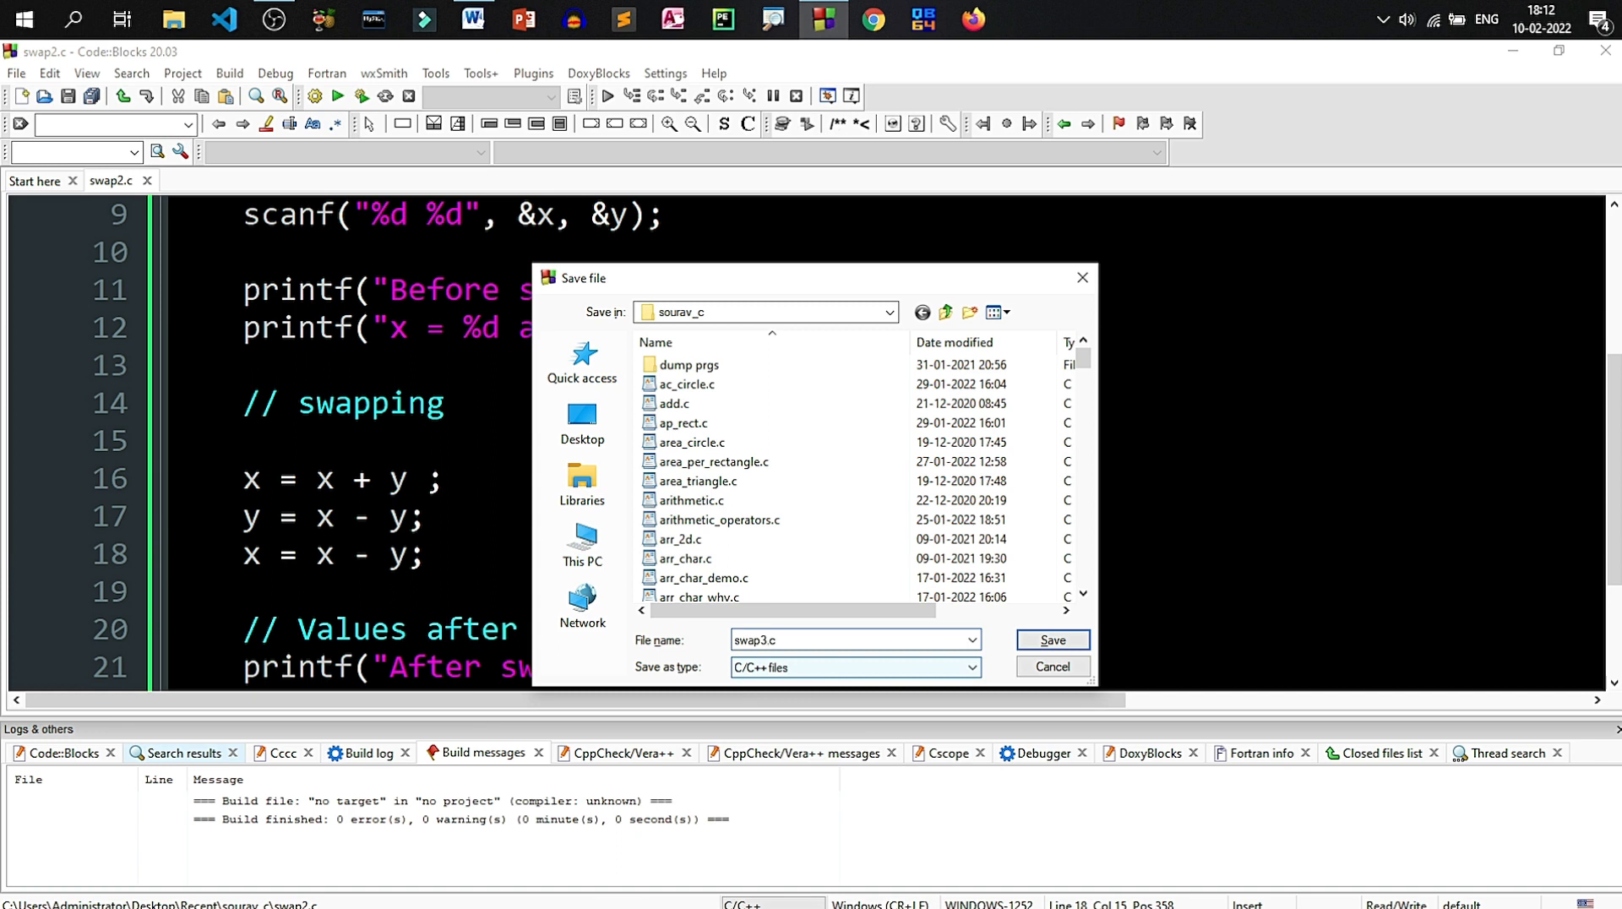
# Step: Save a copy as swap3.c and change the first swap line to x = x * y;
pyautogui.click(1051, 638)
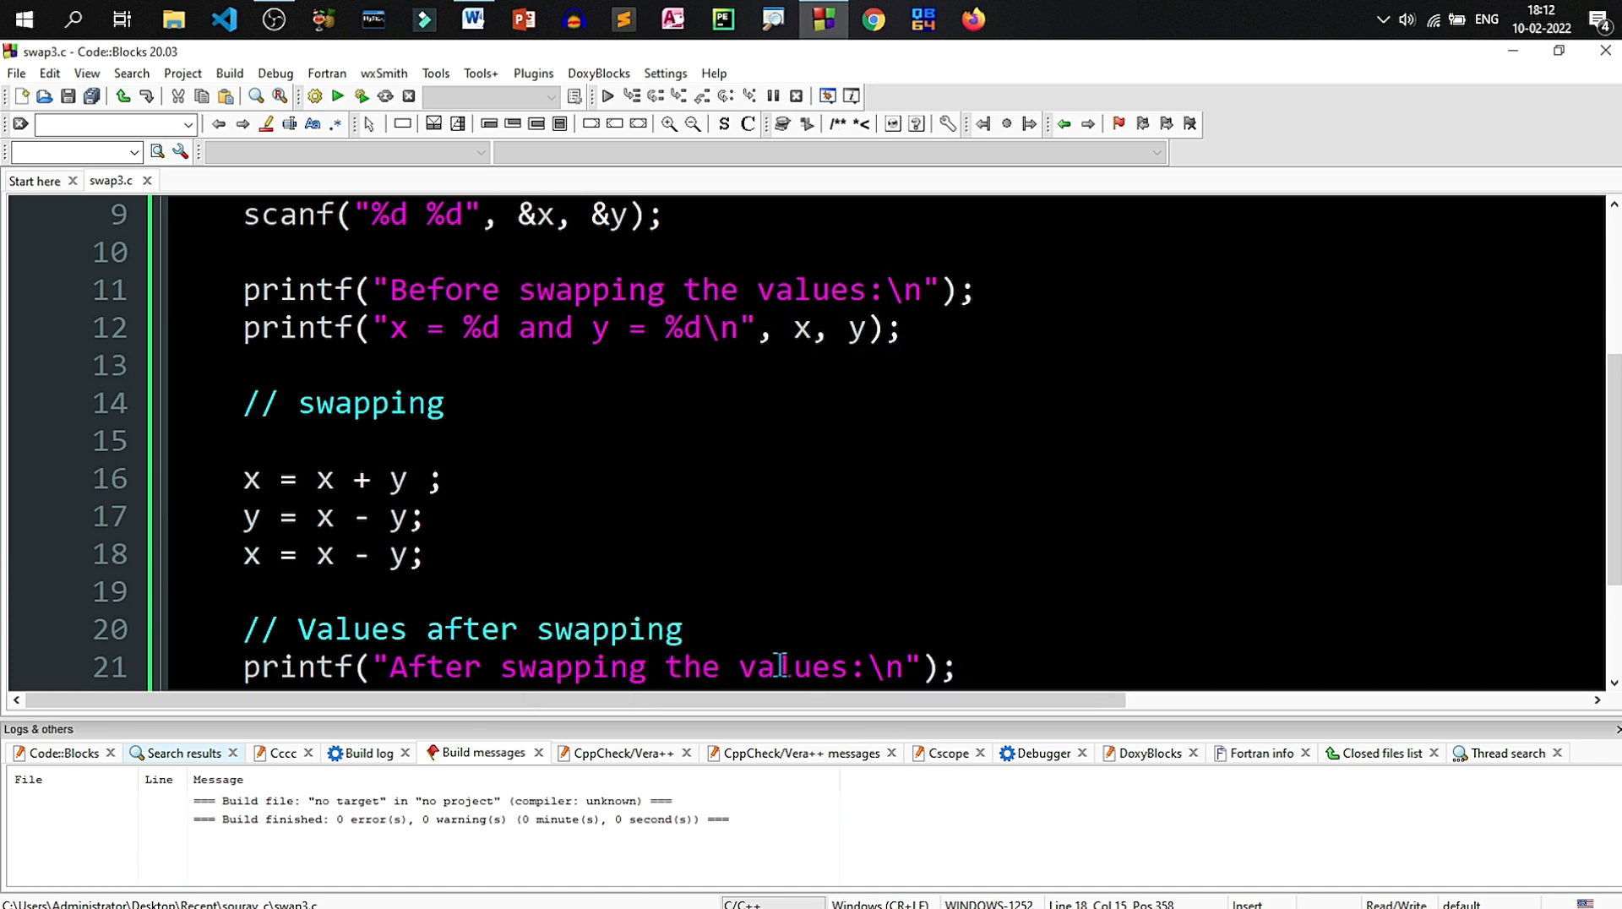
pyautogui.click(361, 478)
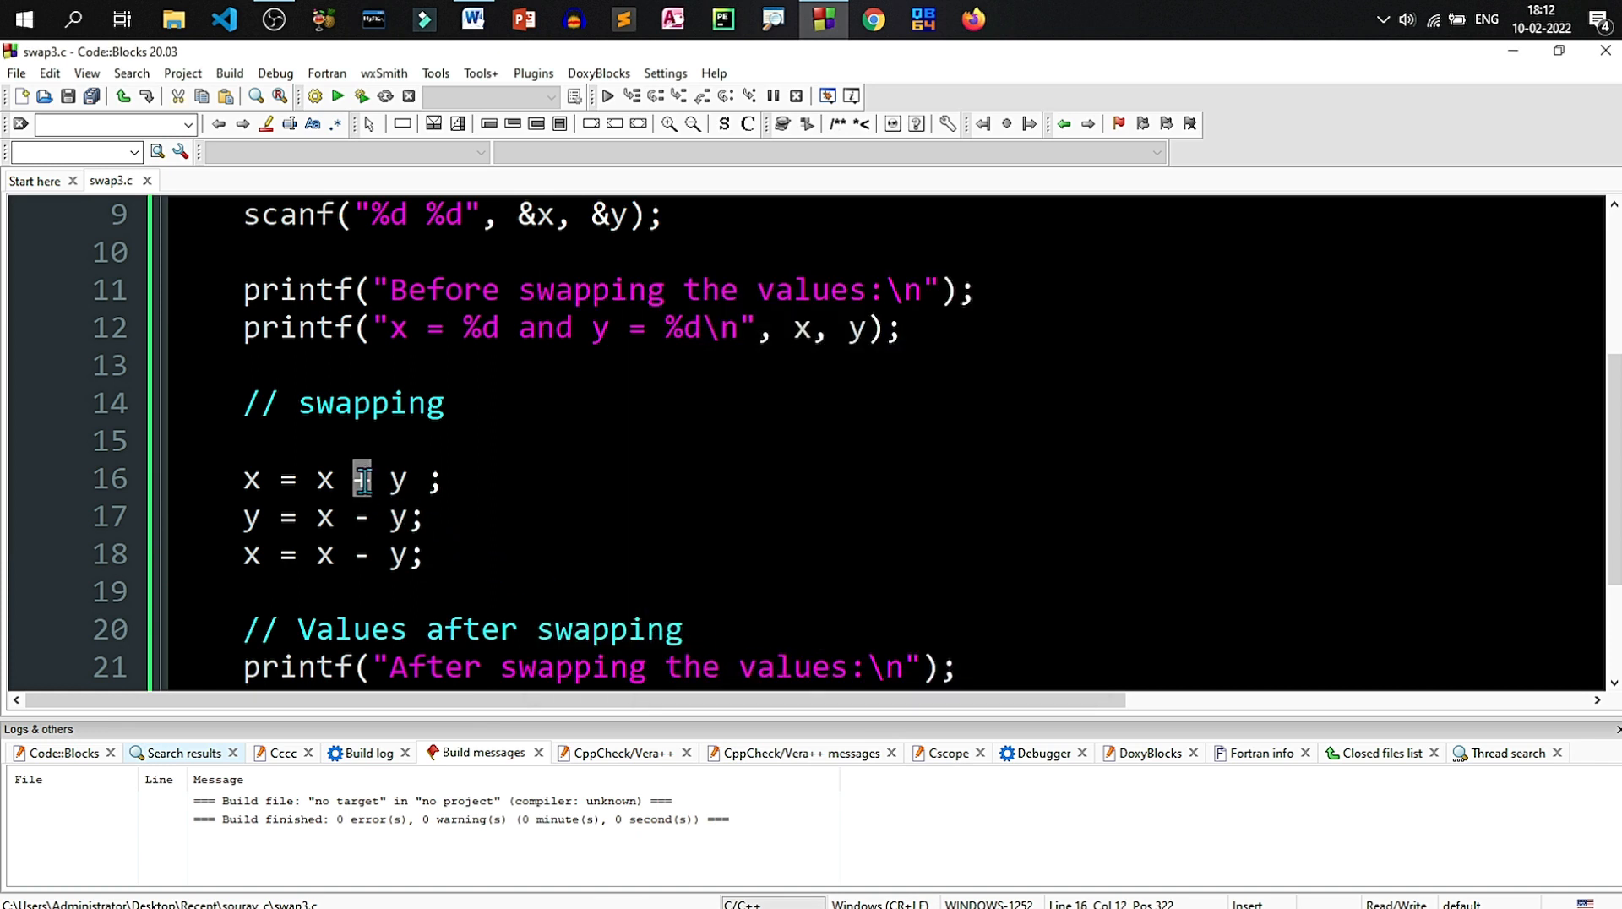
pyautogui.write('*')
pyautogui.click(335, 554)
pyautogui.write('/')
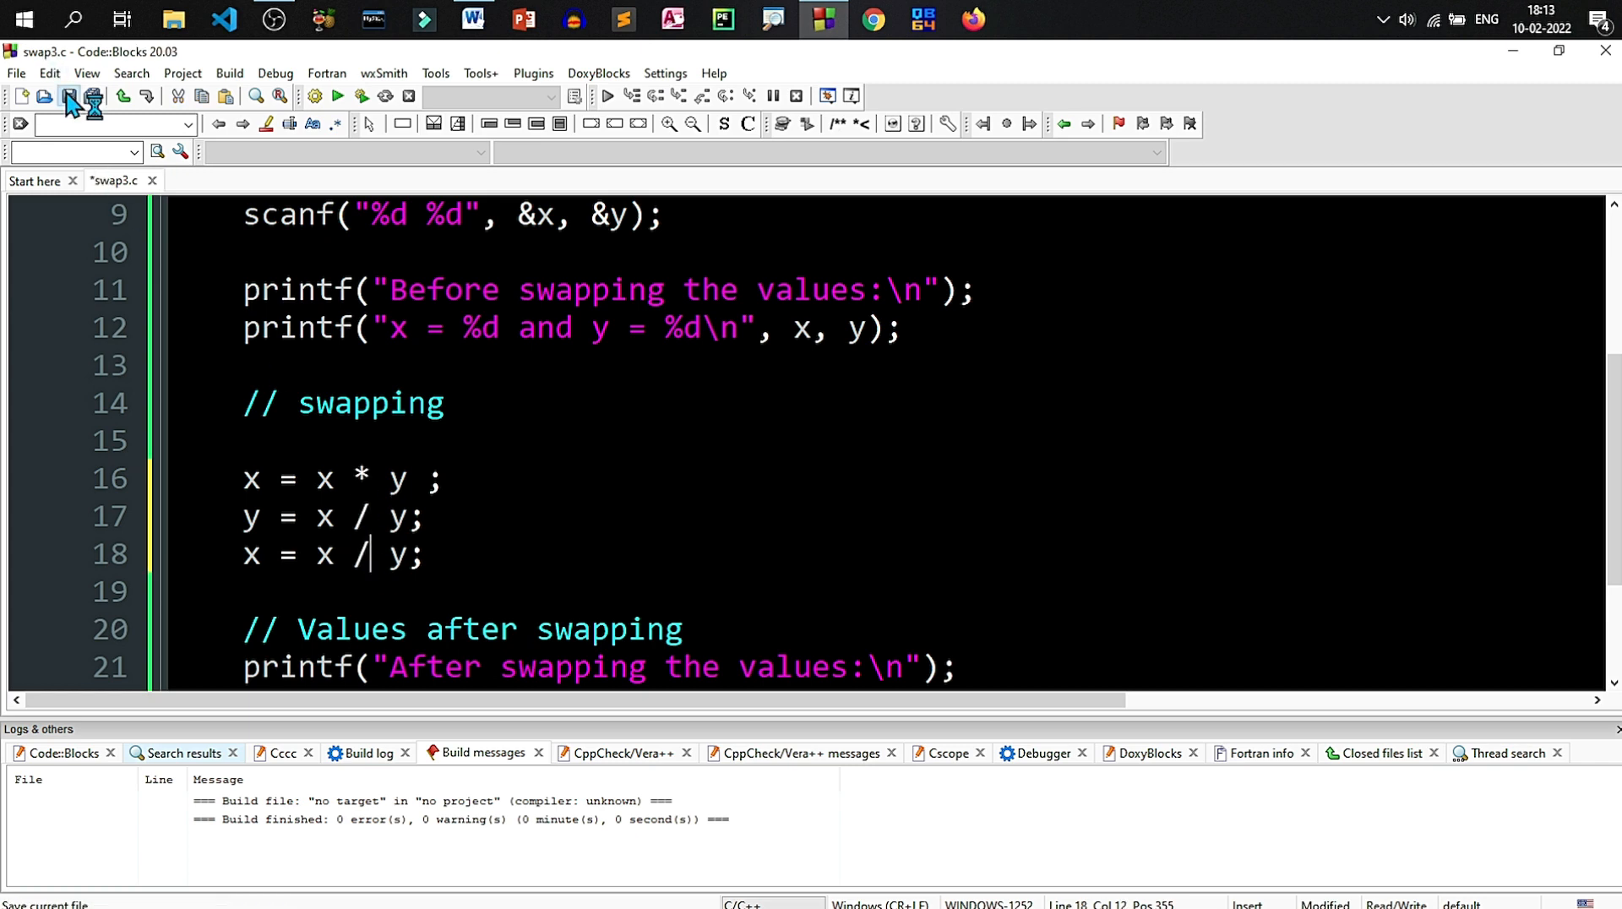
# Step: Build and run swap3.c with input 456 789, confirm x = 789 and y = 456, then close the console
pyautogui.click(360, 97)
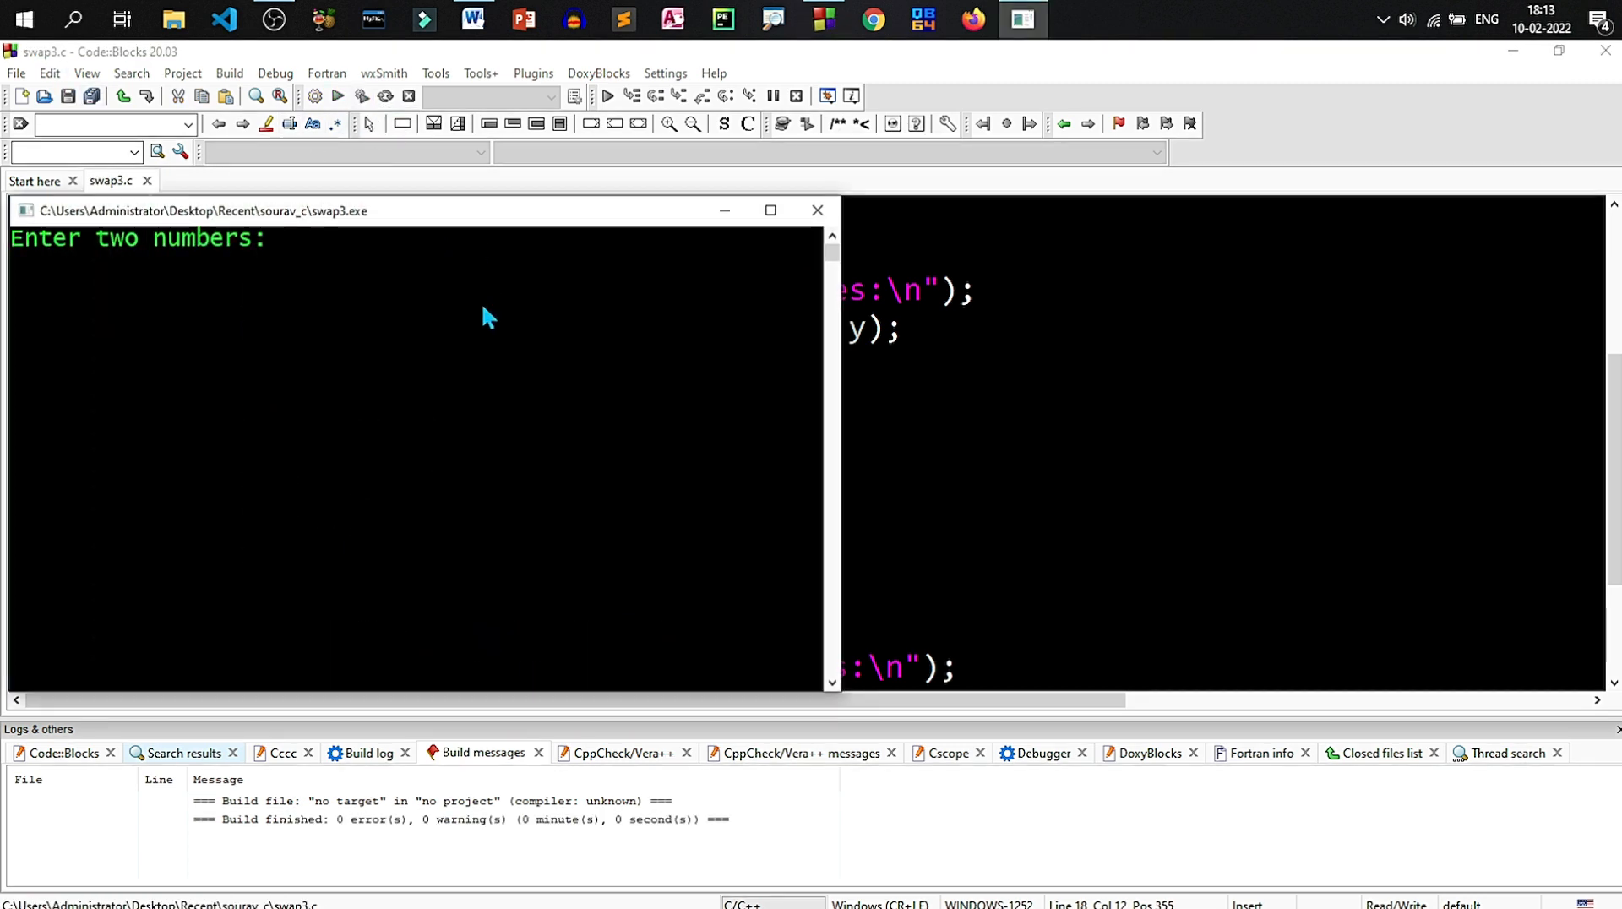
pyautogui.write('456 789')
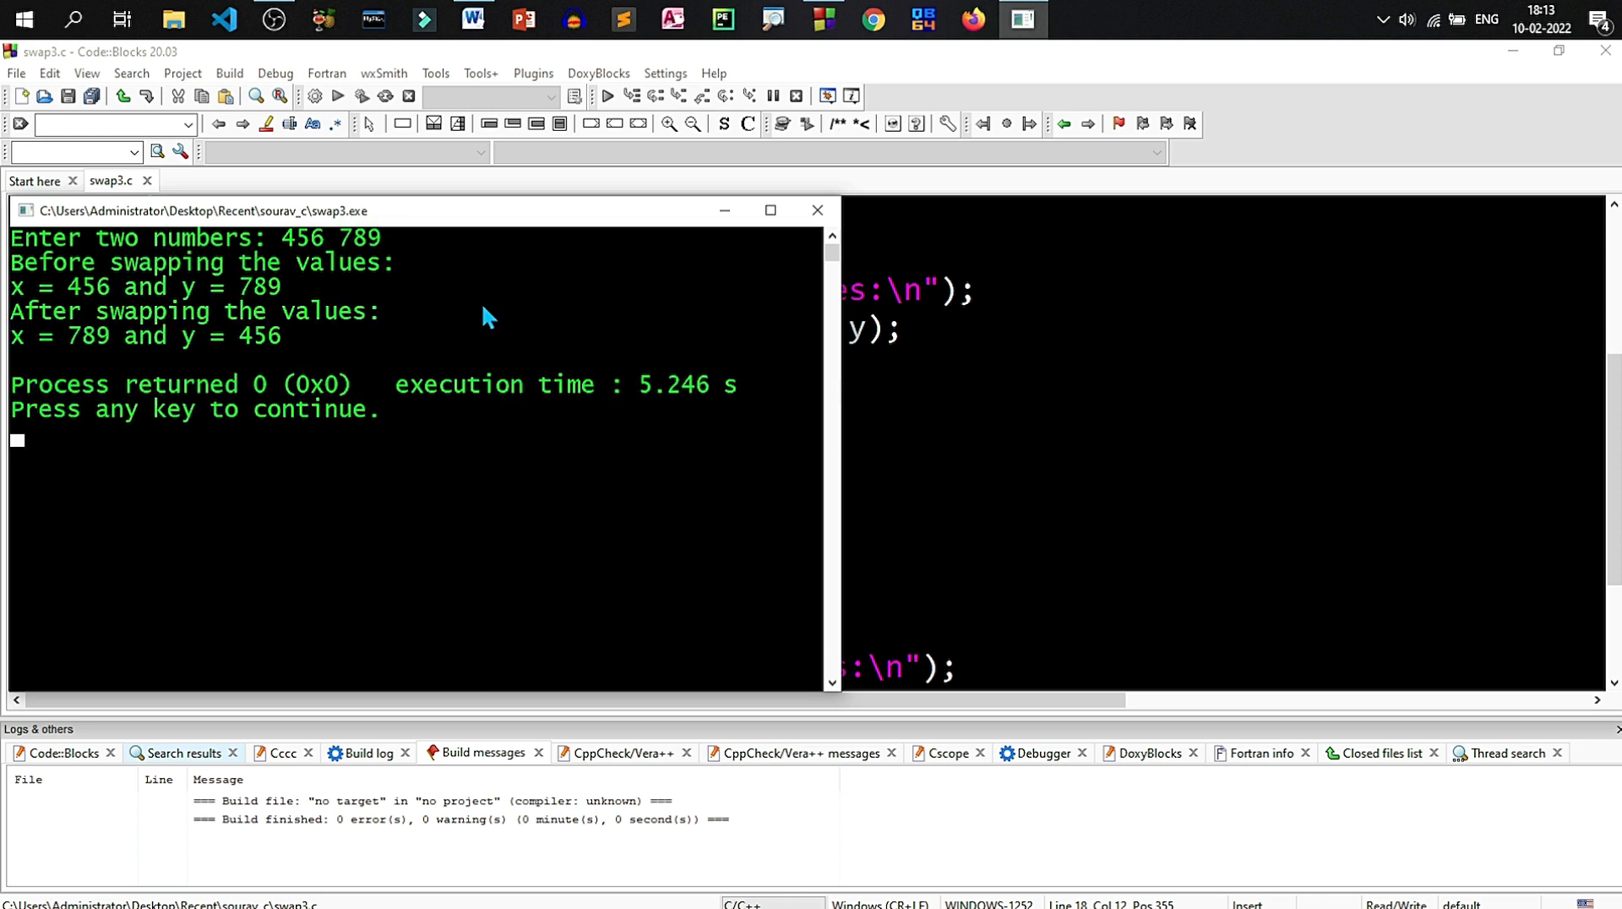
pyautogui.moveTo(122, 341)
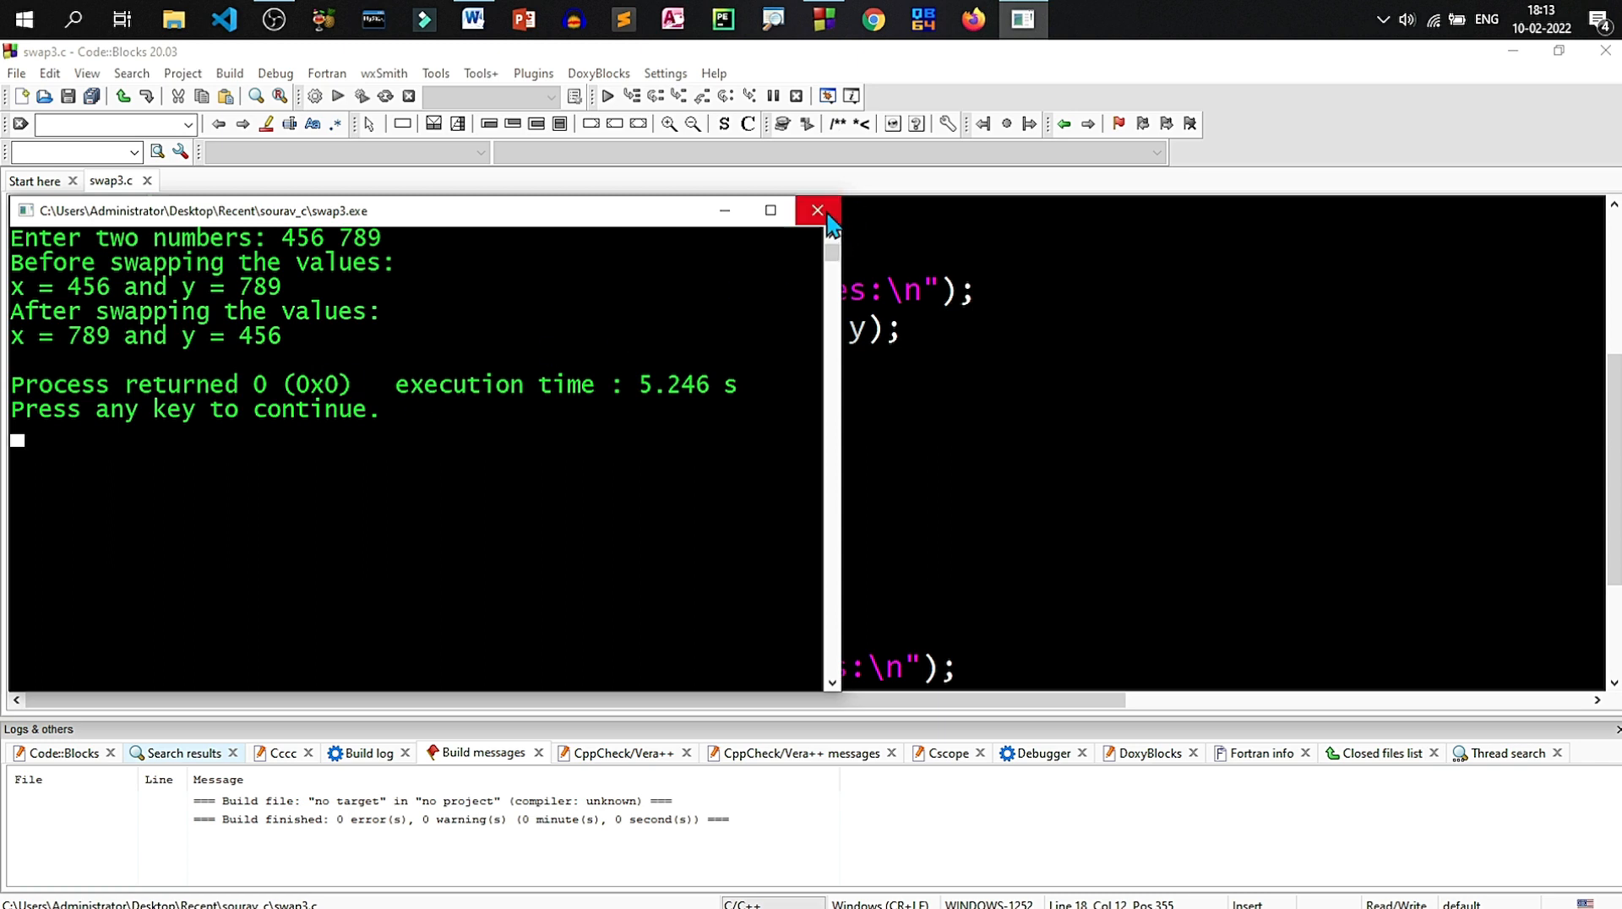
pyautogui.click(818, 209)
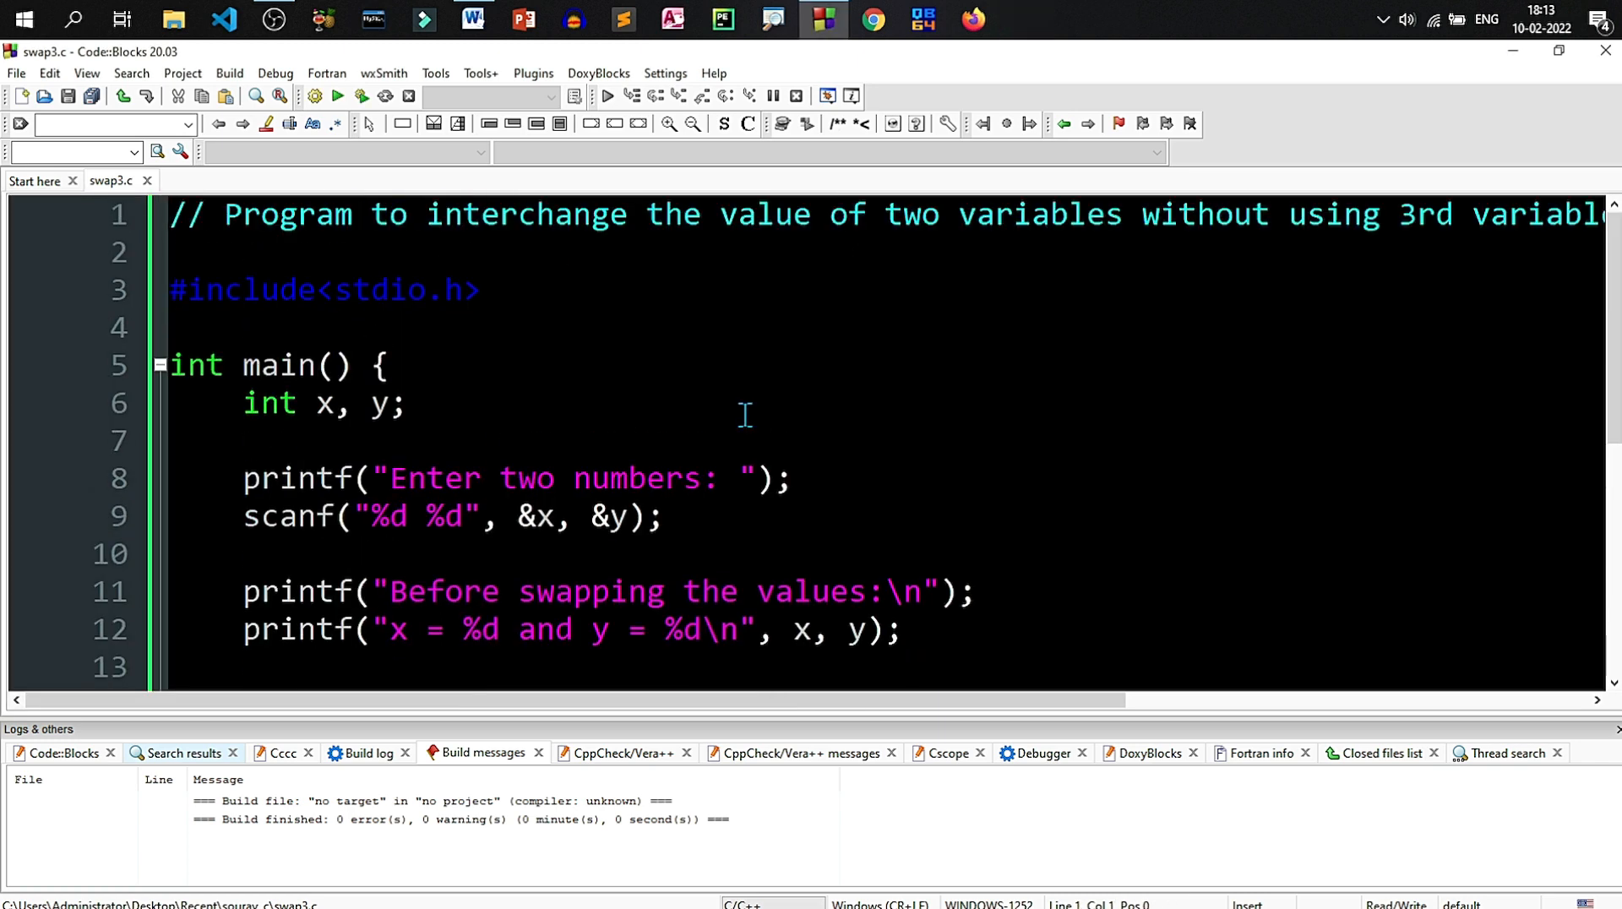